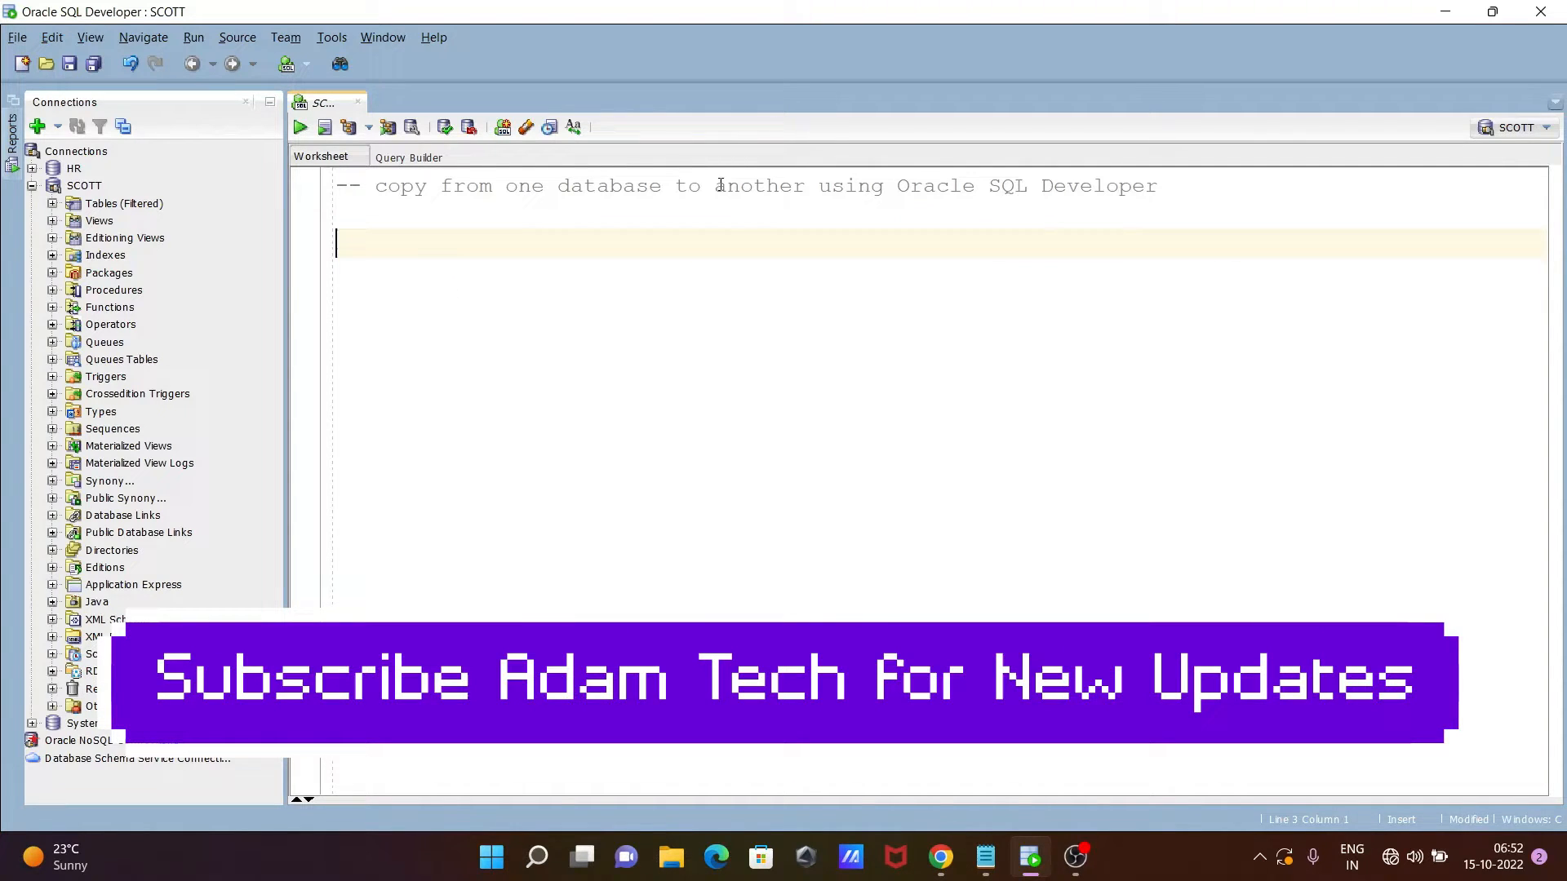
mouse_move(967, 207)
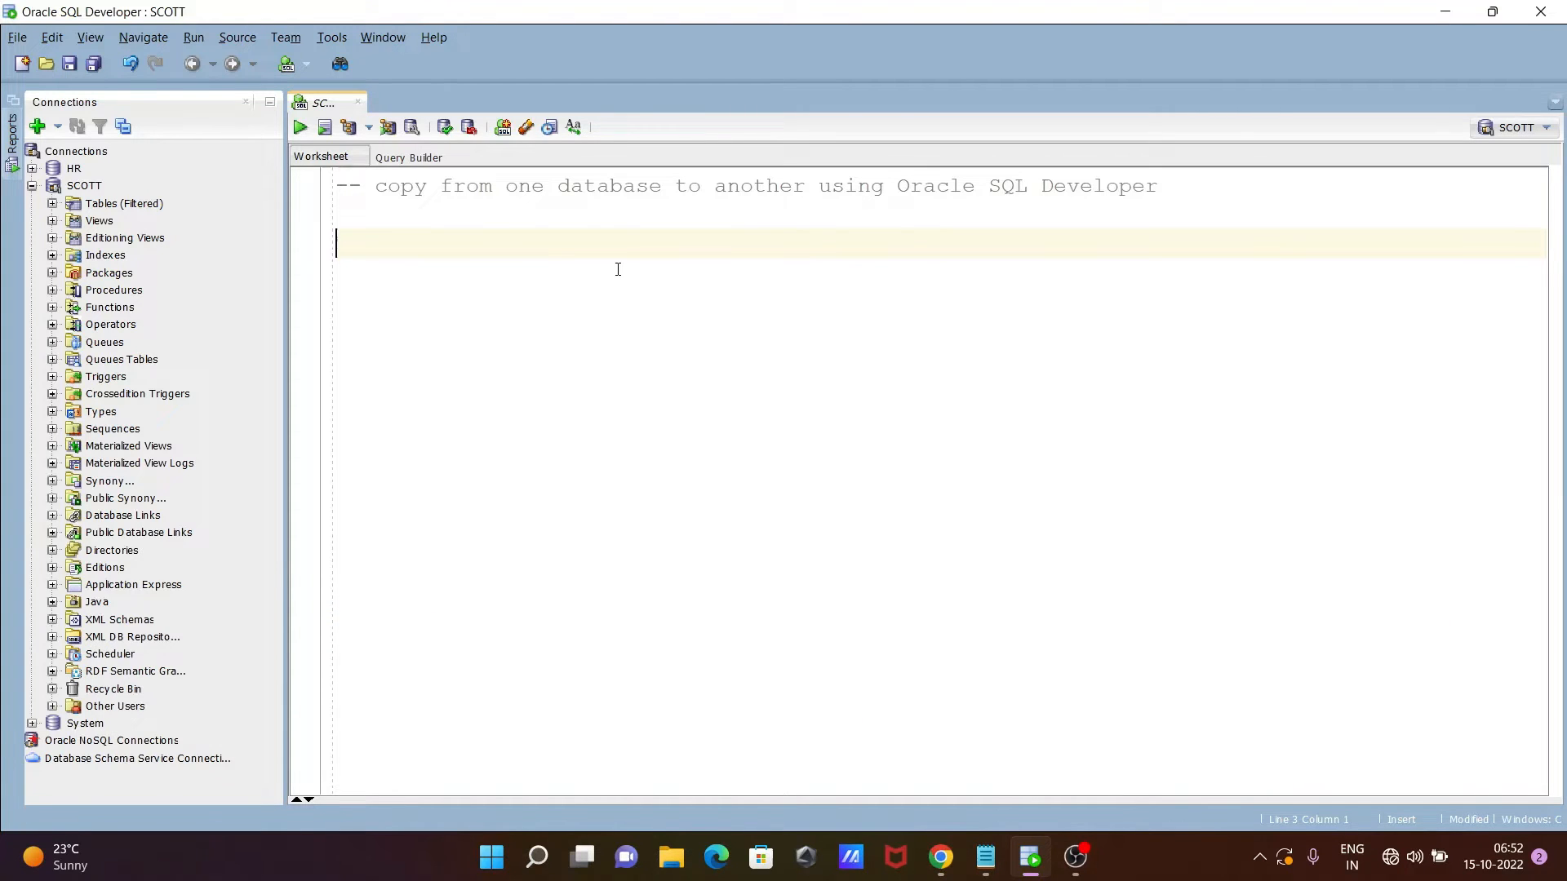
mouse_move(428, 317)
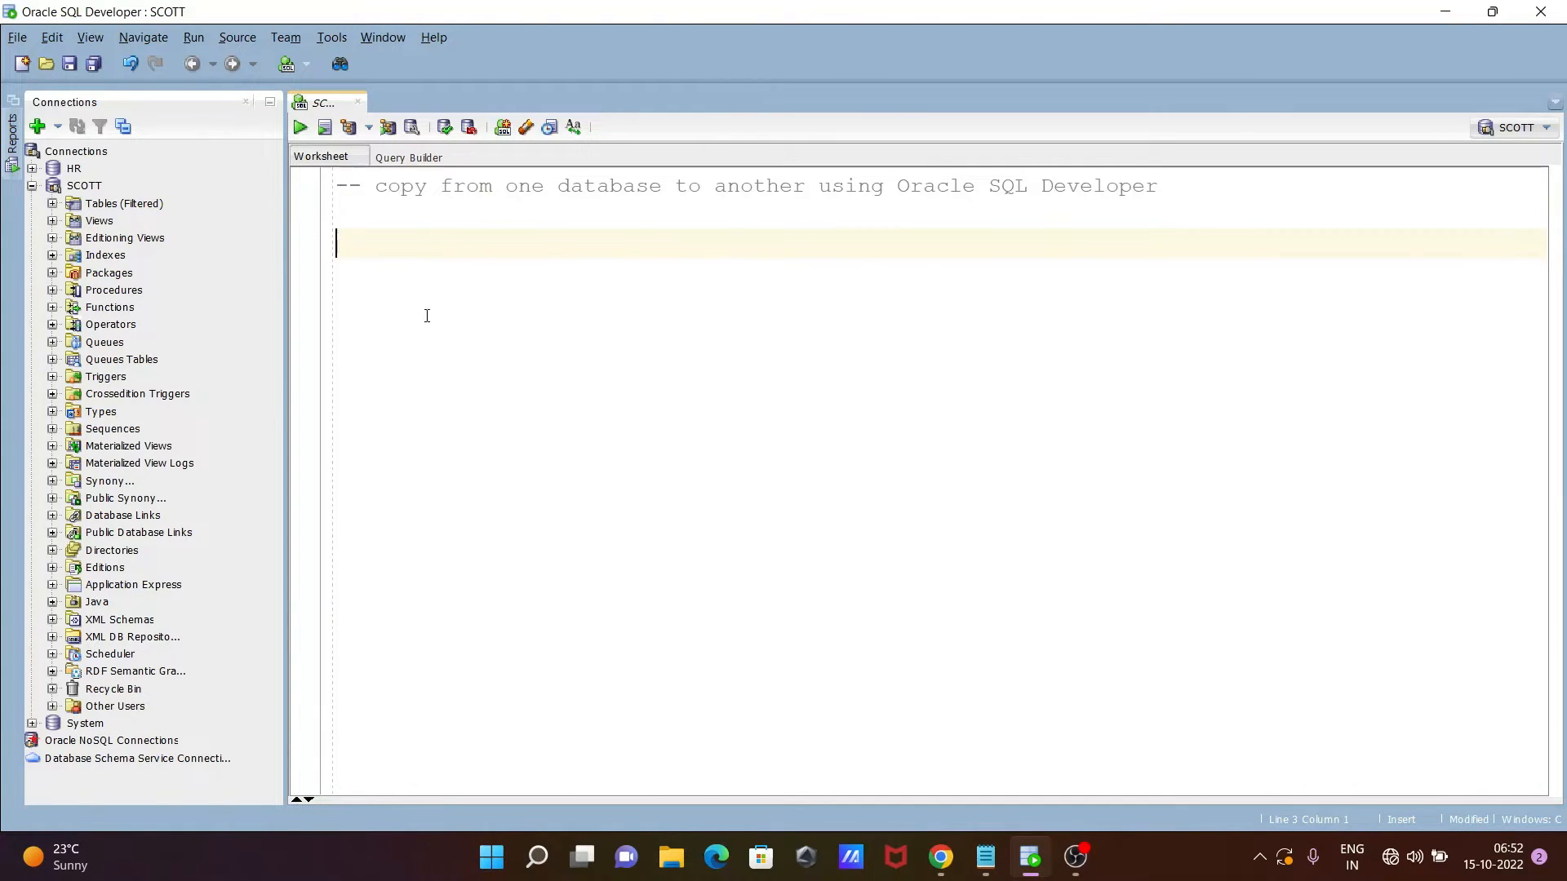
mouse_move(416, 307)
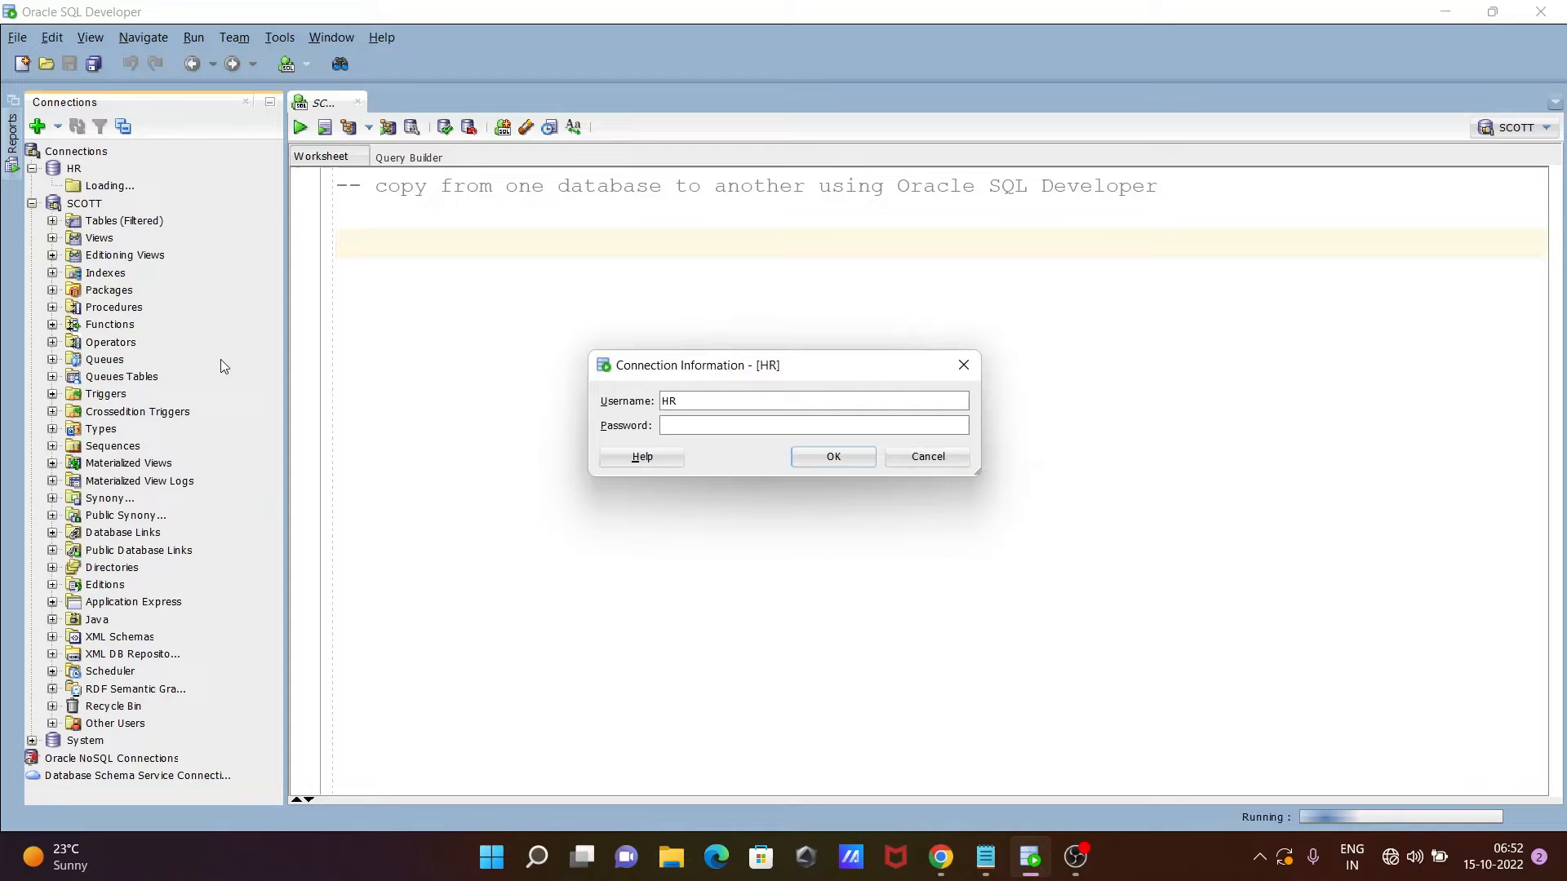
Log in to the HR connection, browse its tables, then return to the SCOTT worksheet.
text(•)
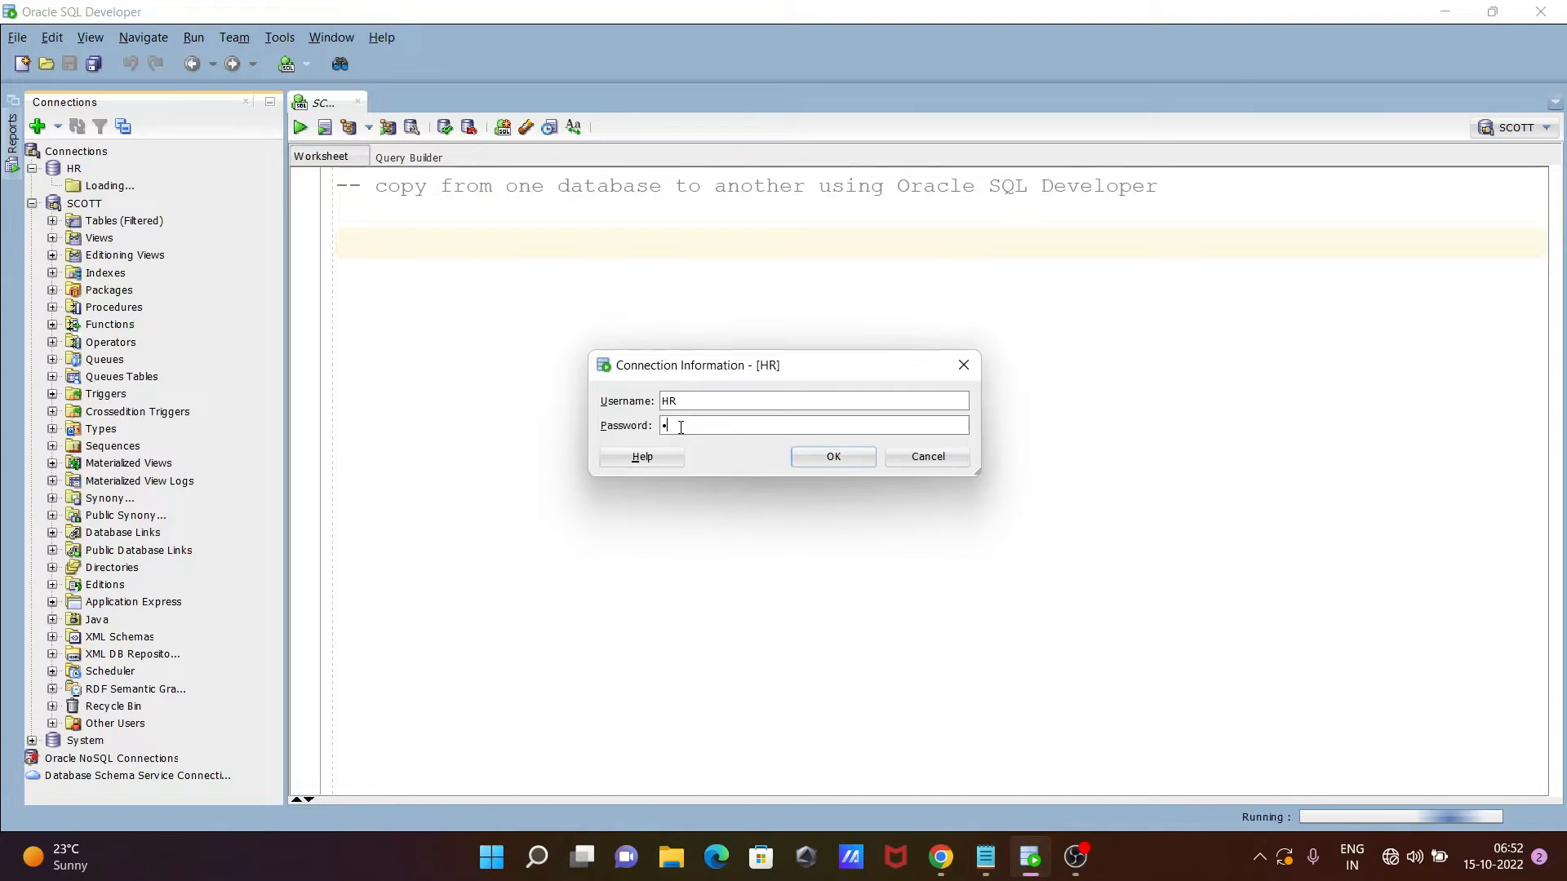
click(832, 458)
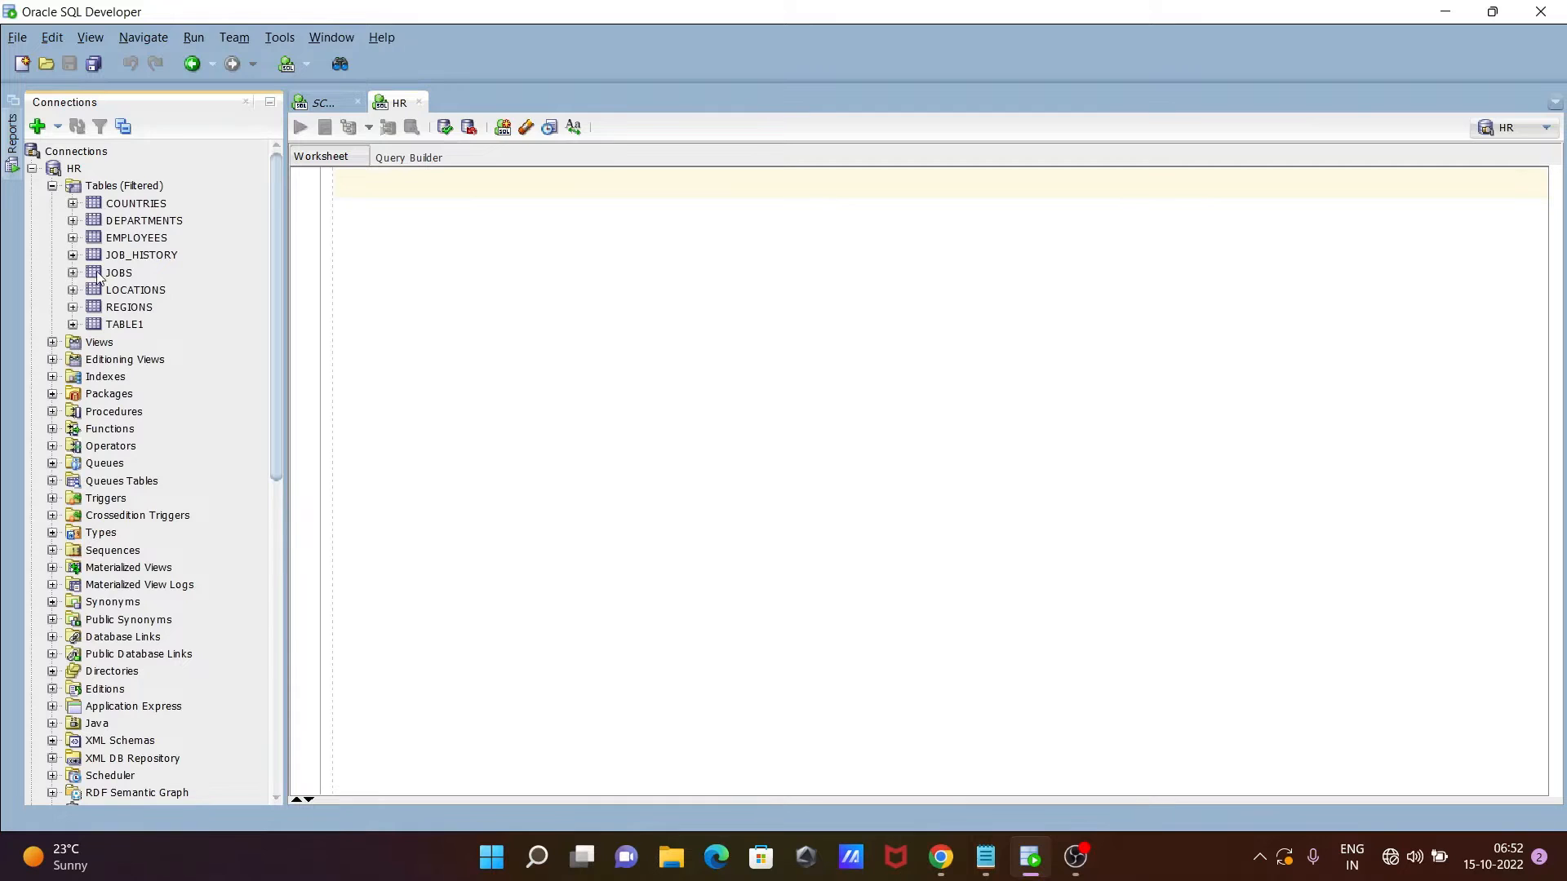
scroll(down, 3)
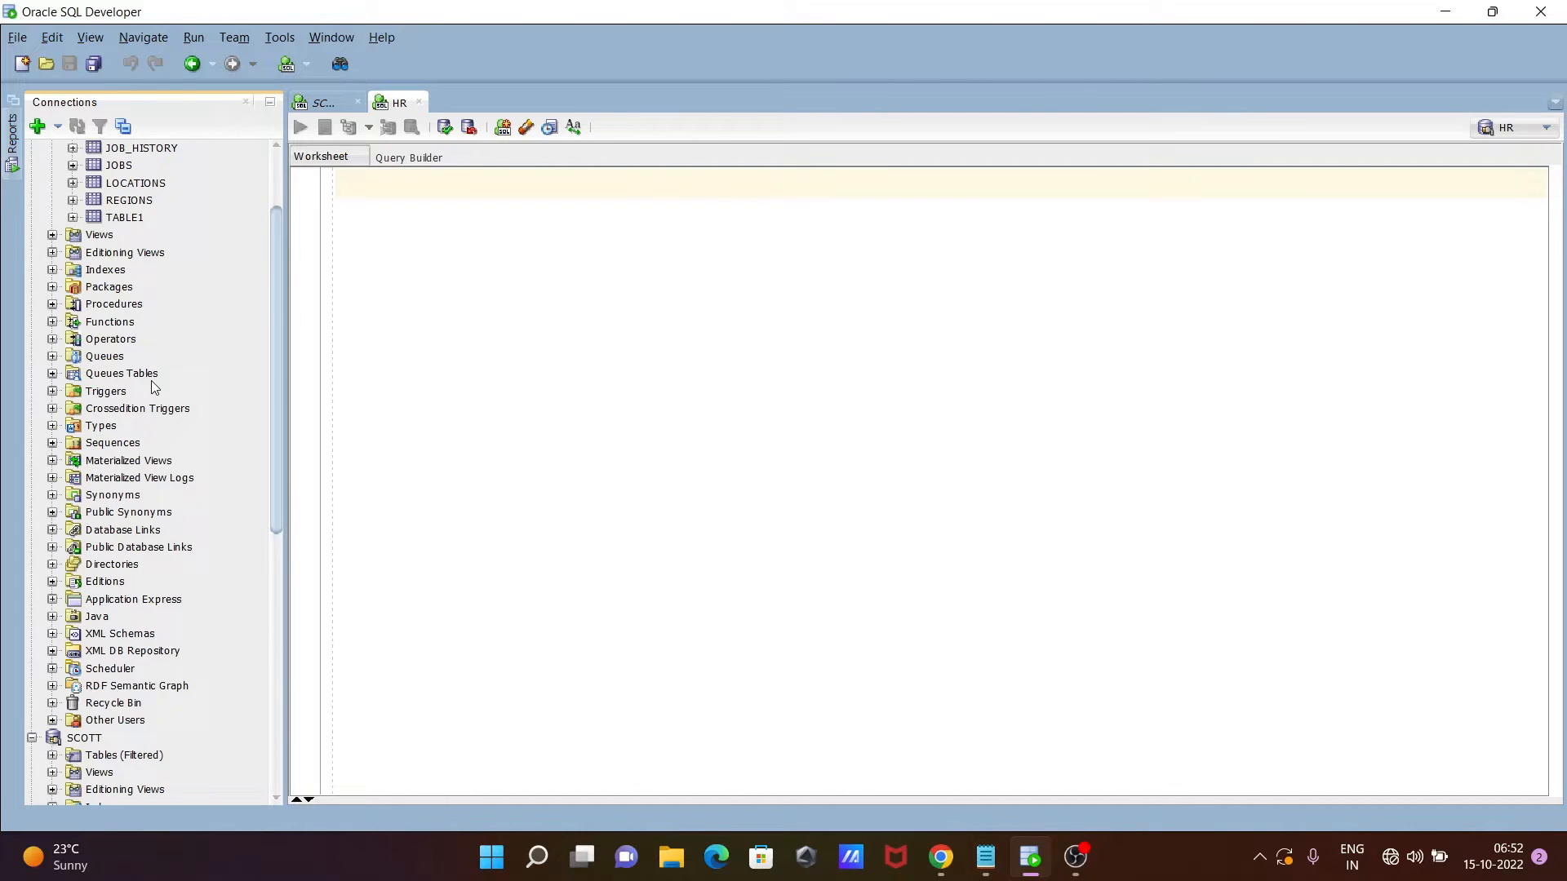
scroll(down, 3)
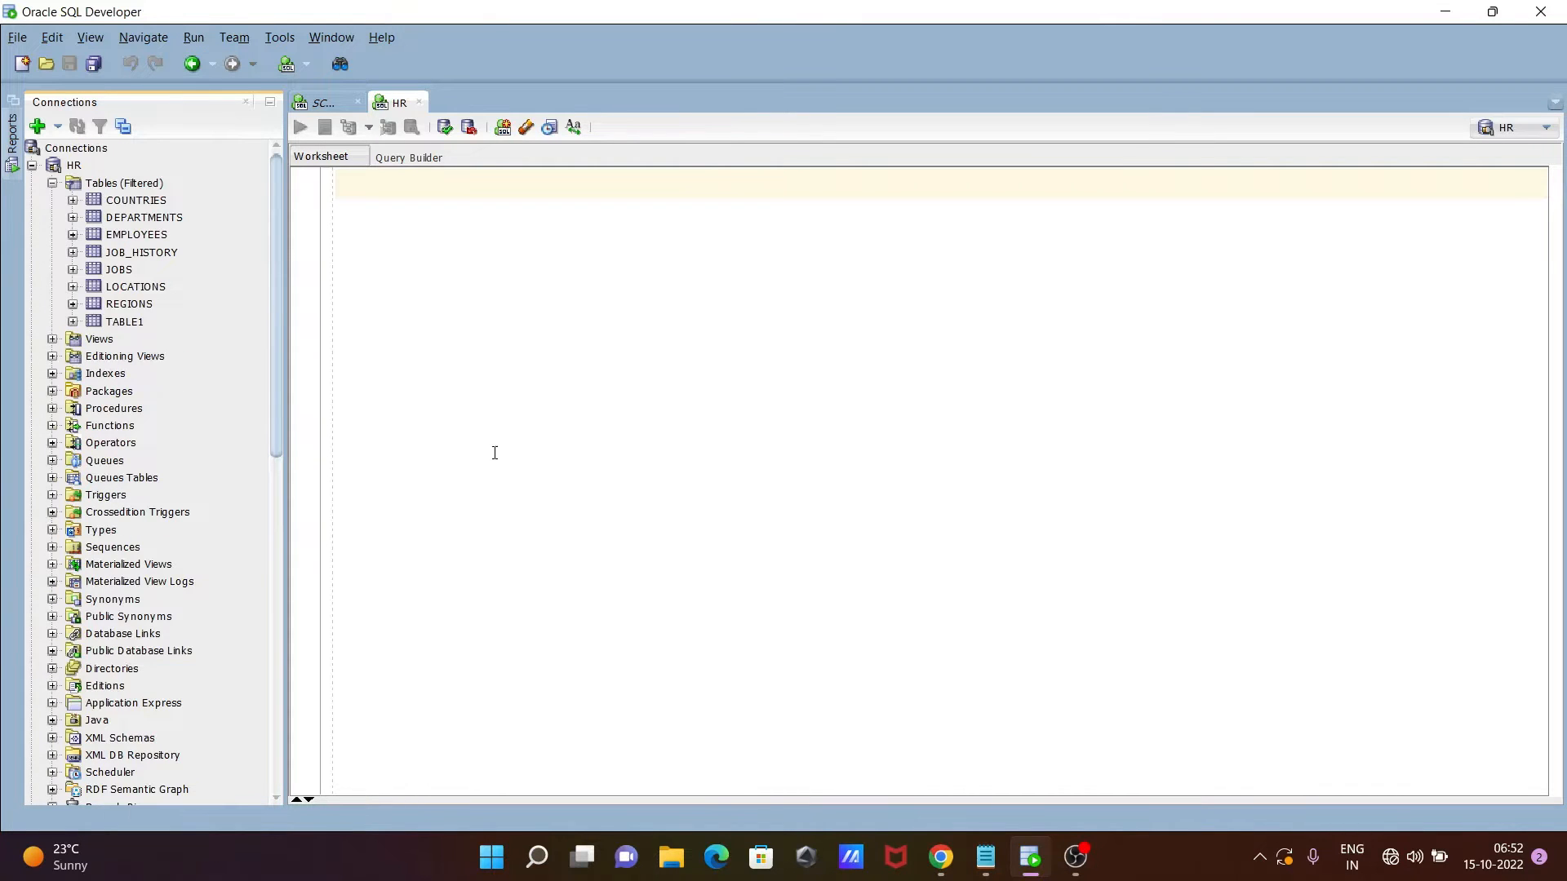
click(322, 101)
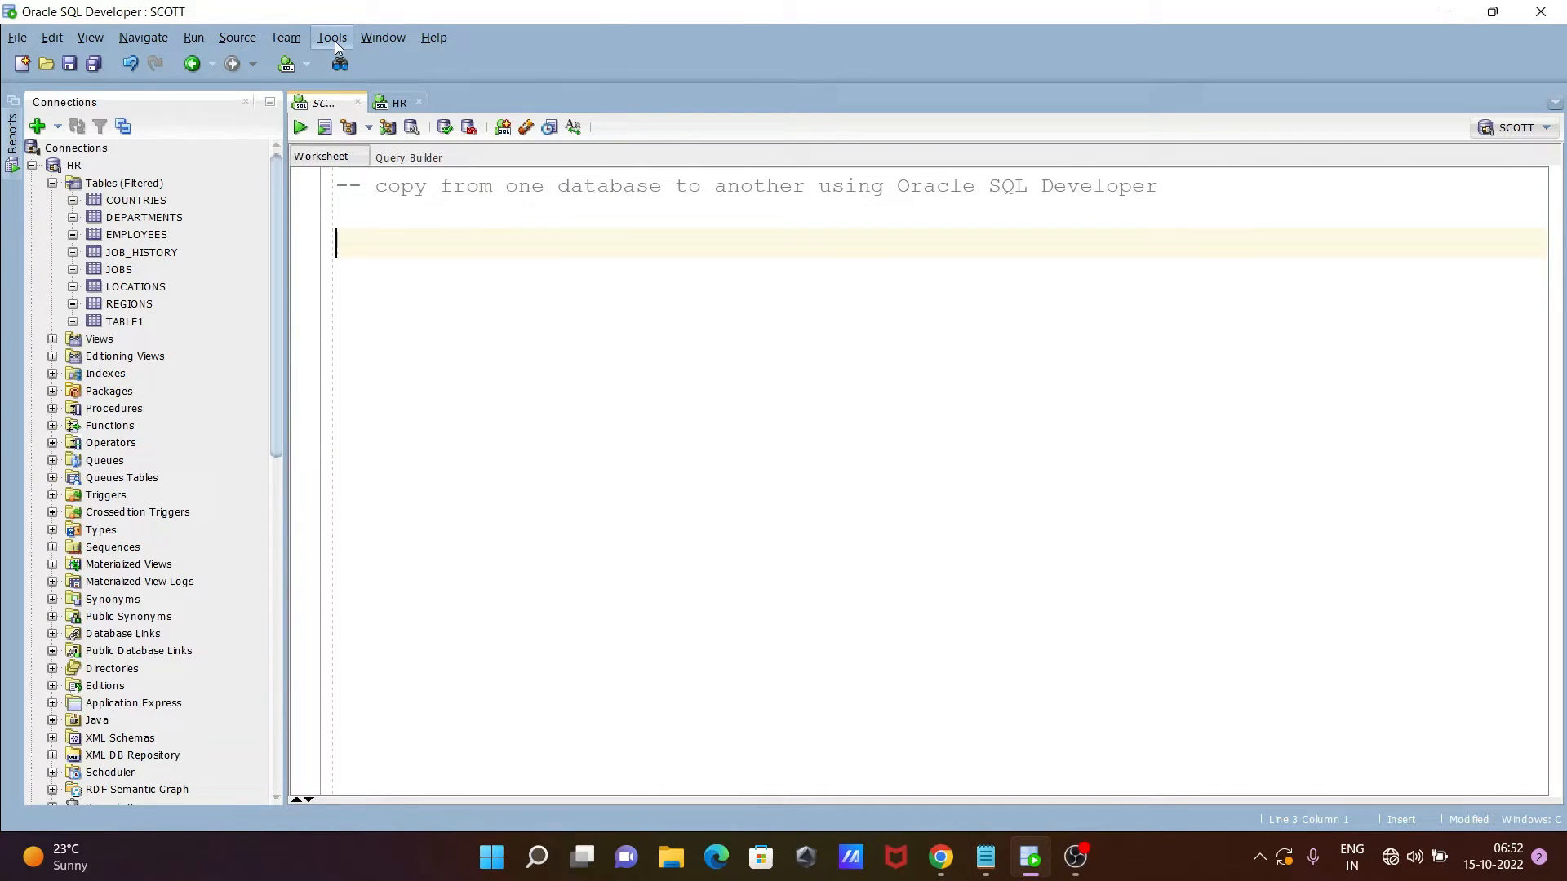
Launch Tools > Database Copy with source connection HR and destination connection SCOTT.
click(330, 36)
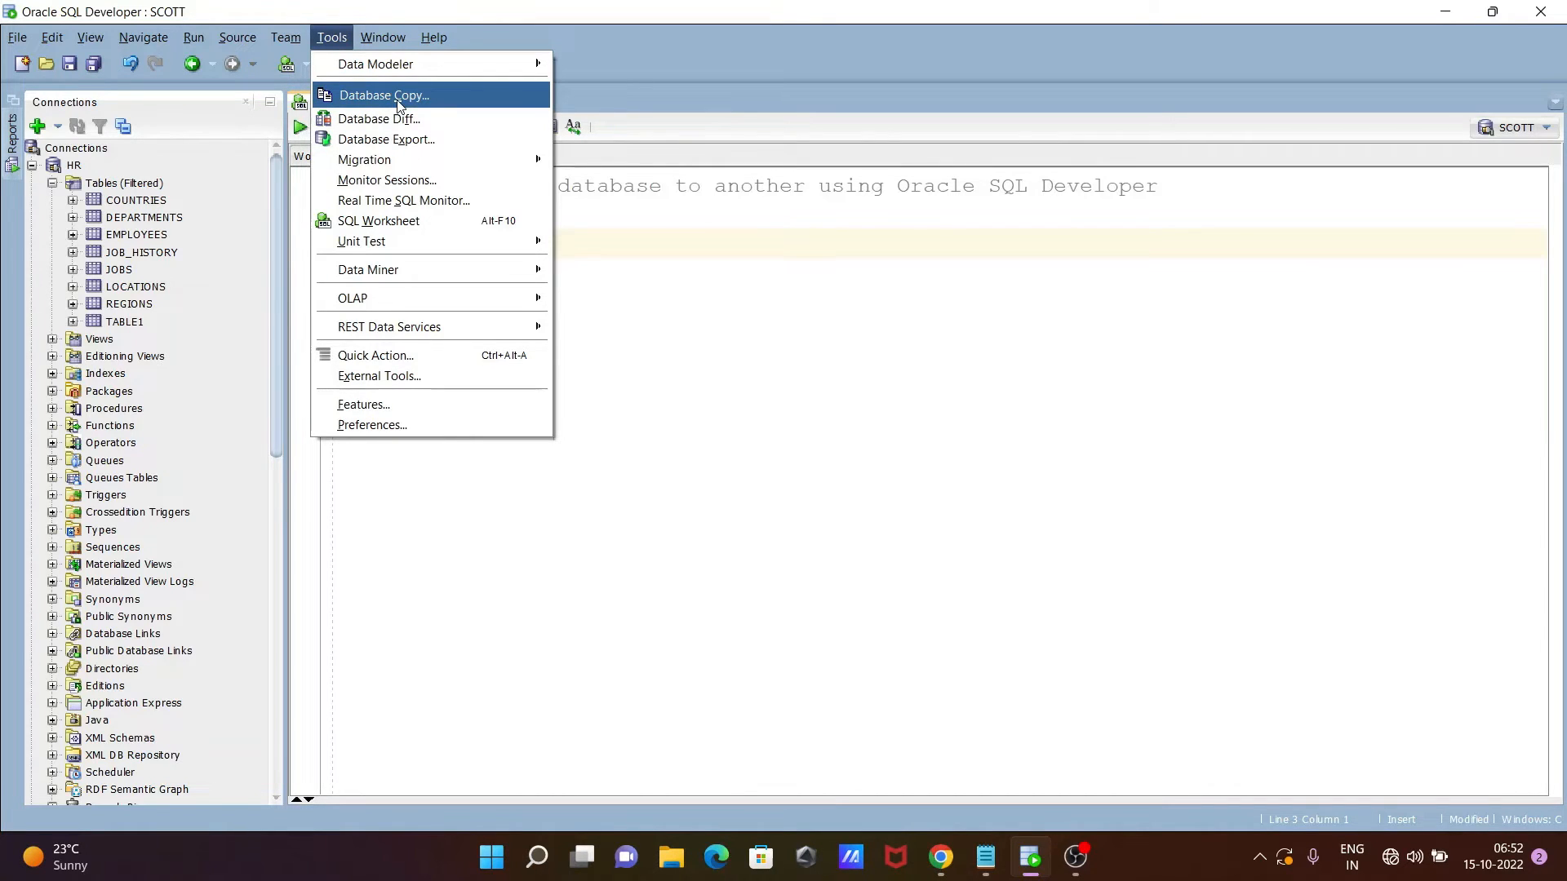
click(383, 95)
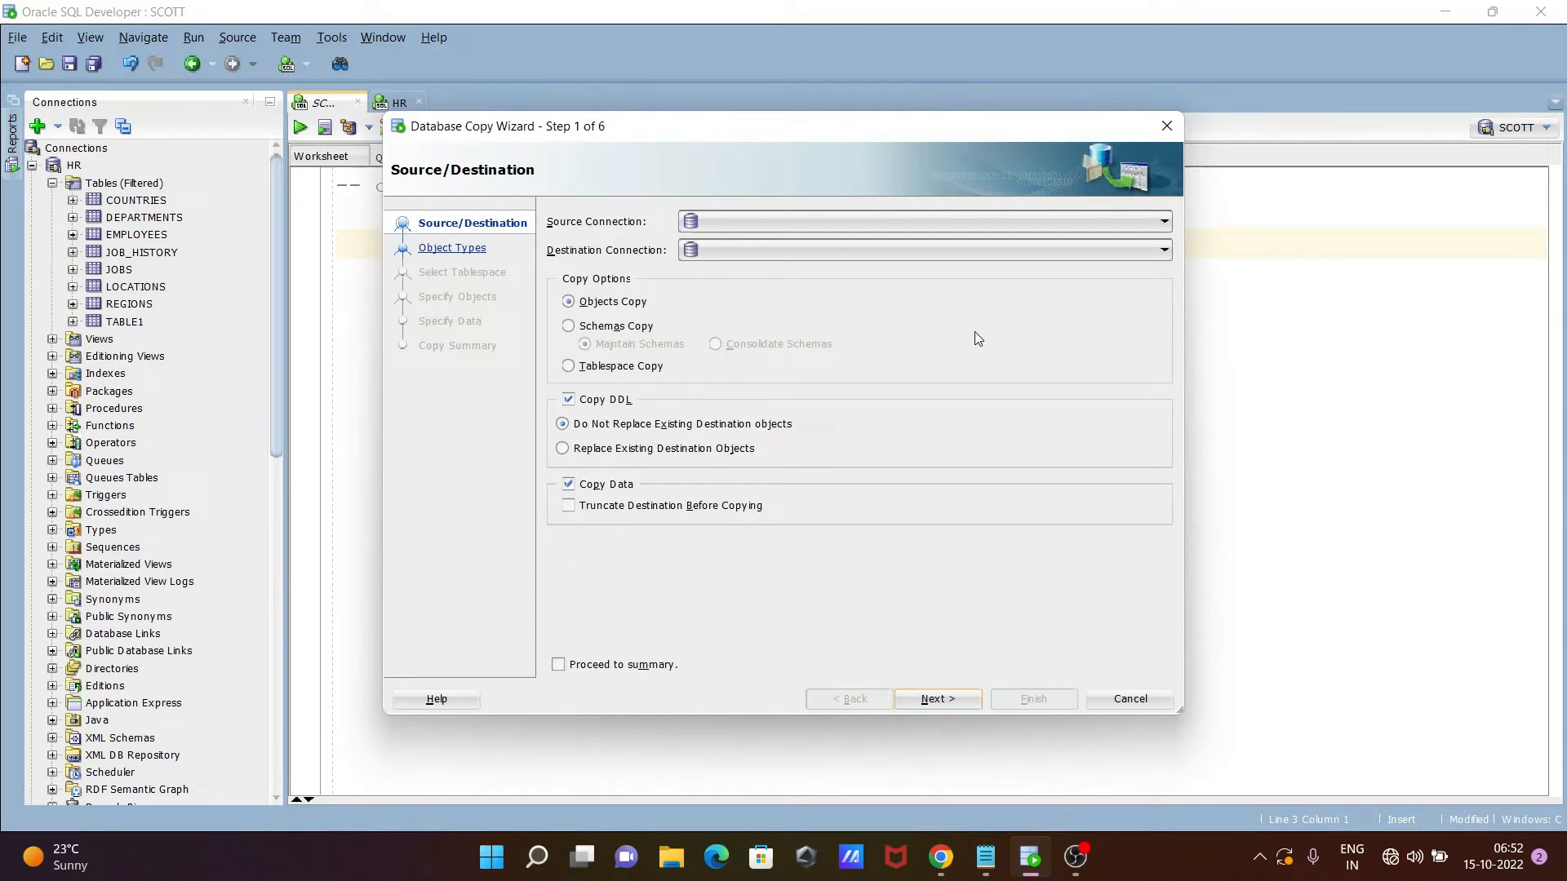
mouse_move(207, 229)
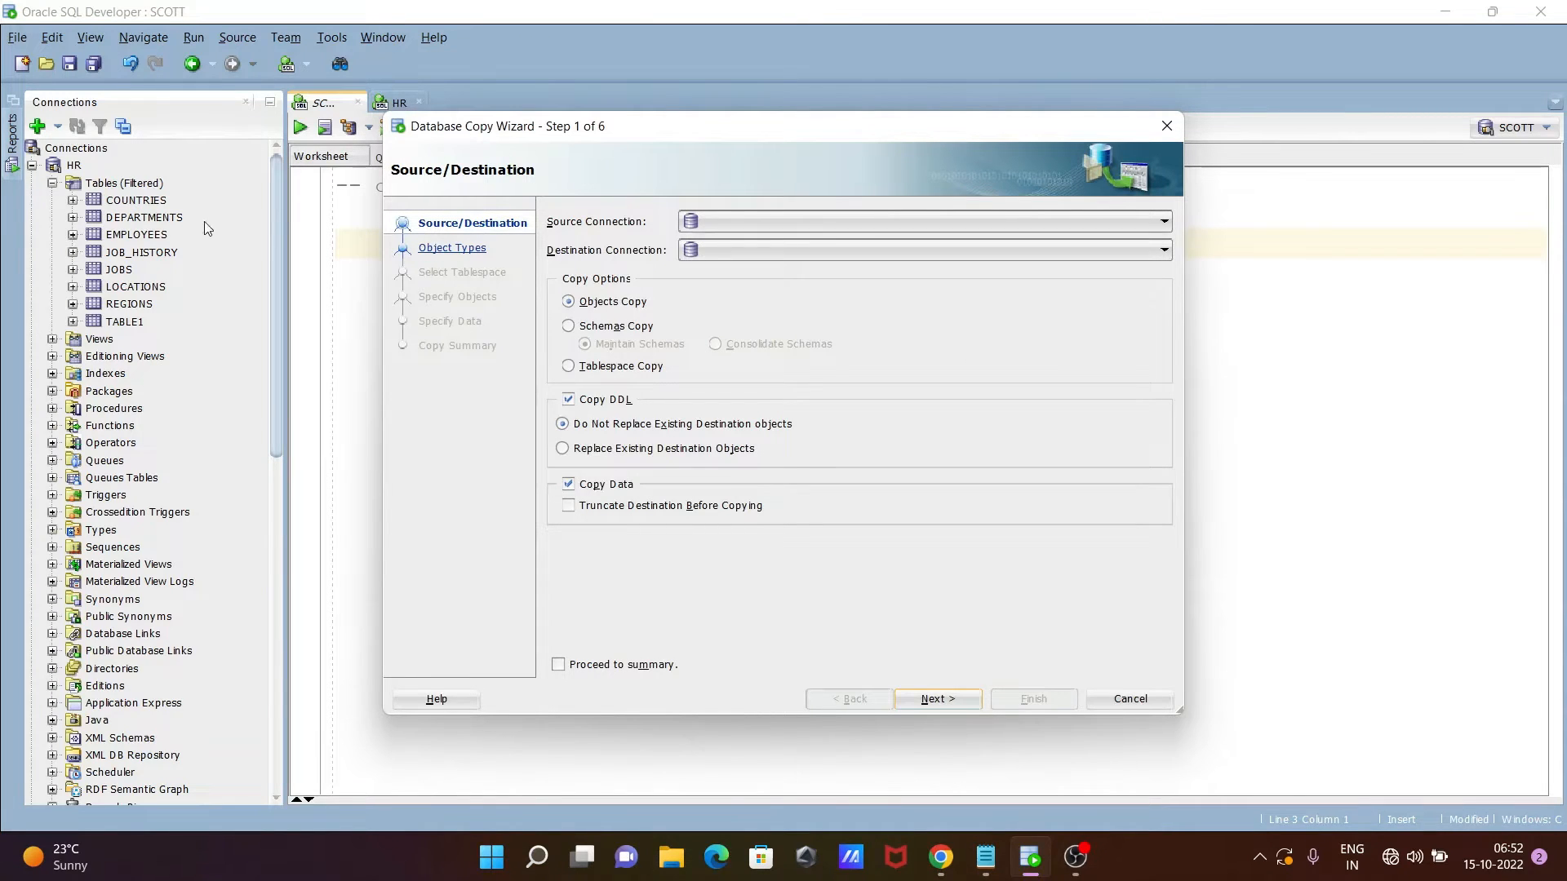
mouse_move(877, 320)
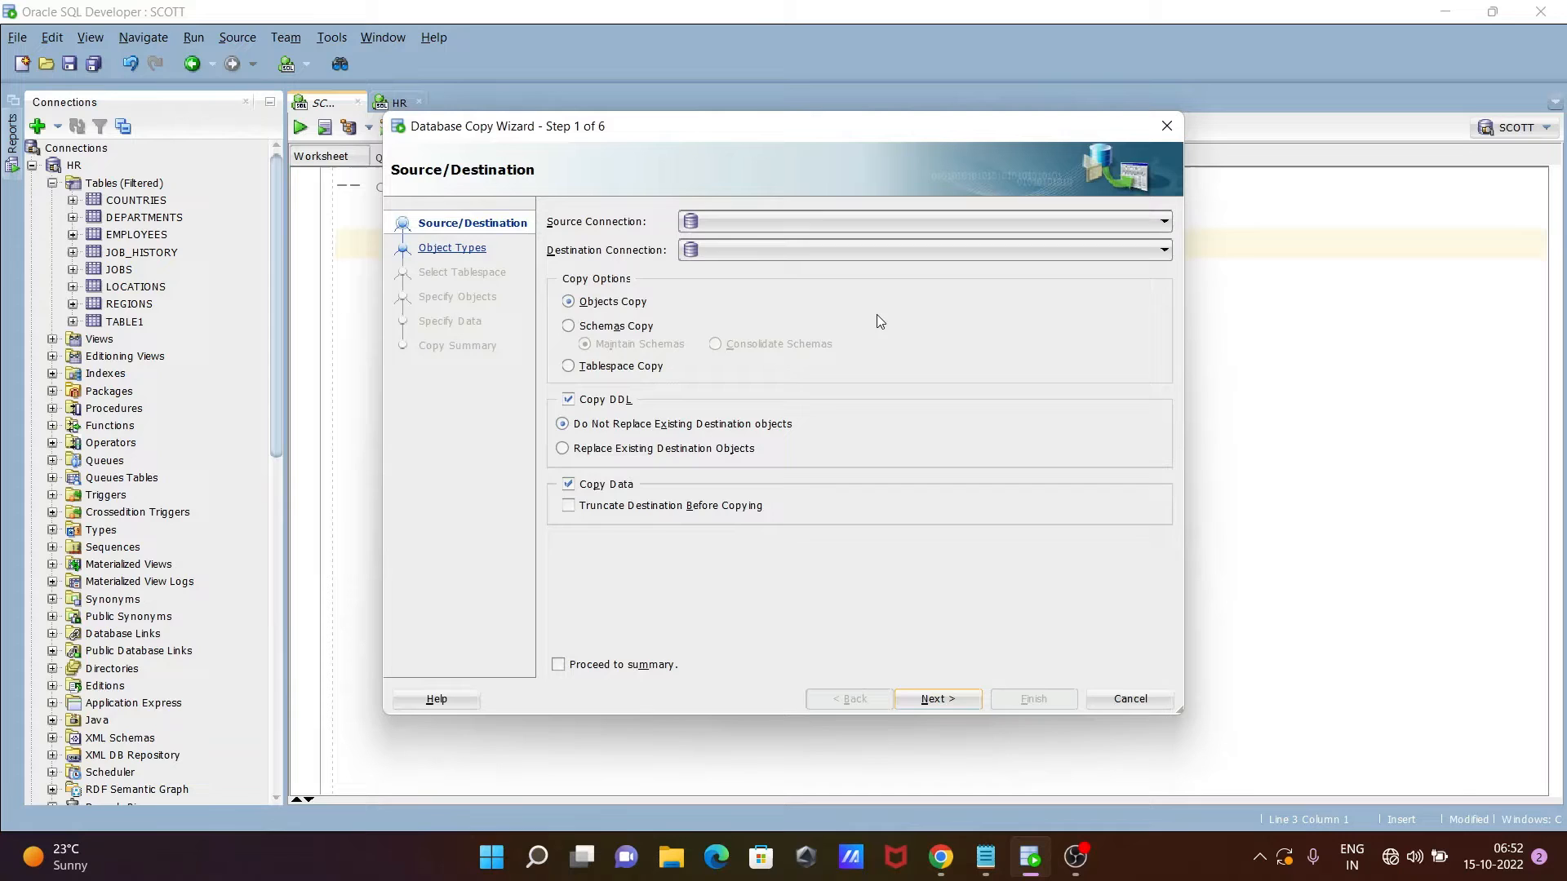
mouse_move(784, 235)
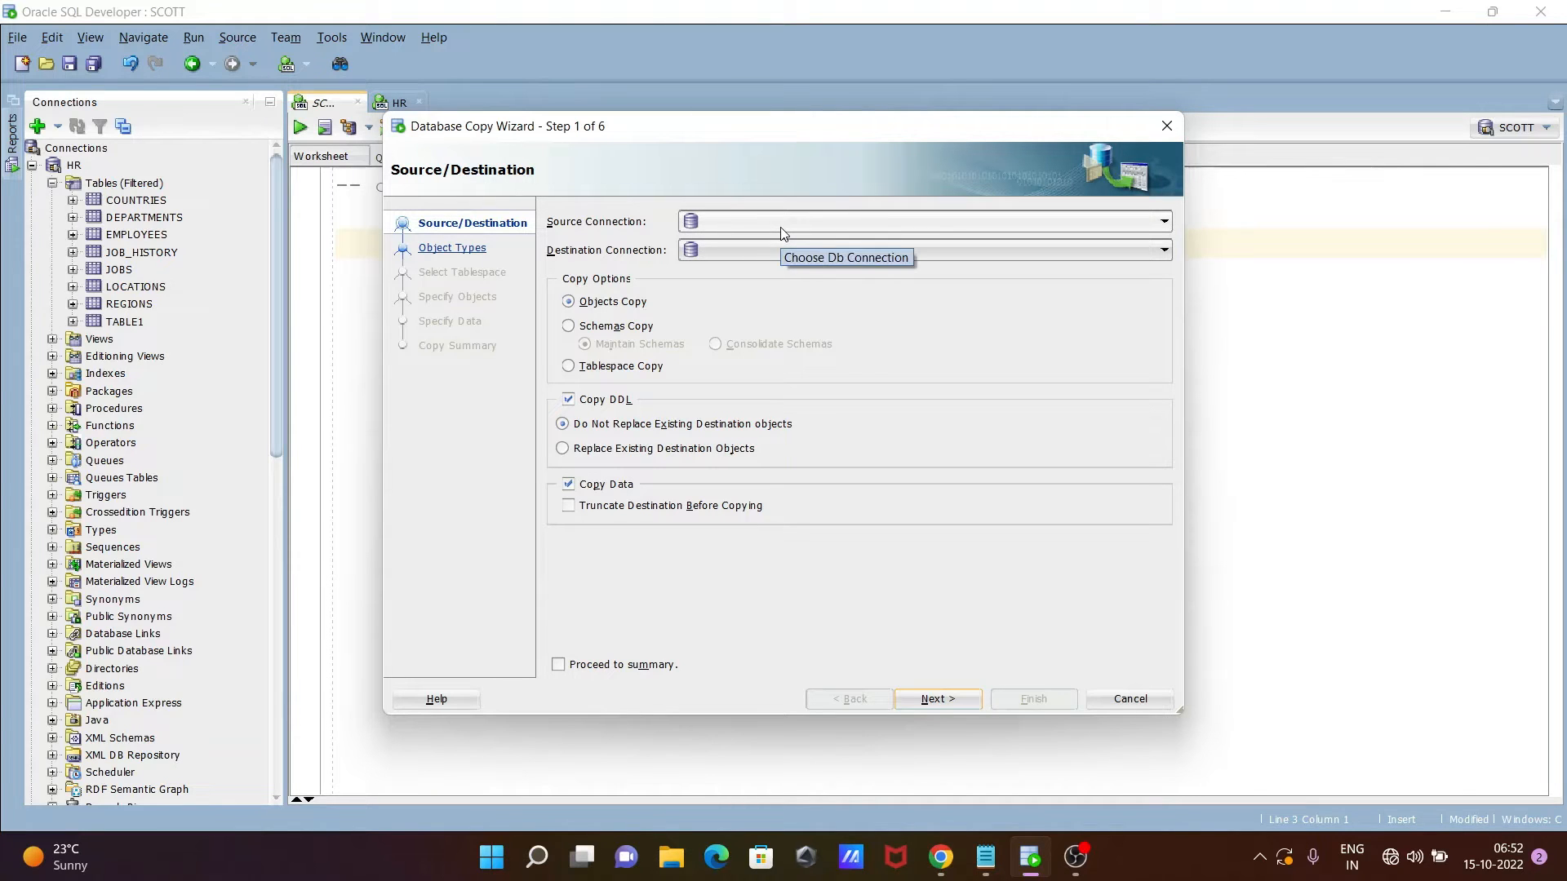
click(1162, 222)
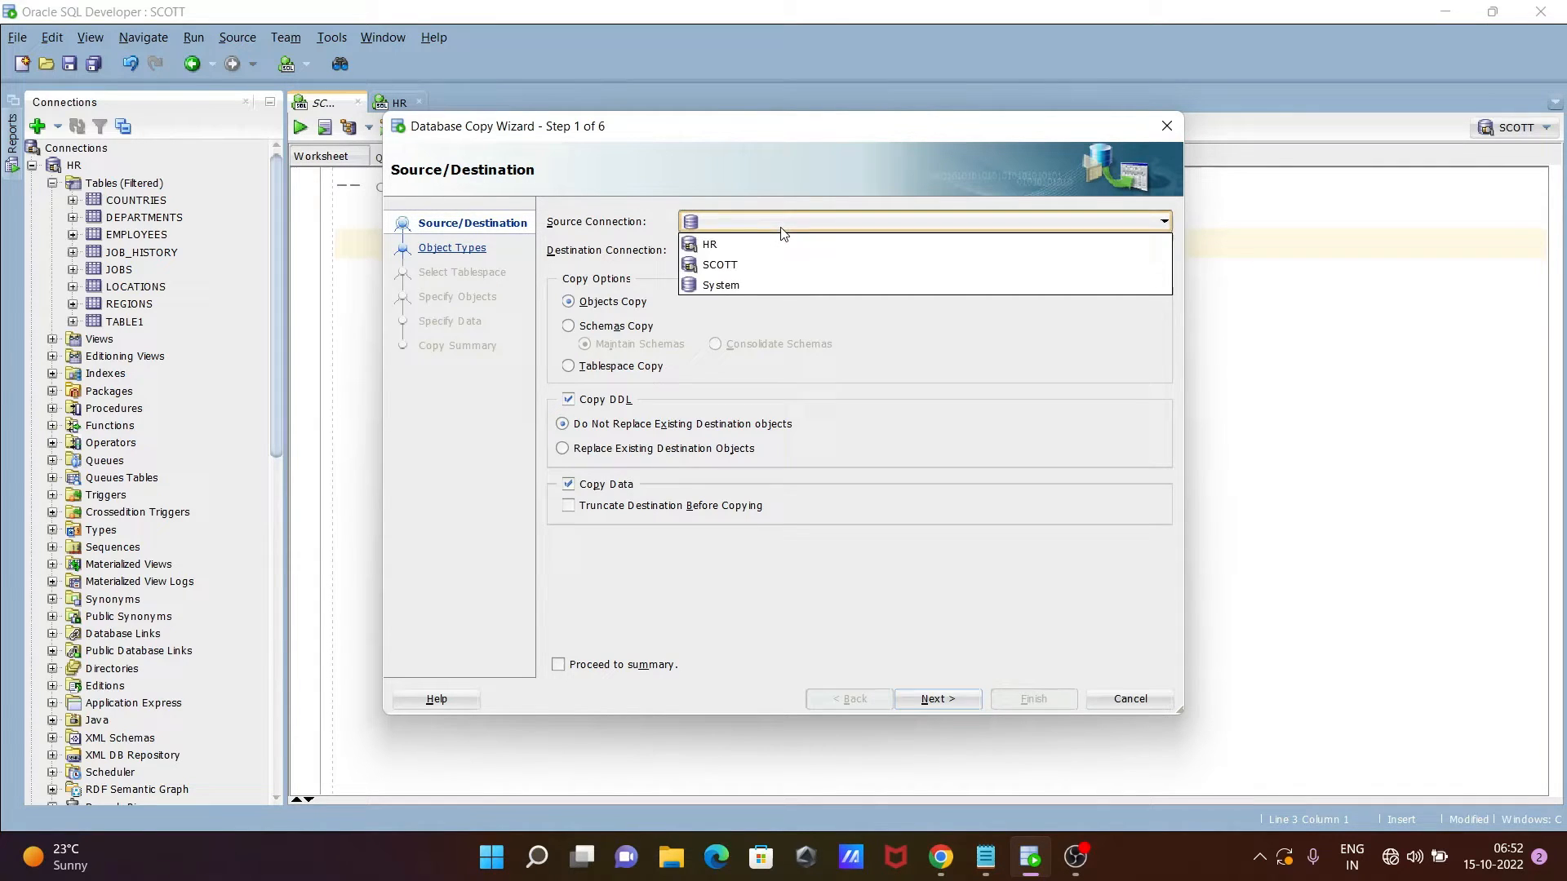
click(709, 245)
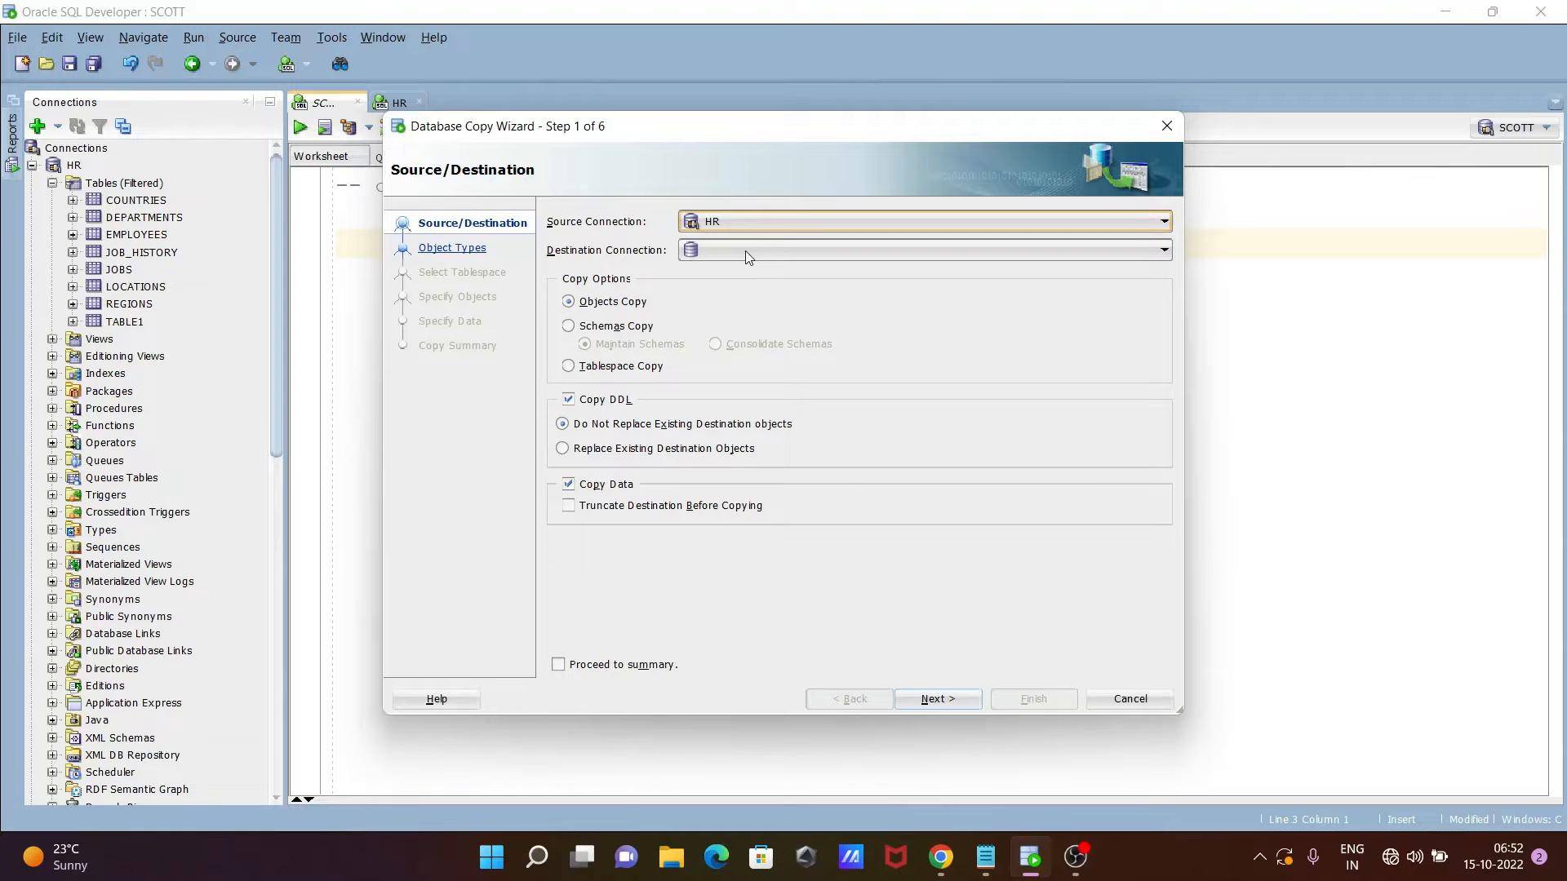
mouse_move(75, 255)
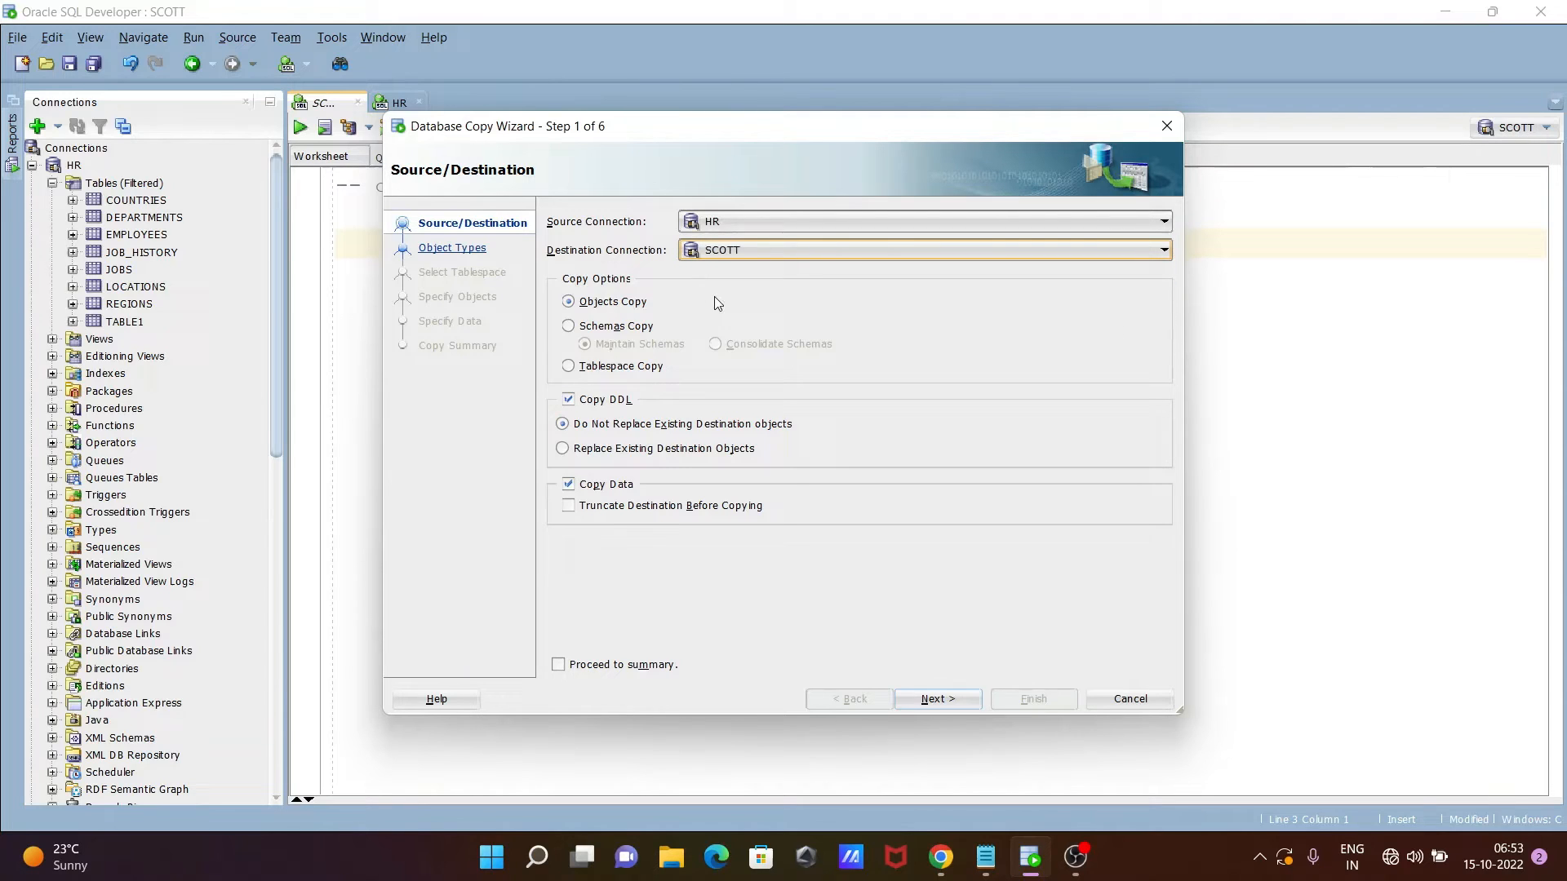
click(568, 300)
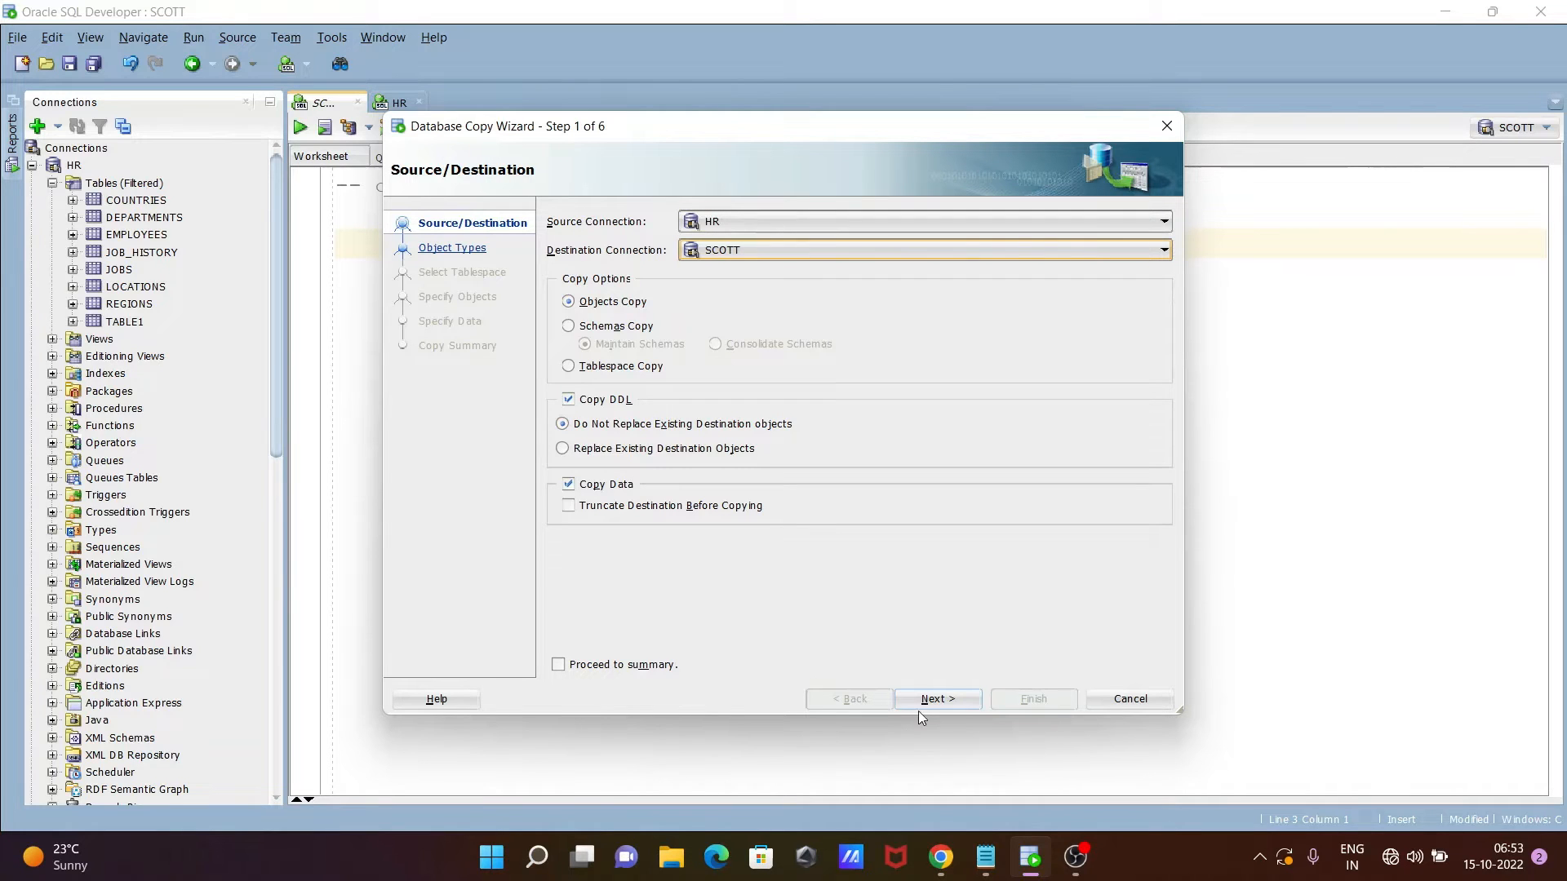
On Object Types keep referential constraints, exclude operators and the other unwanted types, and continue.
click(939, 698)
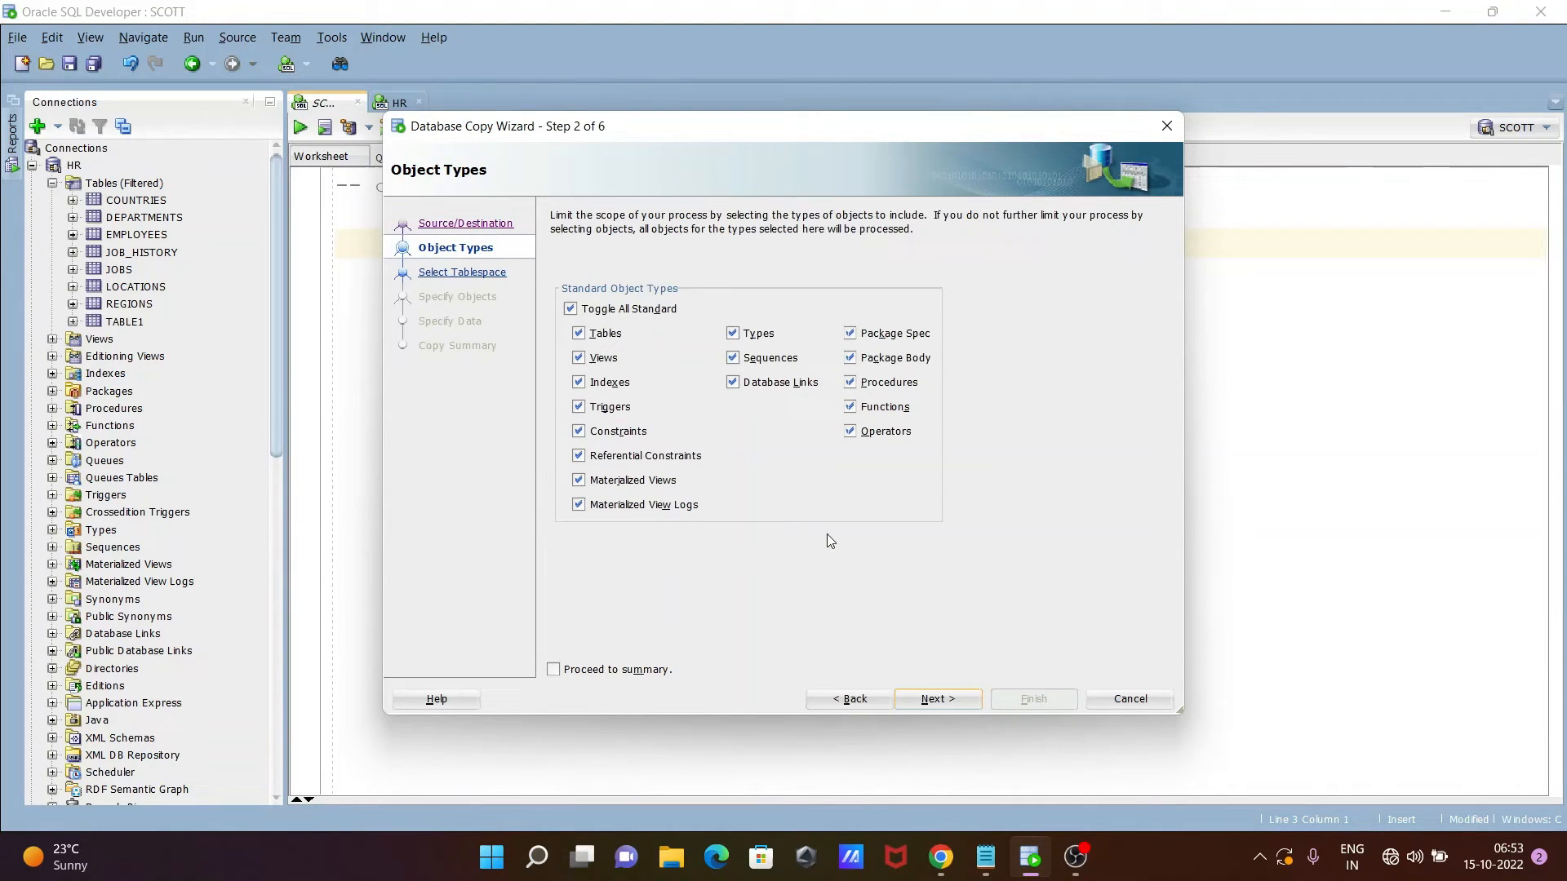
mouse_move(942, 574)
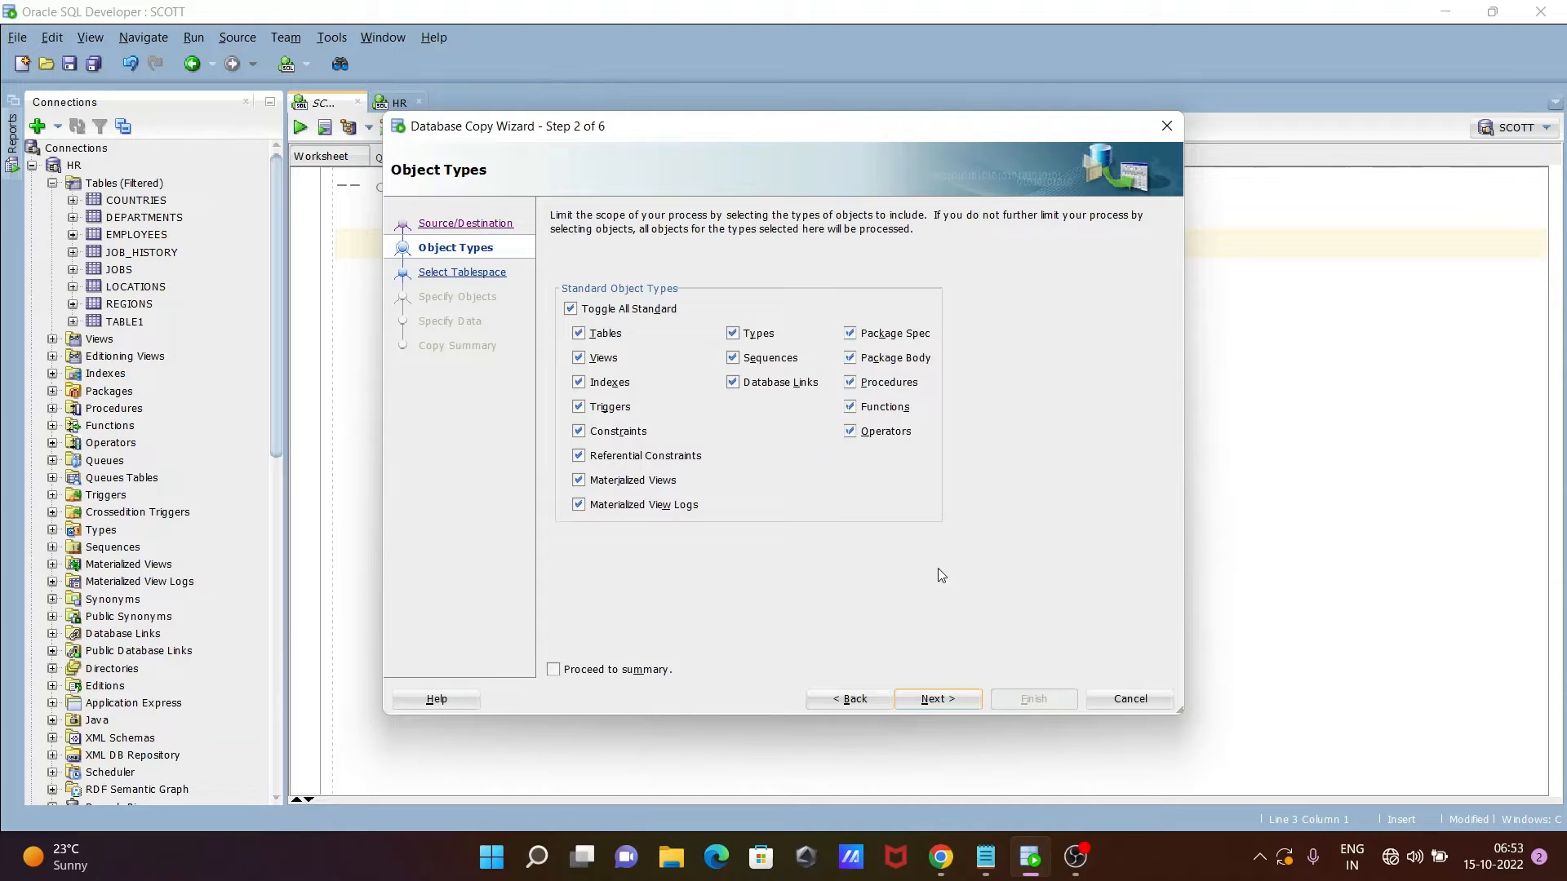
mouse_move(748, 537)
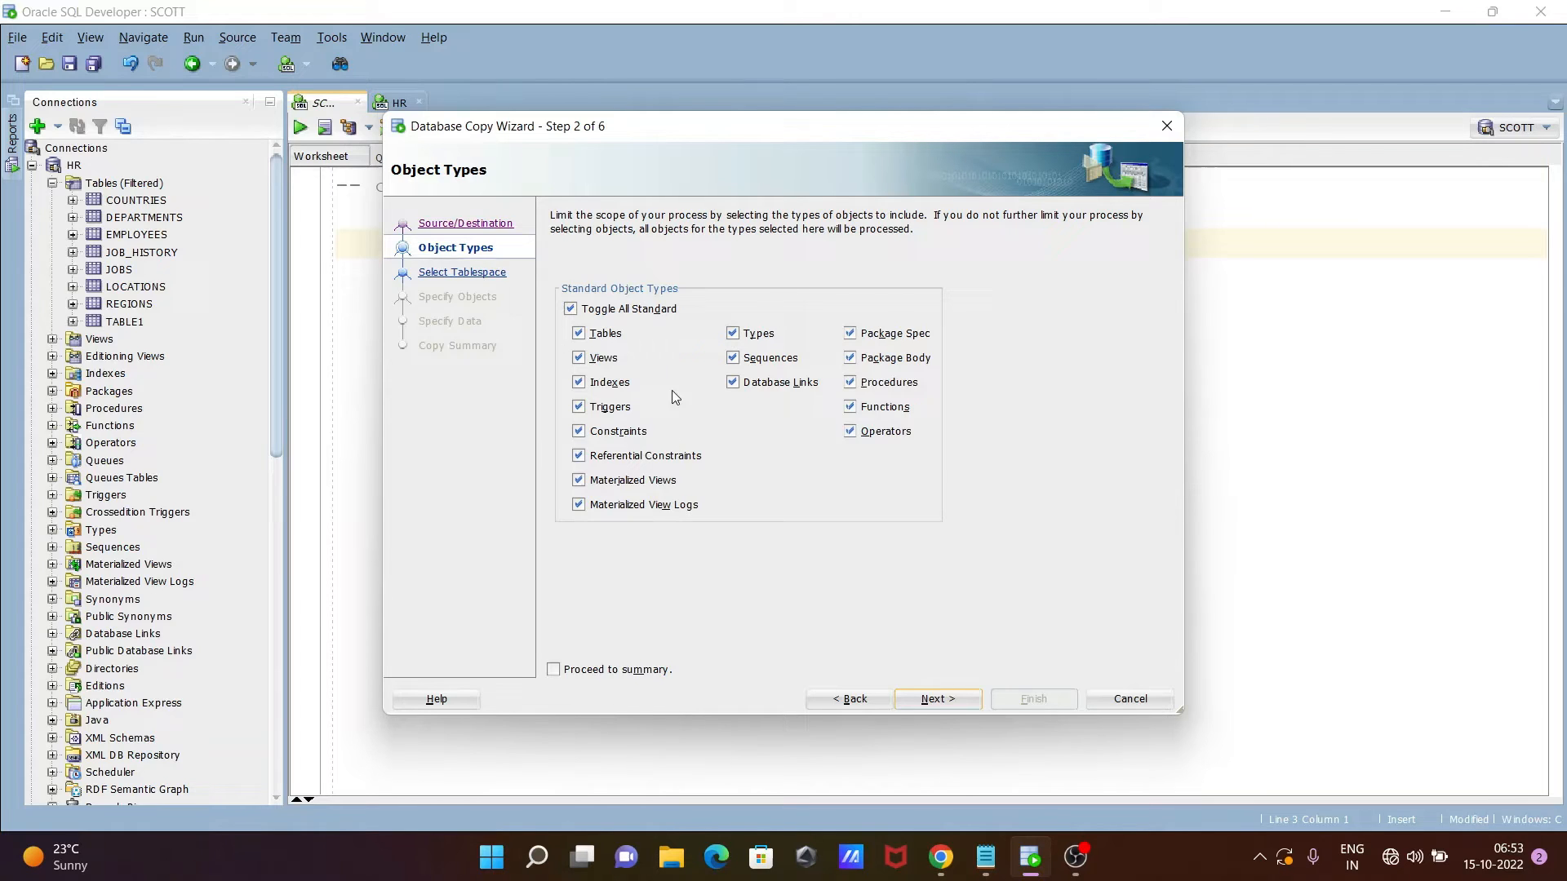
mouse_move(699, 303)
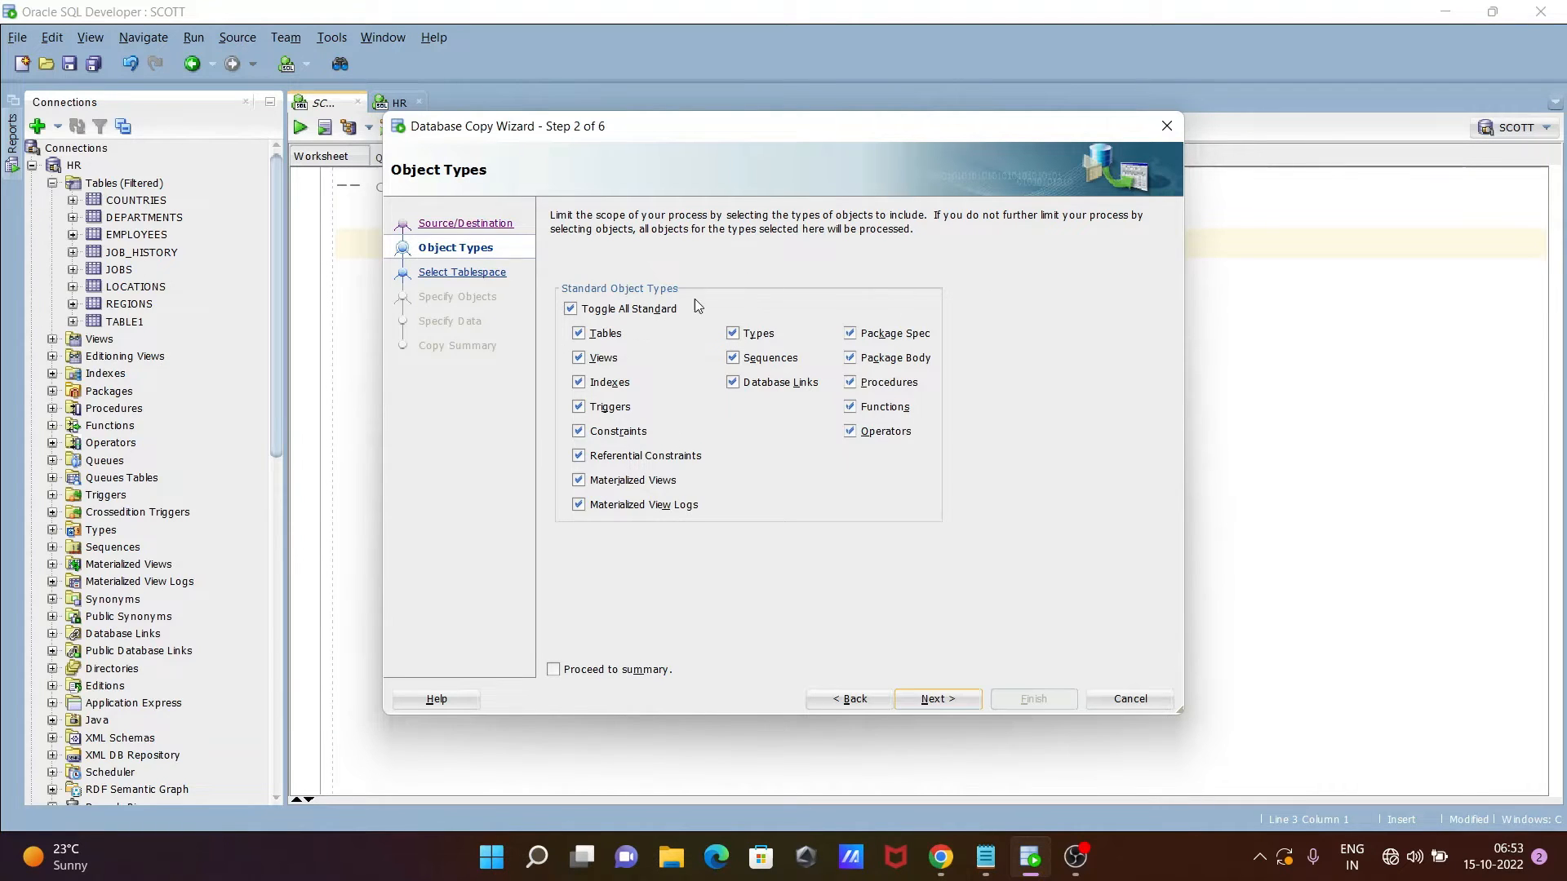
mouse_move(794, 350)
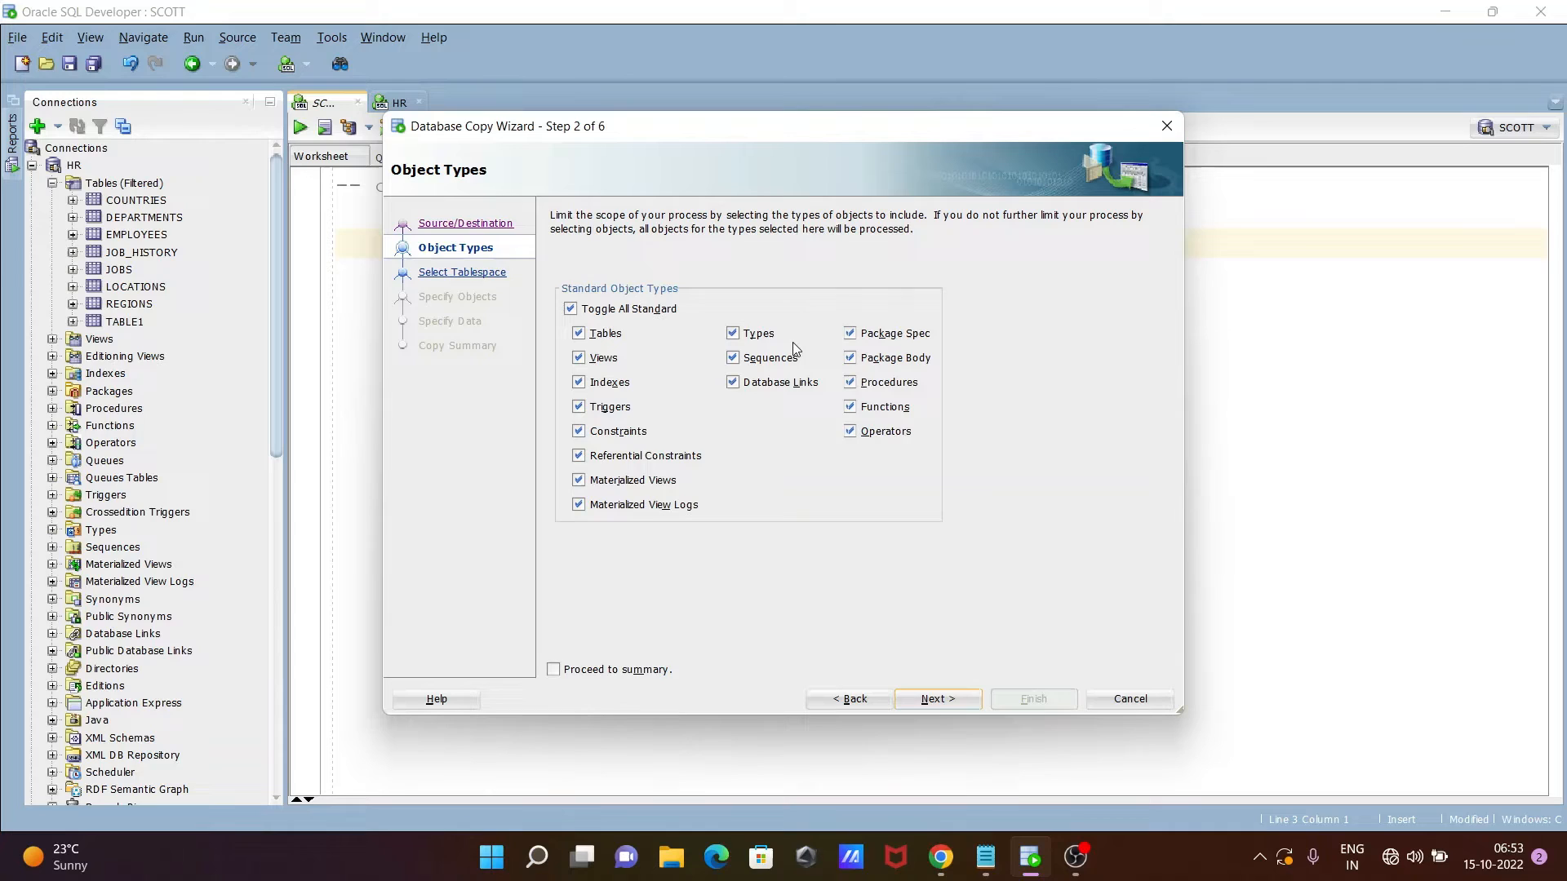
mouse_move(653, 426)
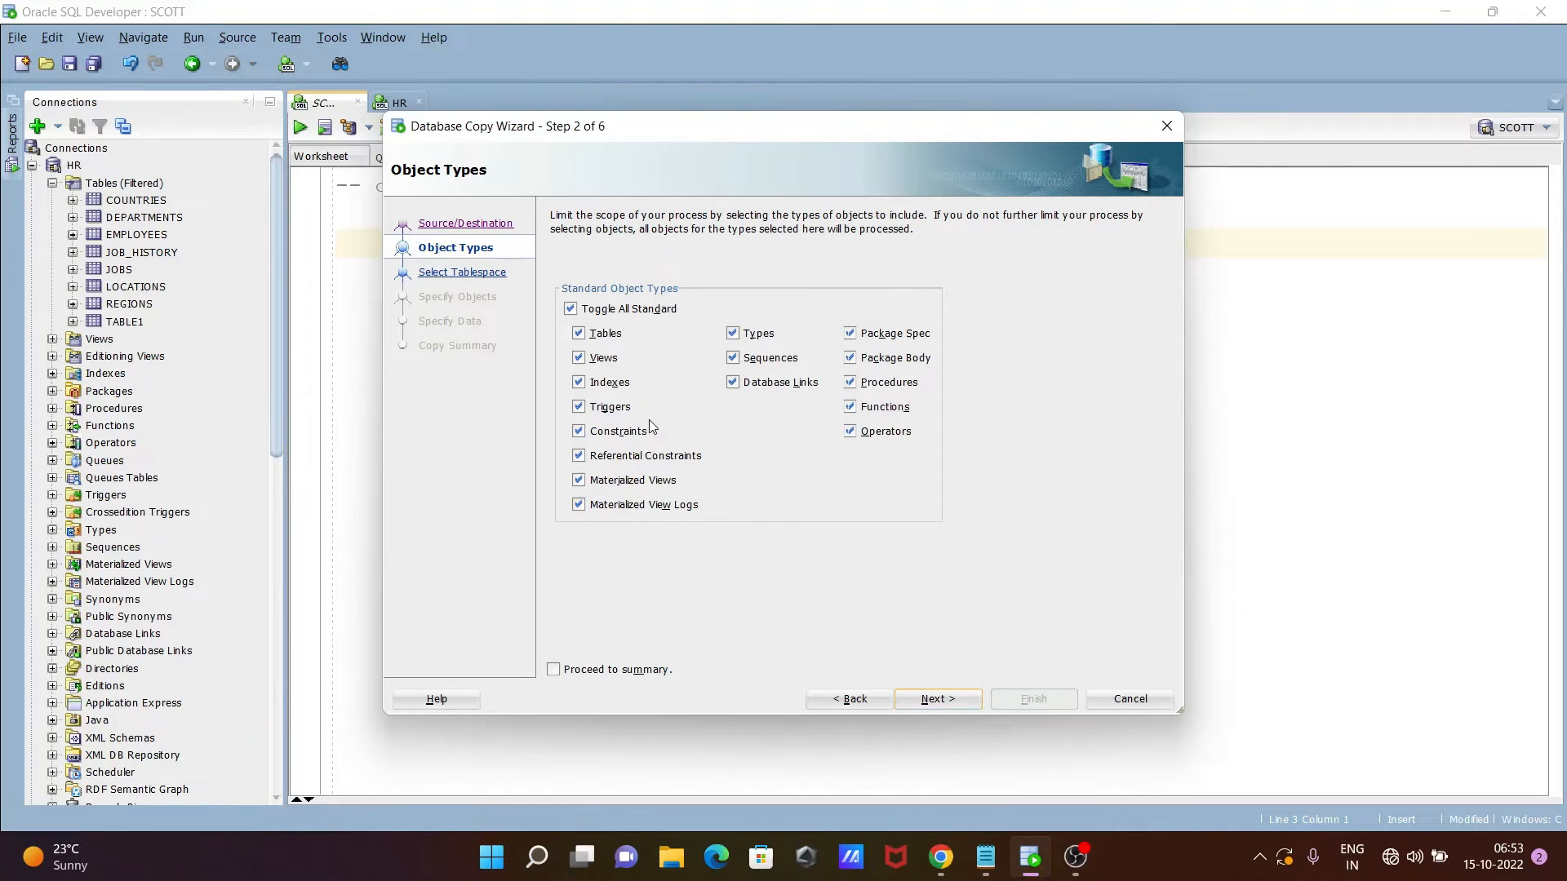
mouse_move(711, 492)
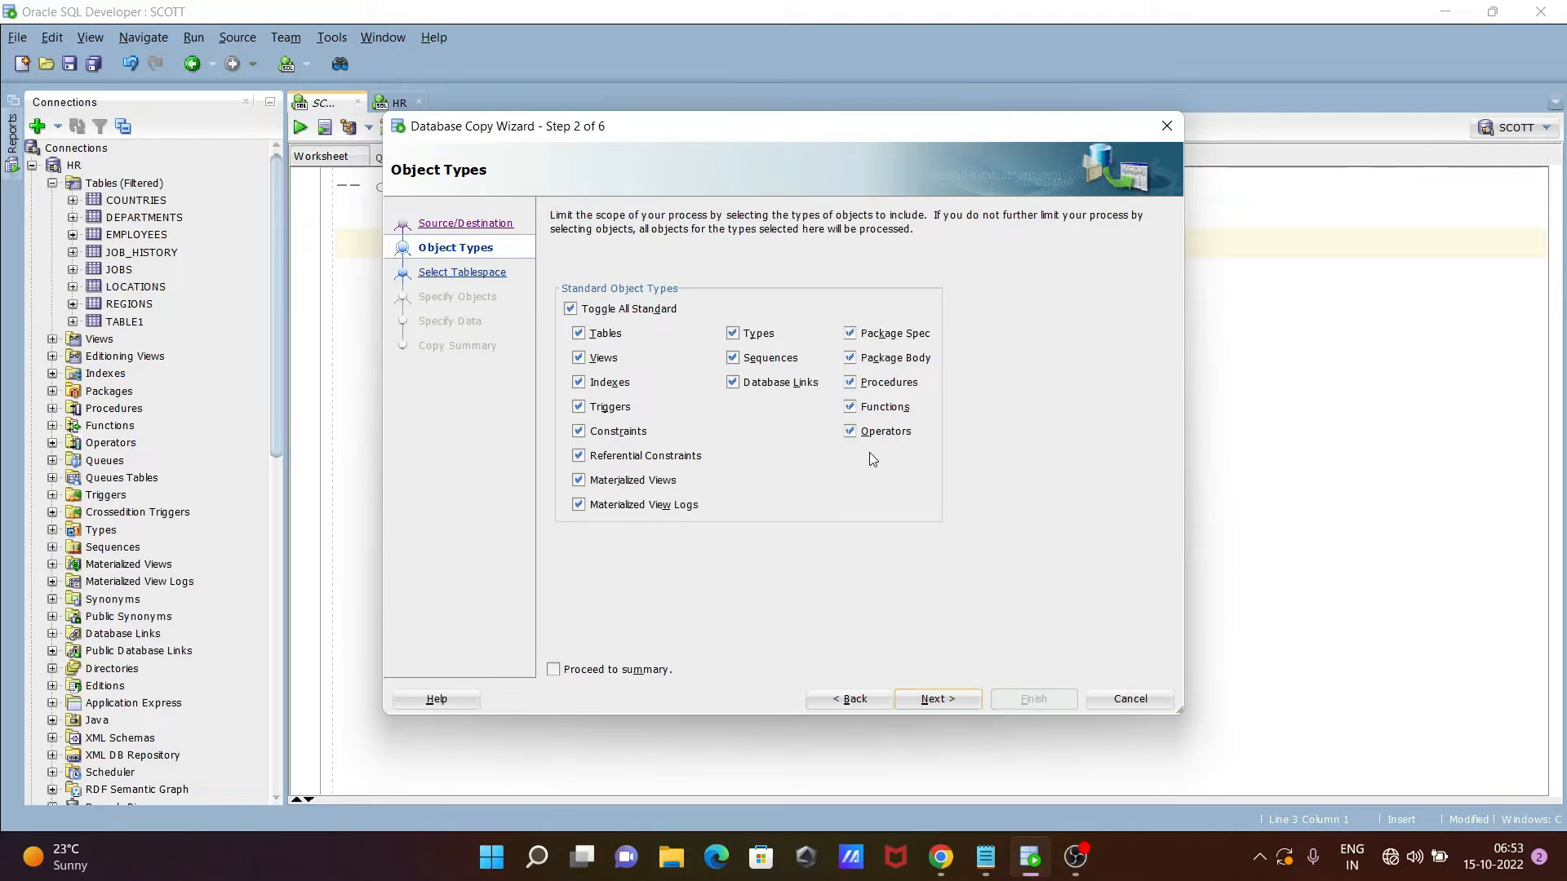
mouse_move(781, 377)
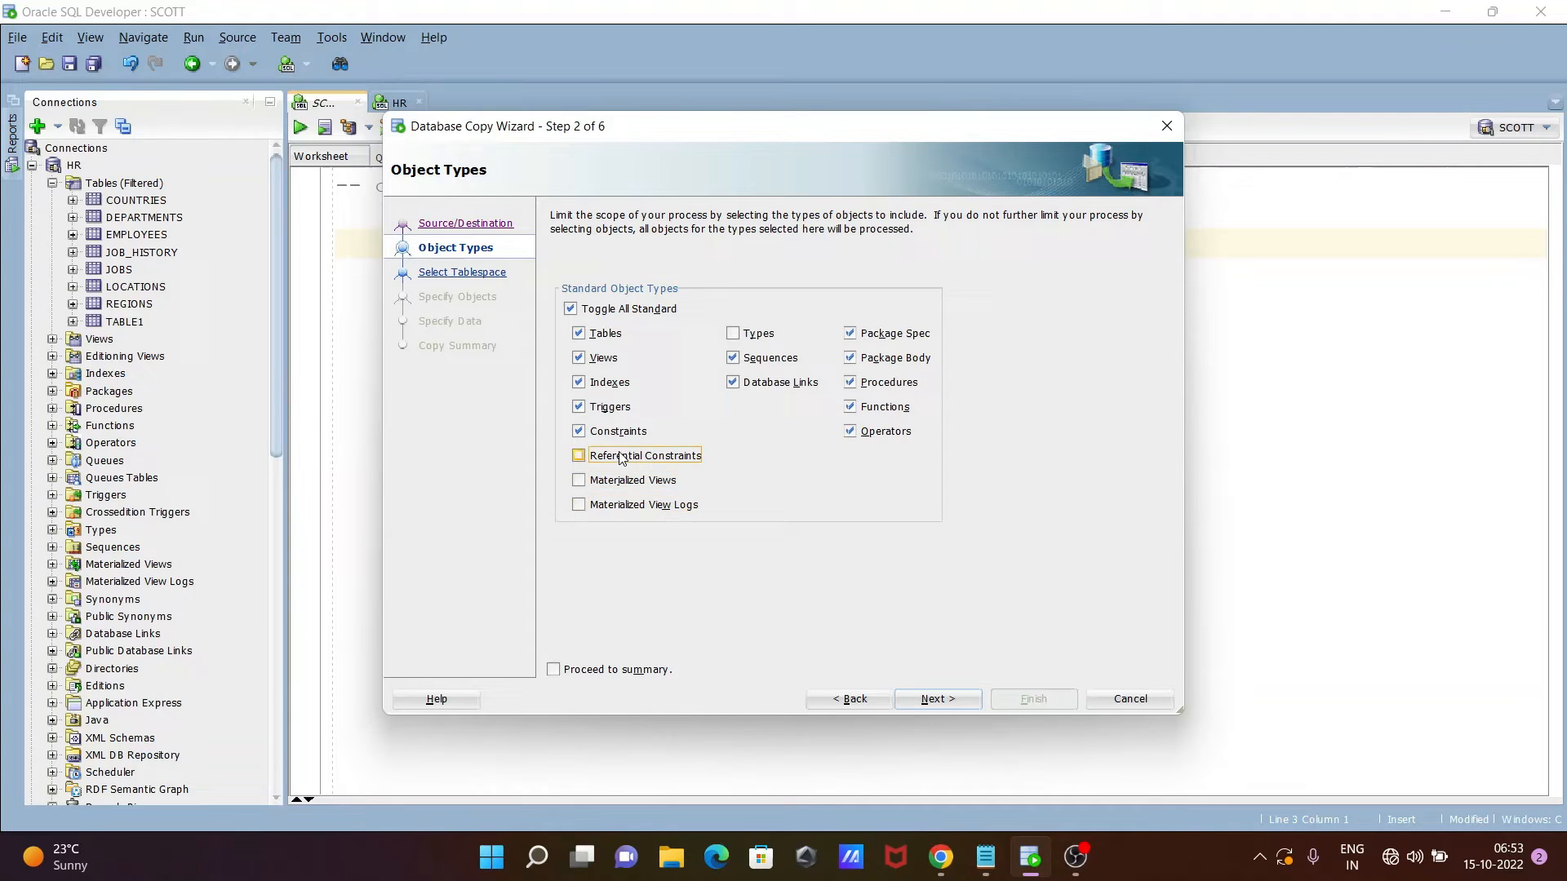
click(578, 455)
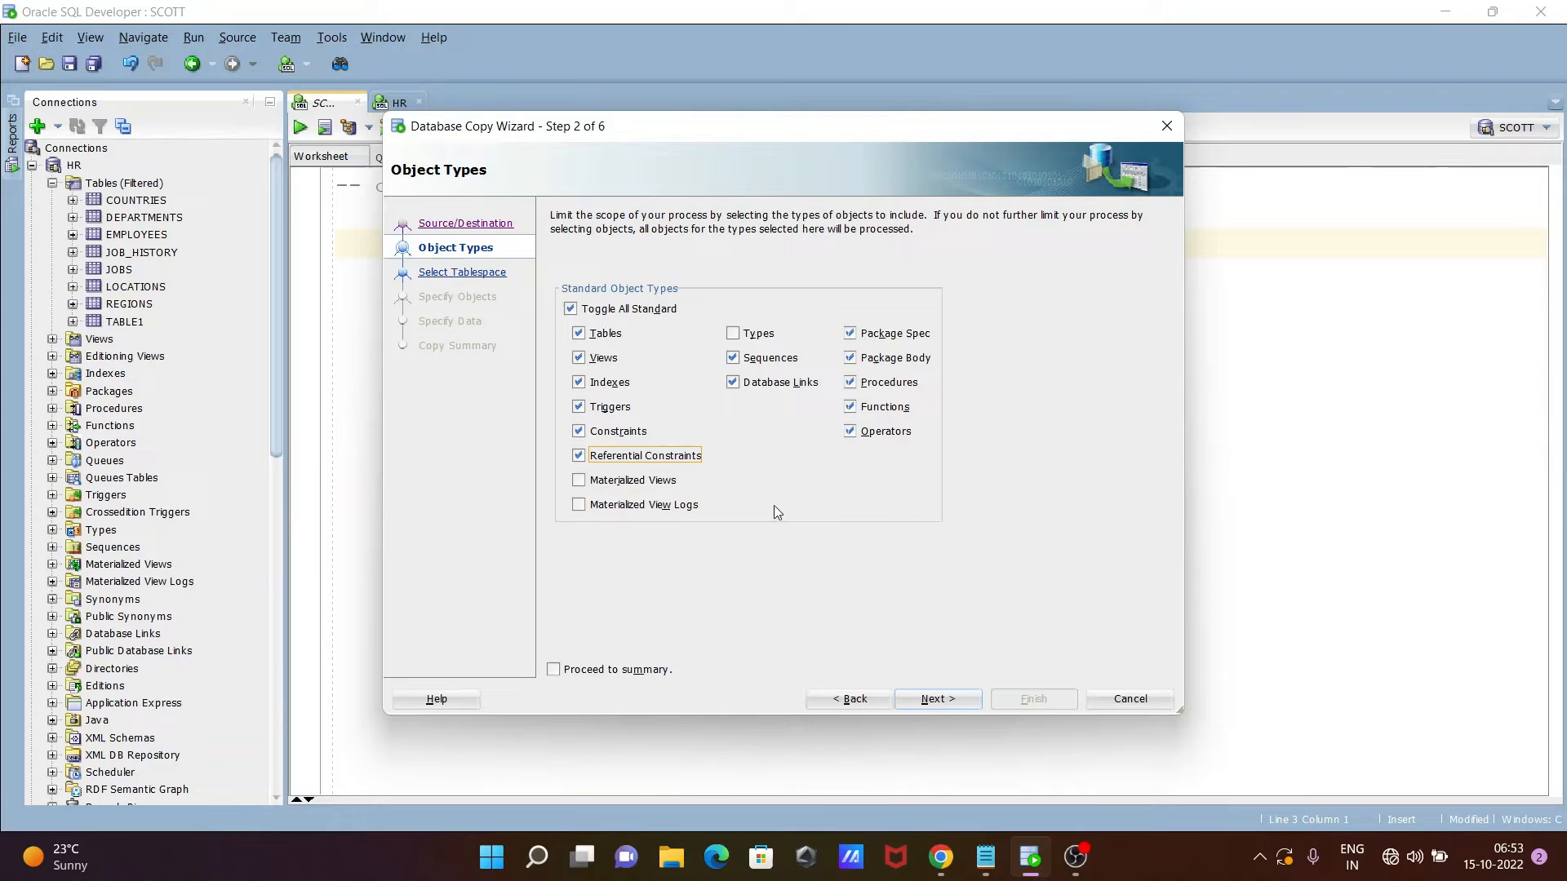
click(849, 431)
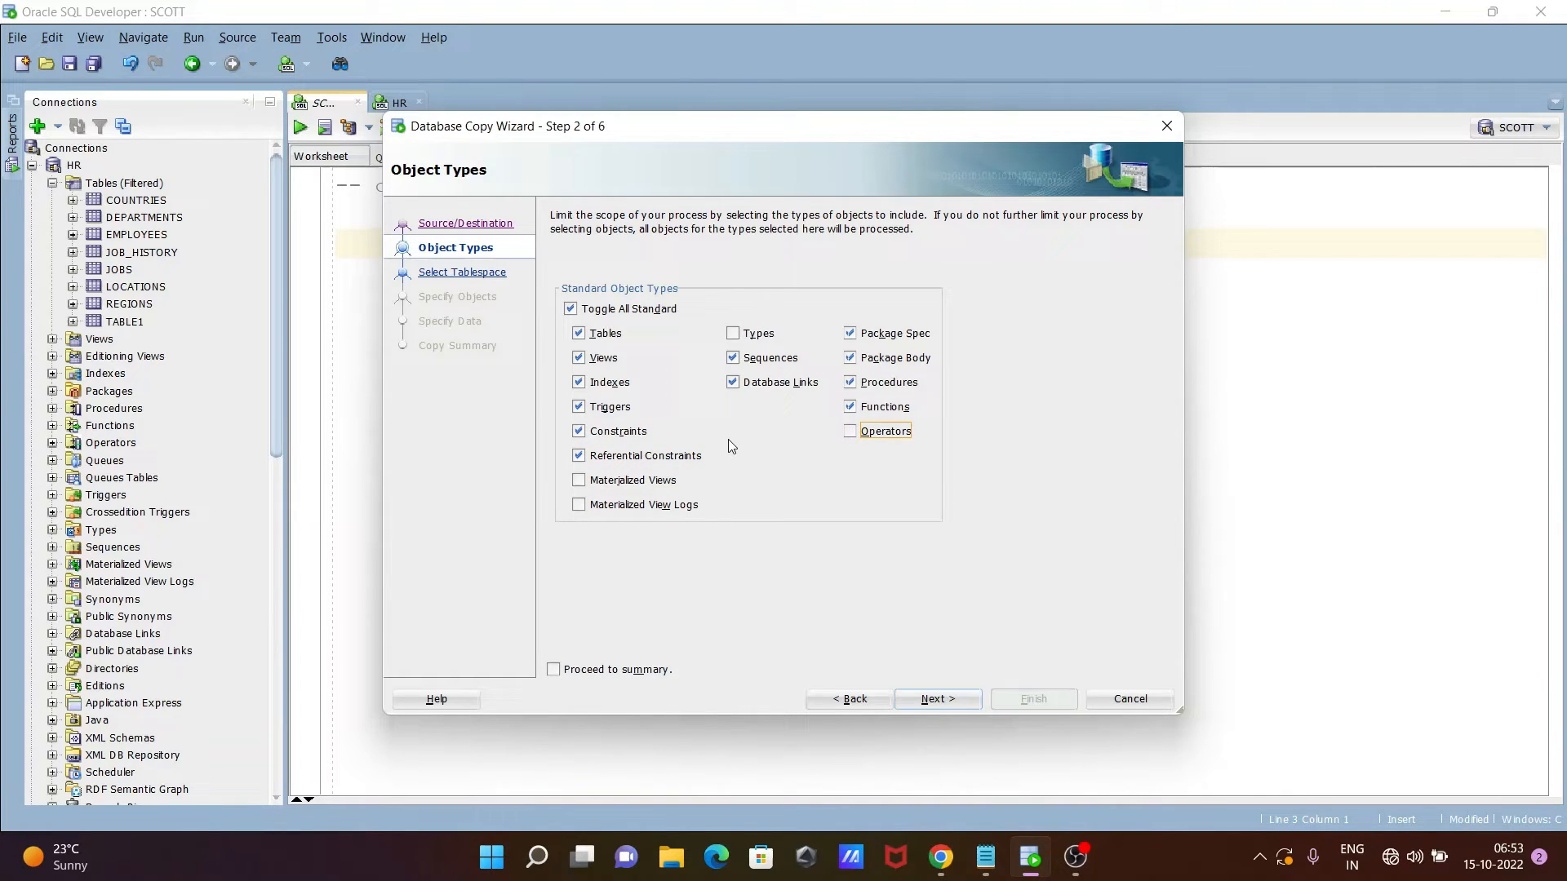
click(938, 698)
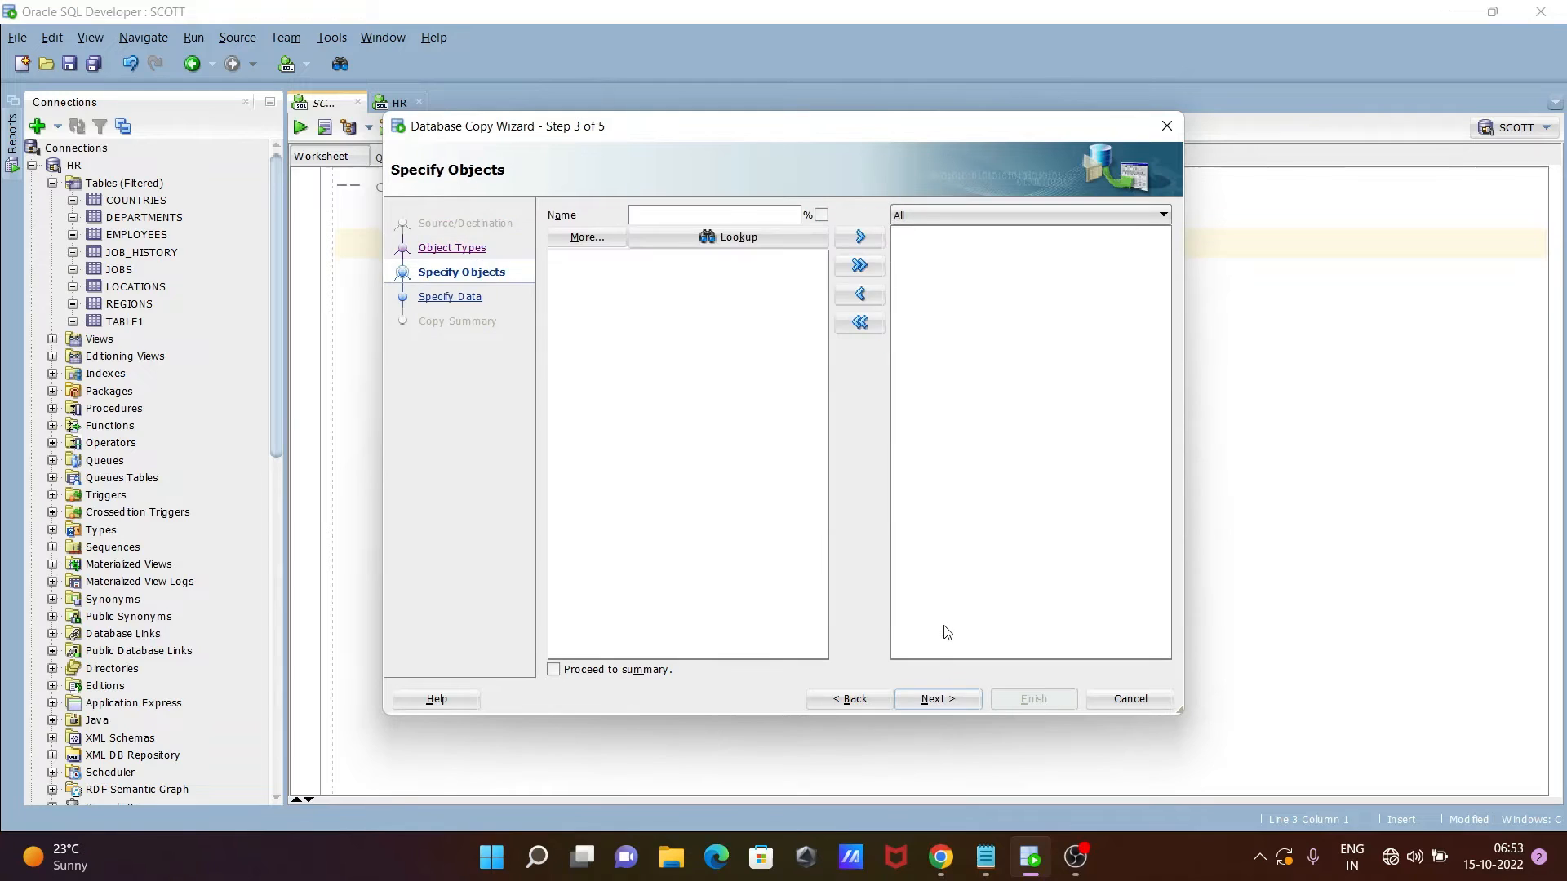
Look up the HR schema objects, review the list, and continue to the Specify Data step.
click(715, 215)
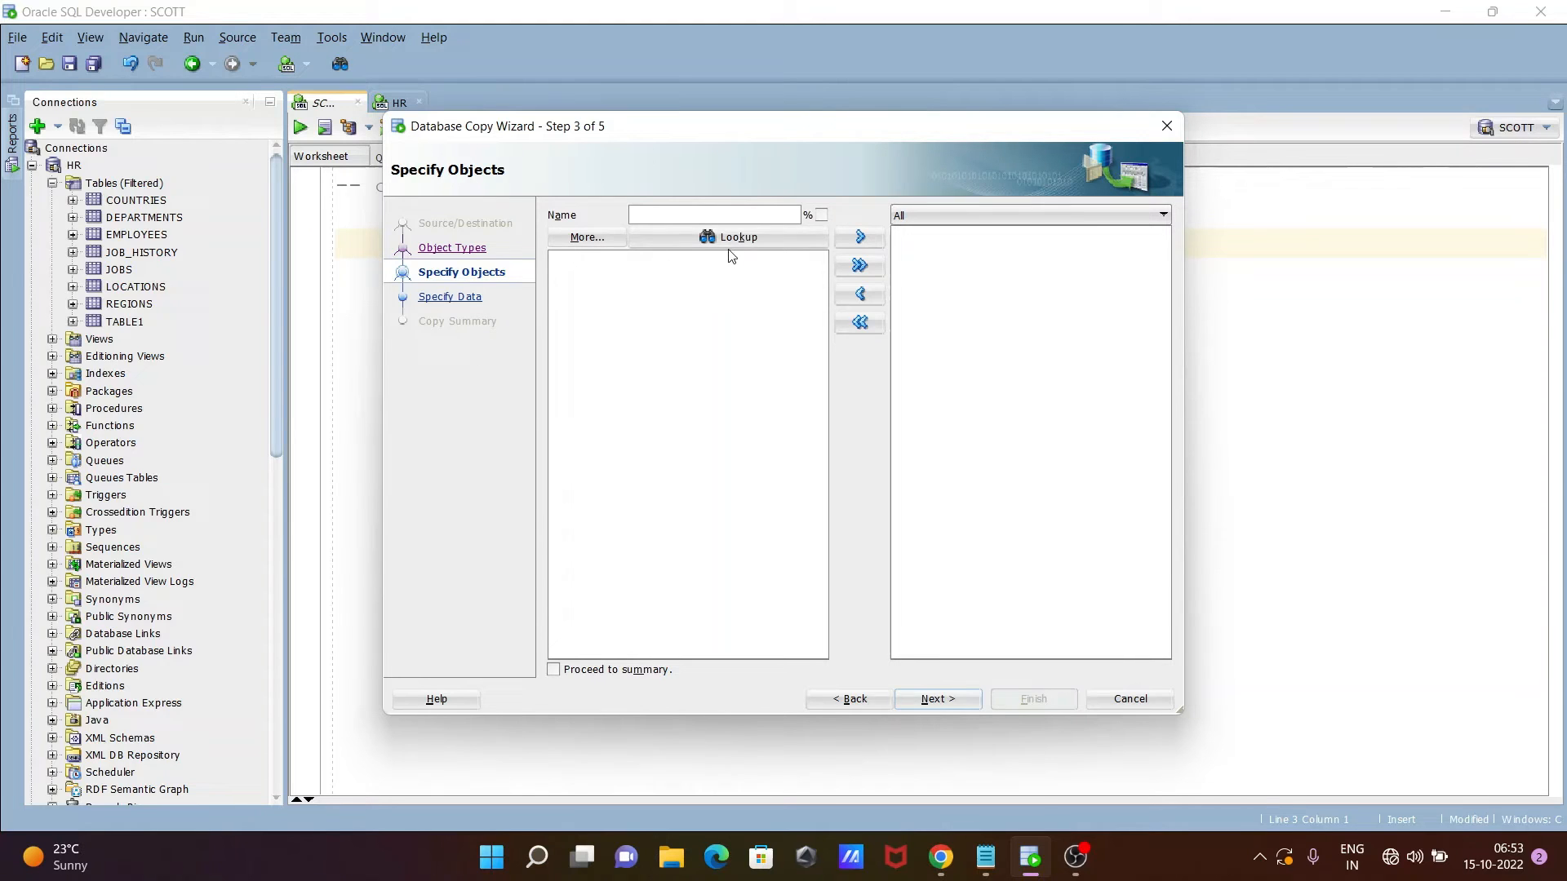
click(728, 237)
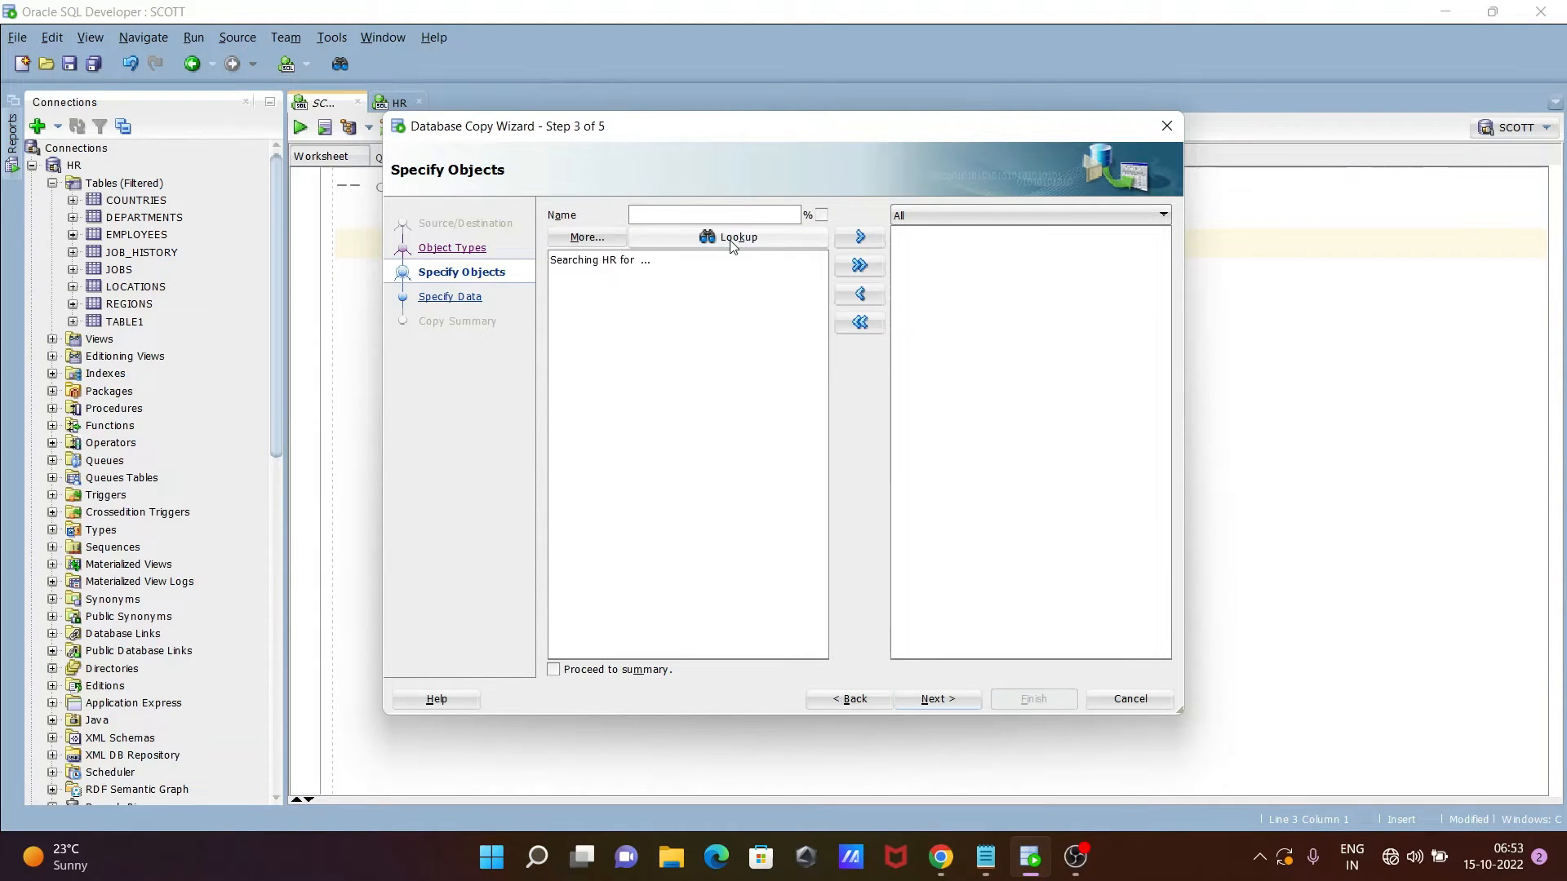
click(728, 236)
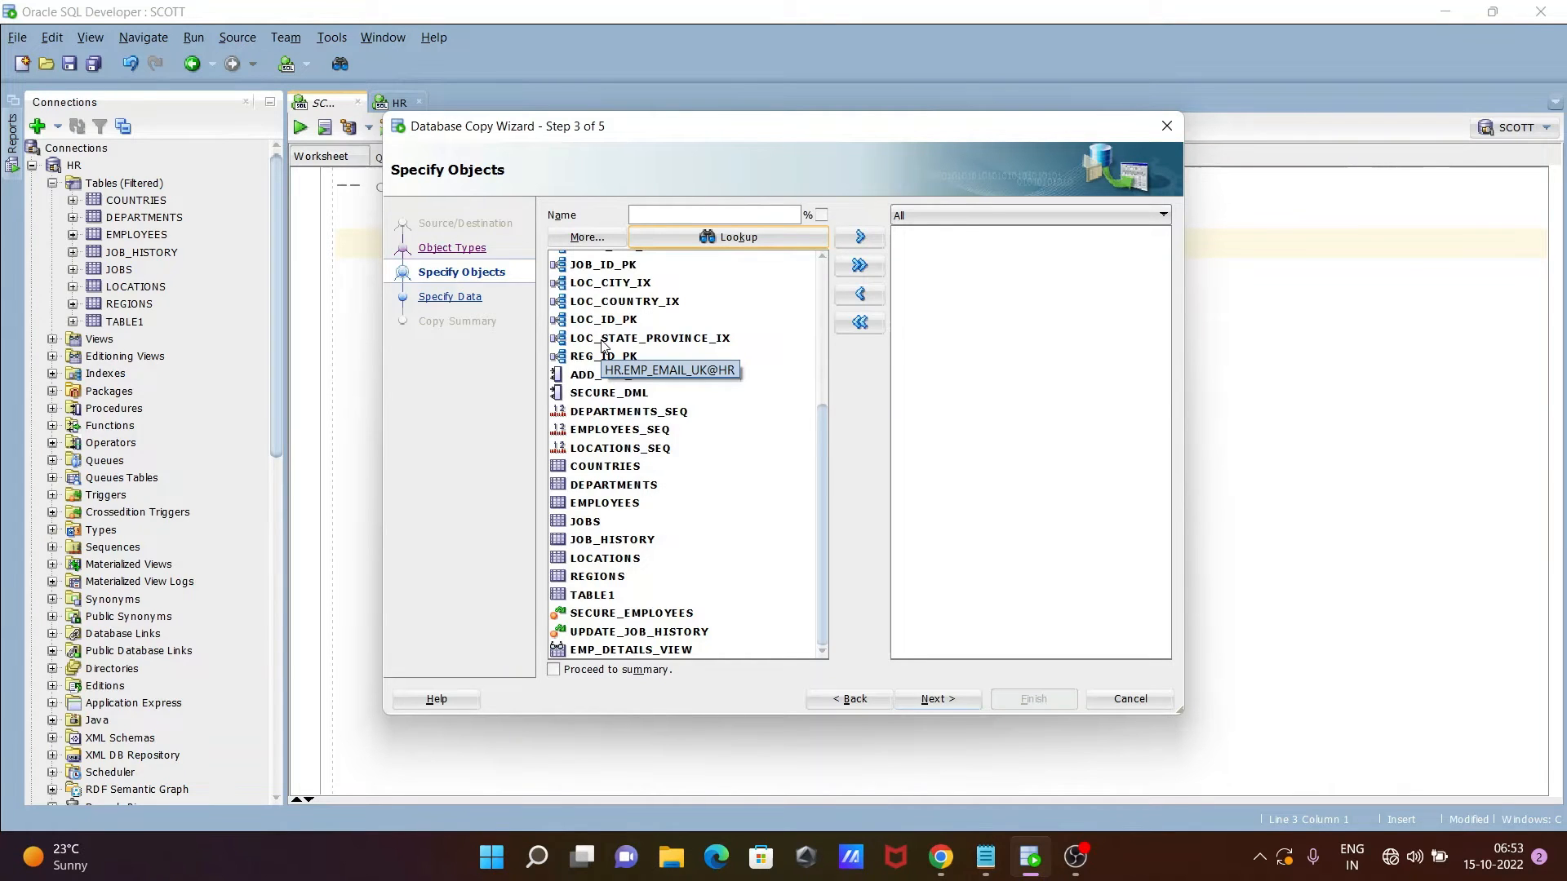
mouse_move(598, 411)
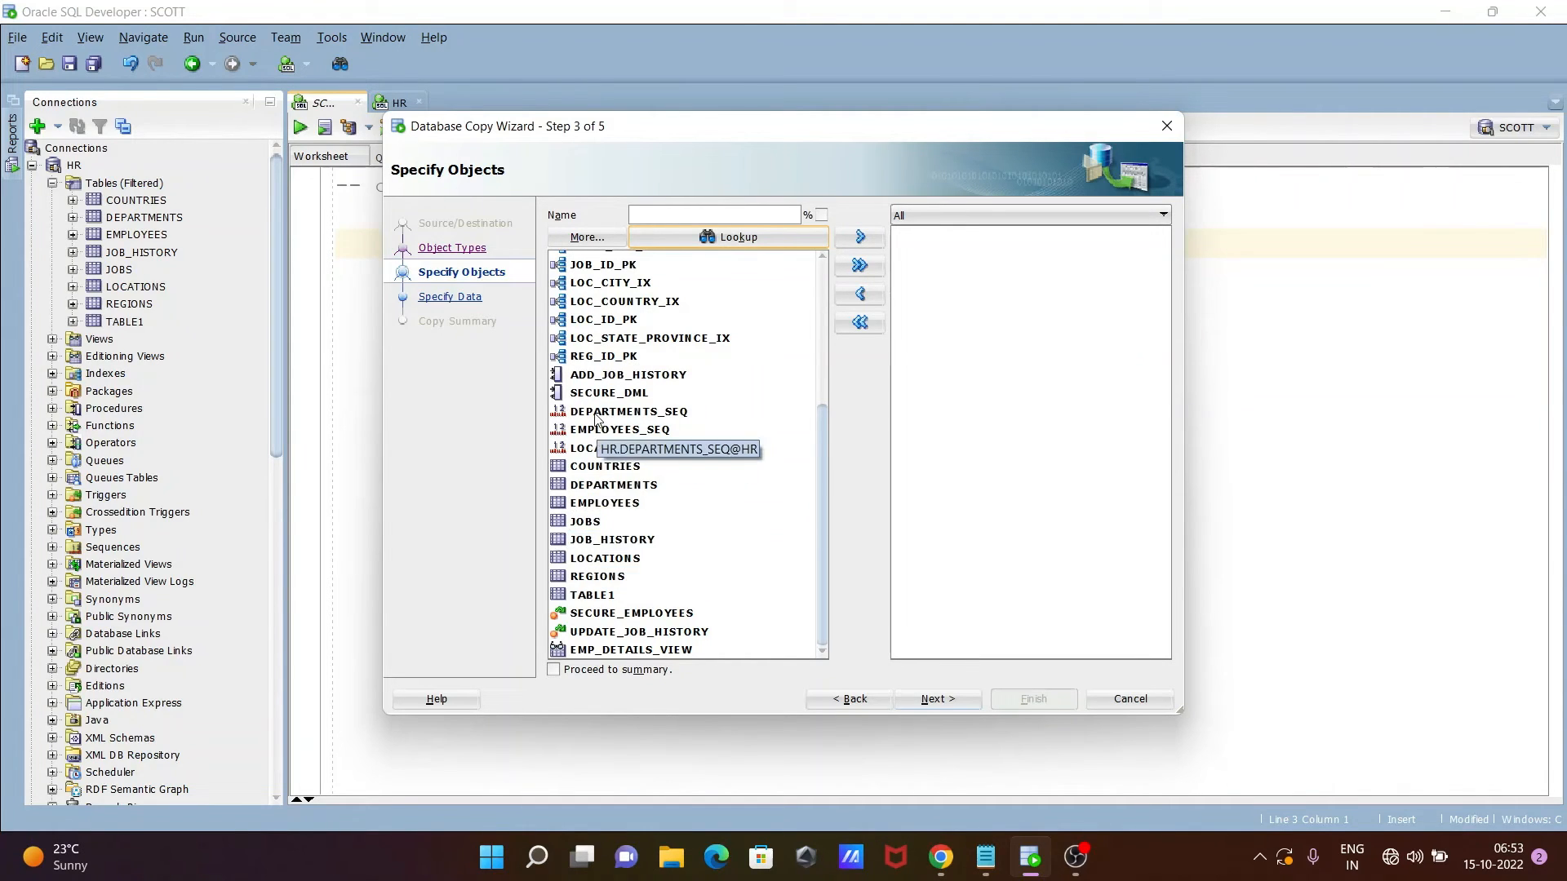
scroll(up, 3)
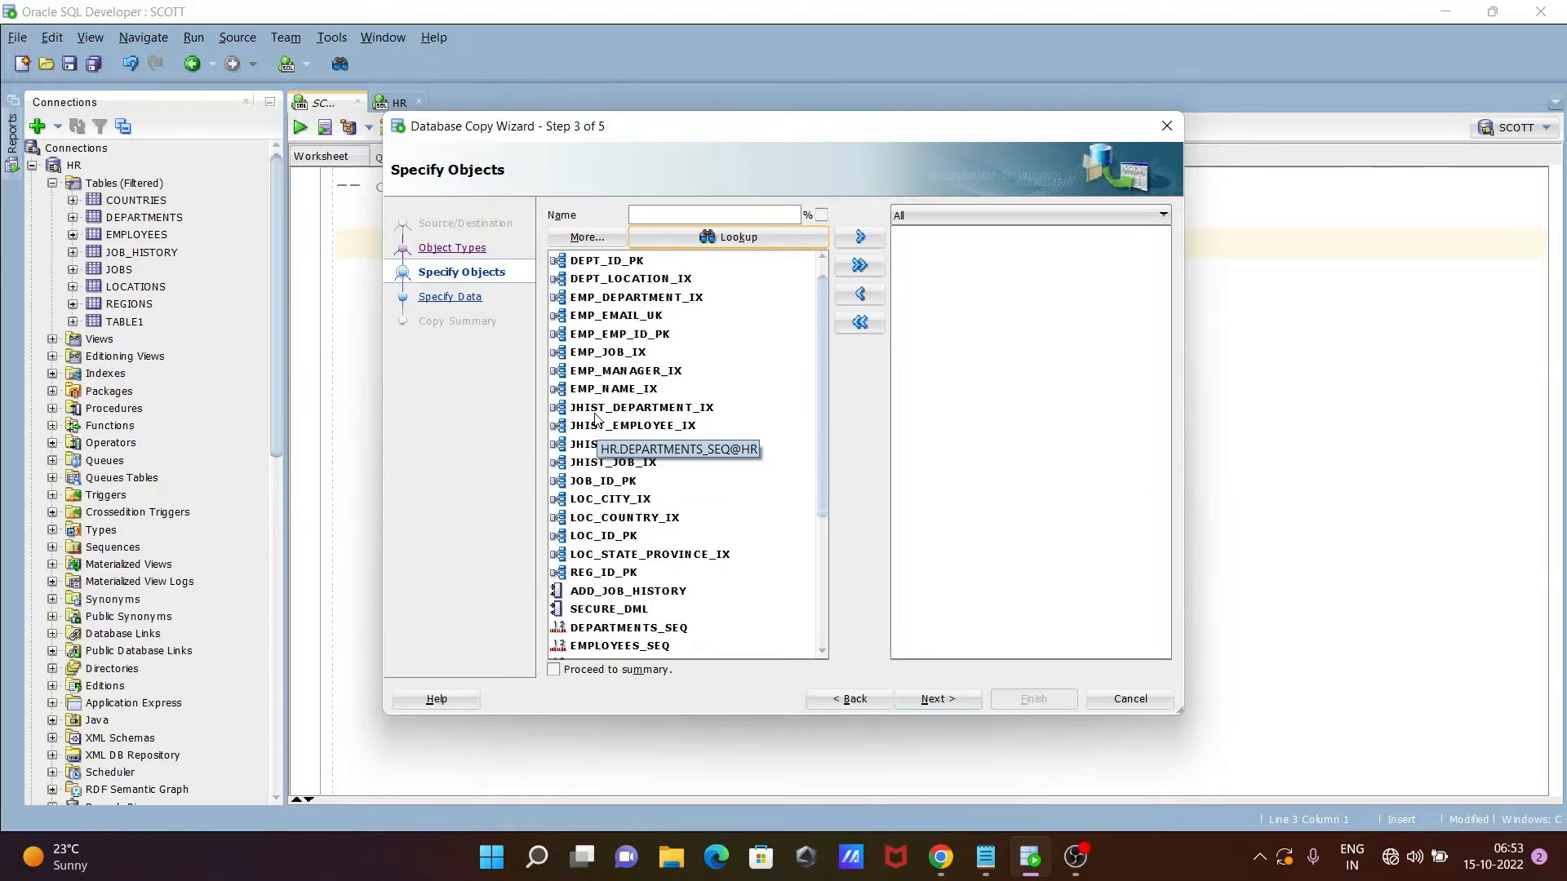
mouse_move(639, 376)
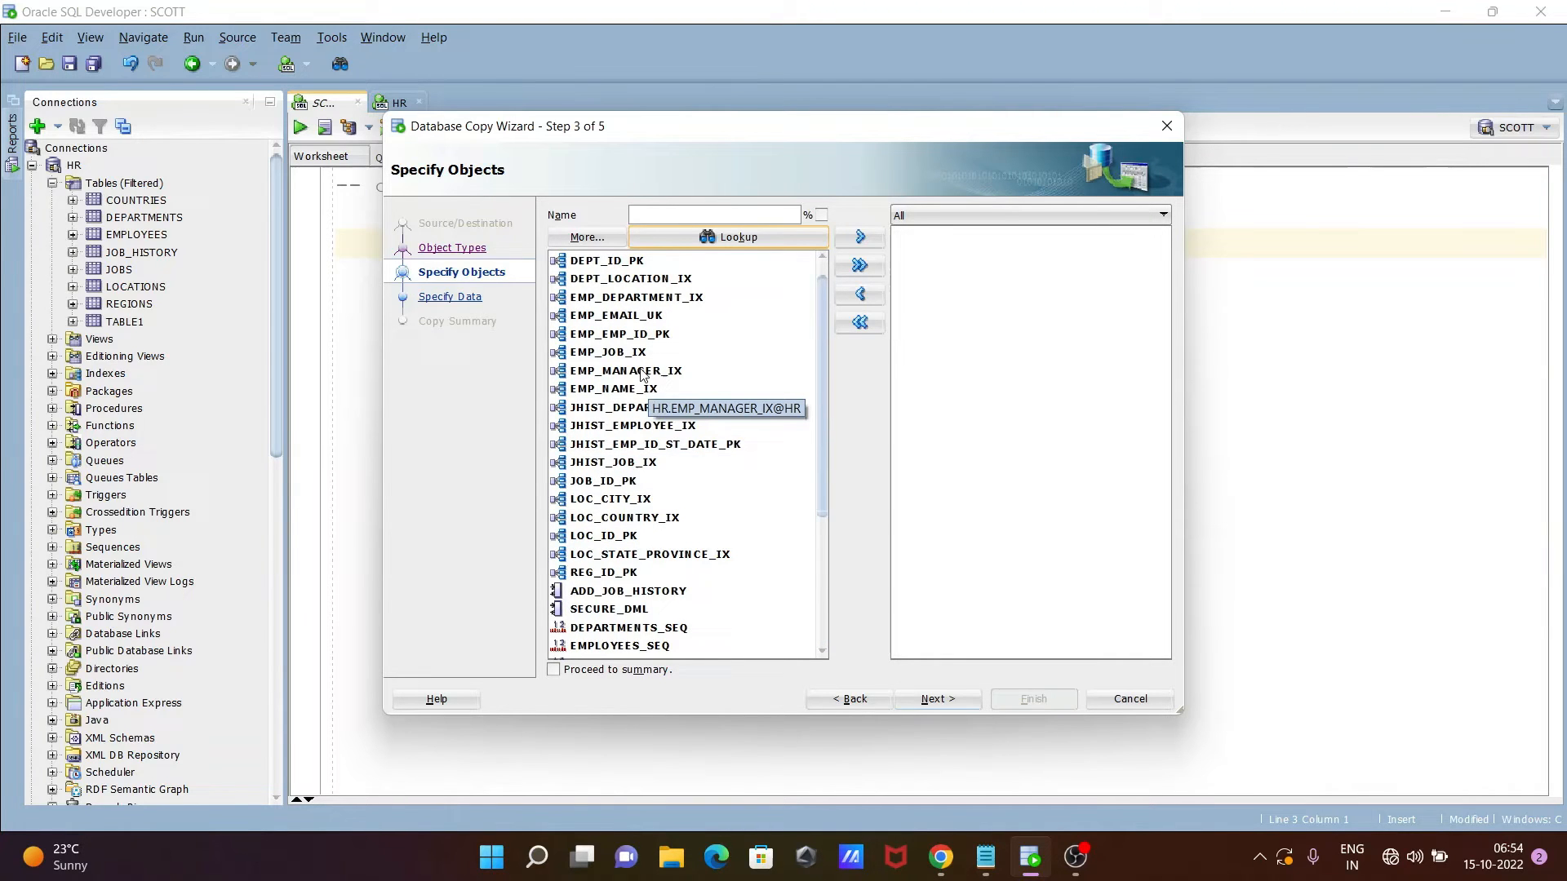
scroll(down, 3)
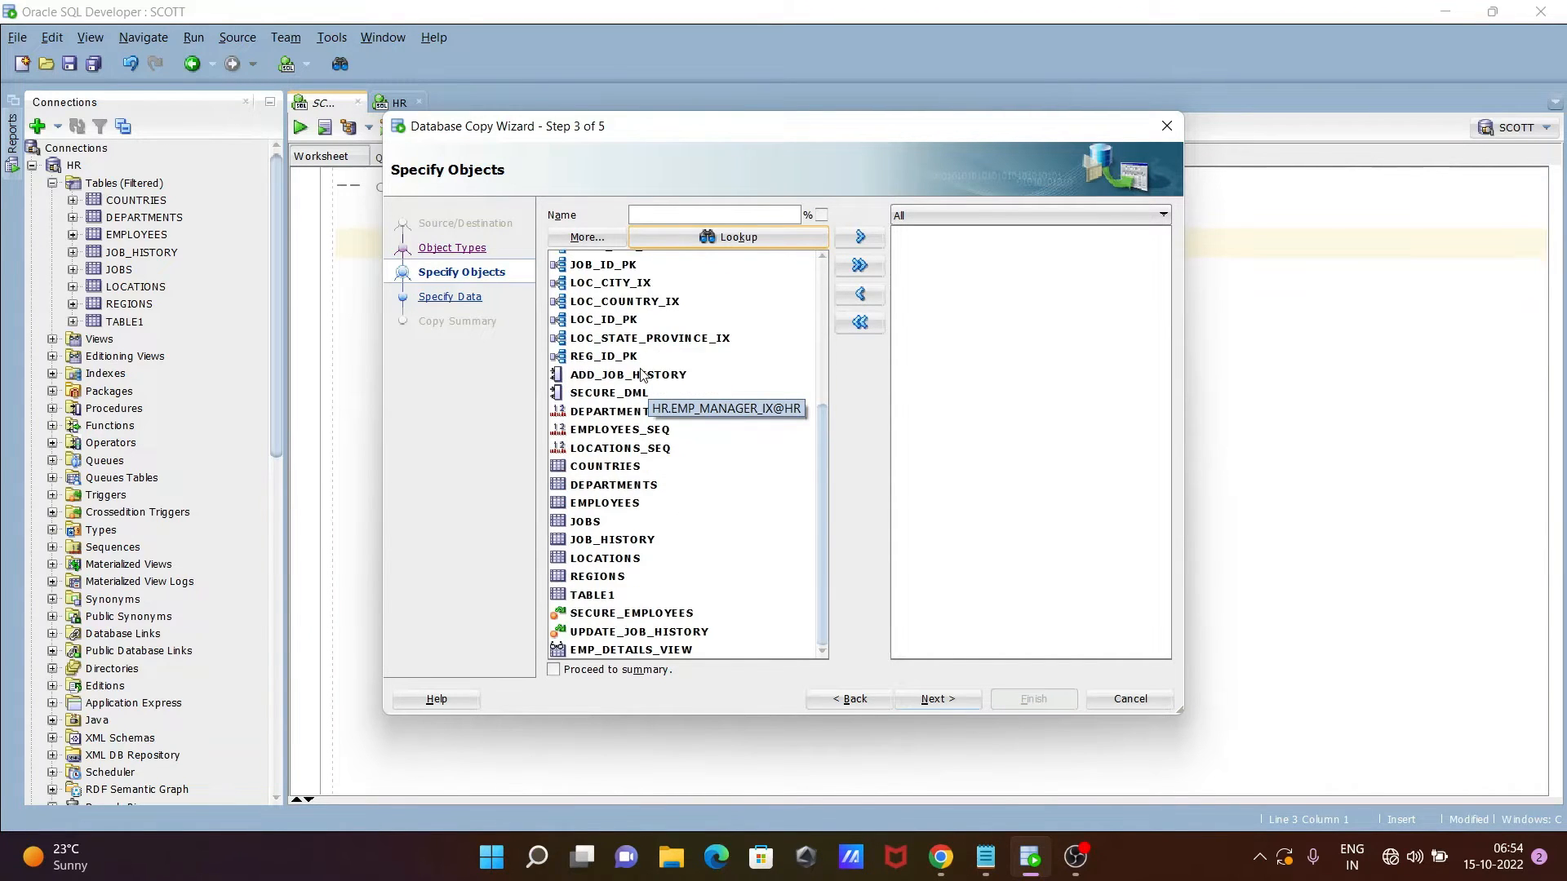
mouse_move(746, 417)
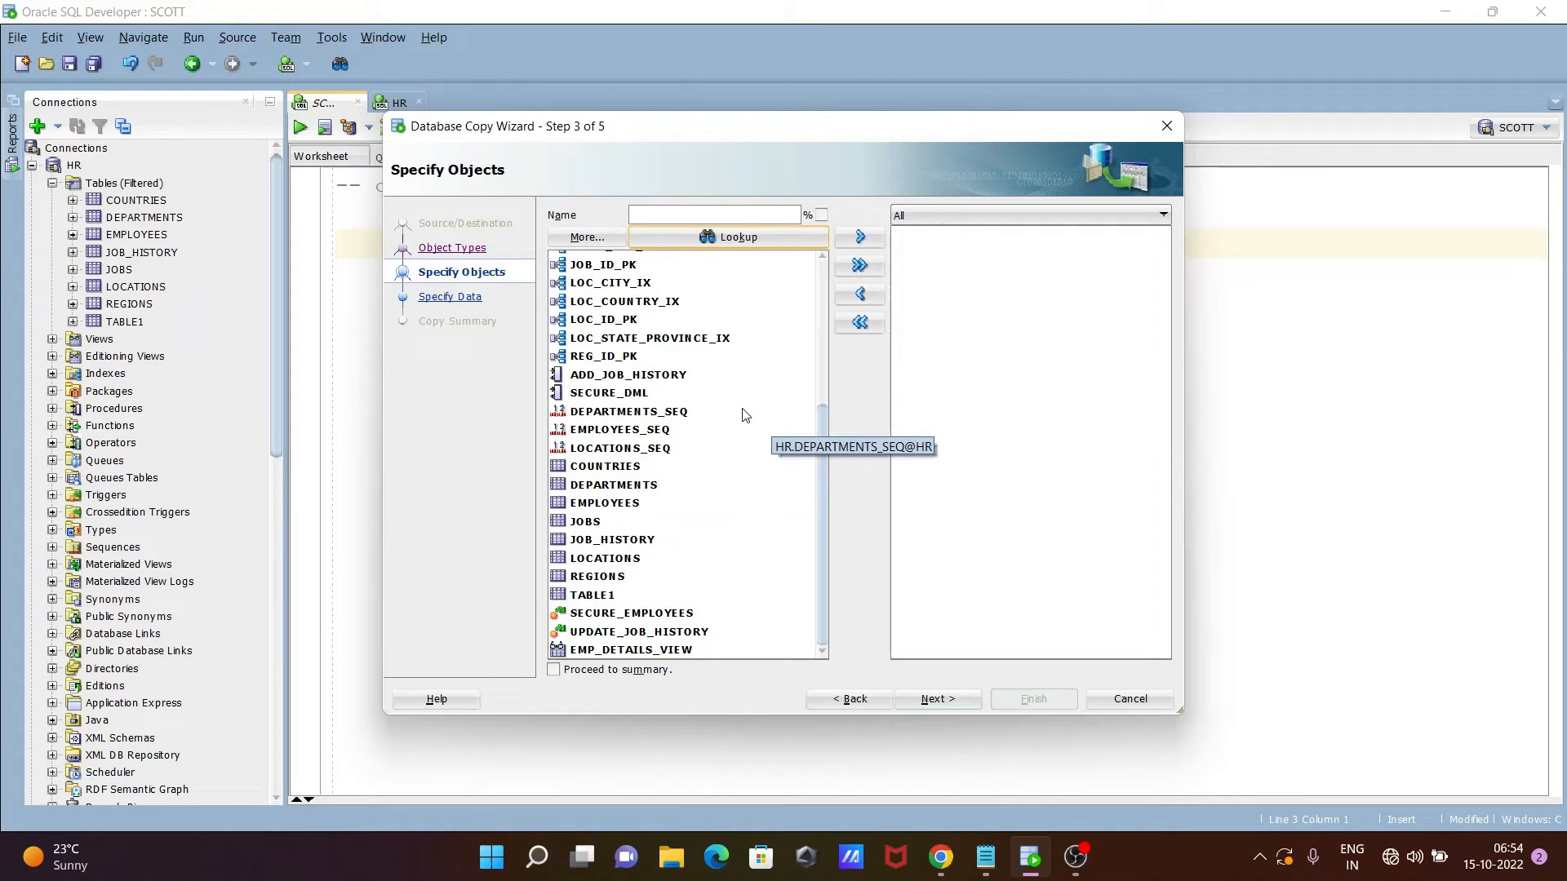
mouse_move(885, 457)
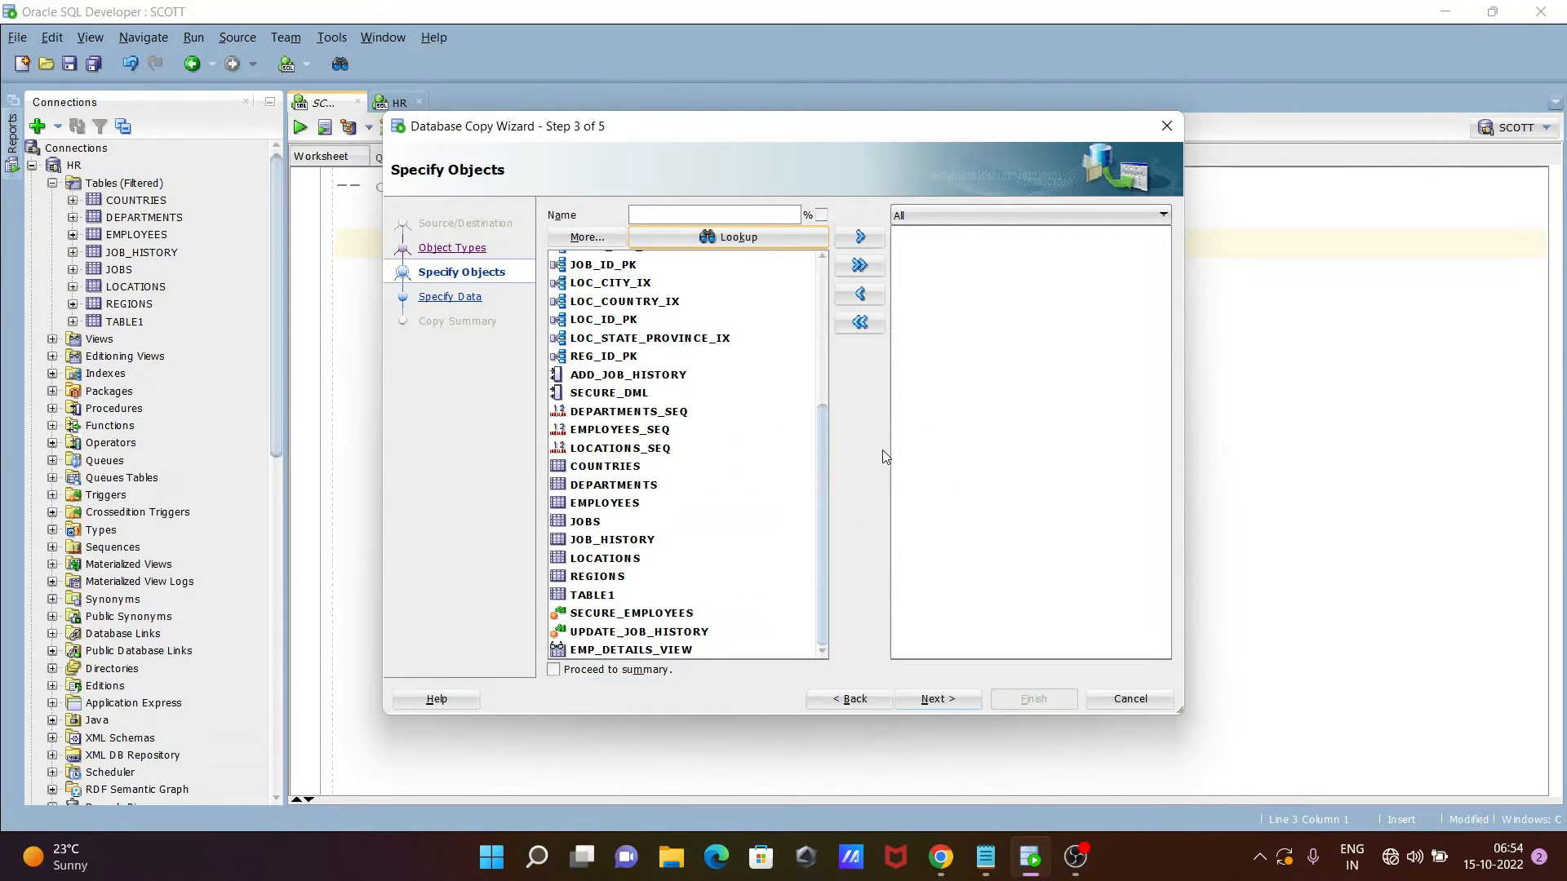
mouse_move(891, 658)
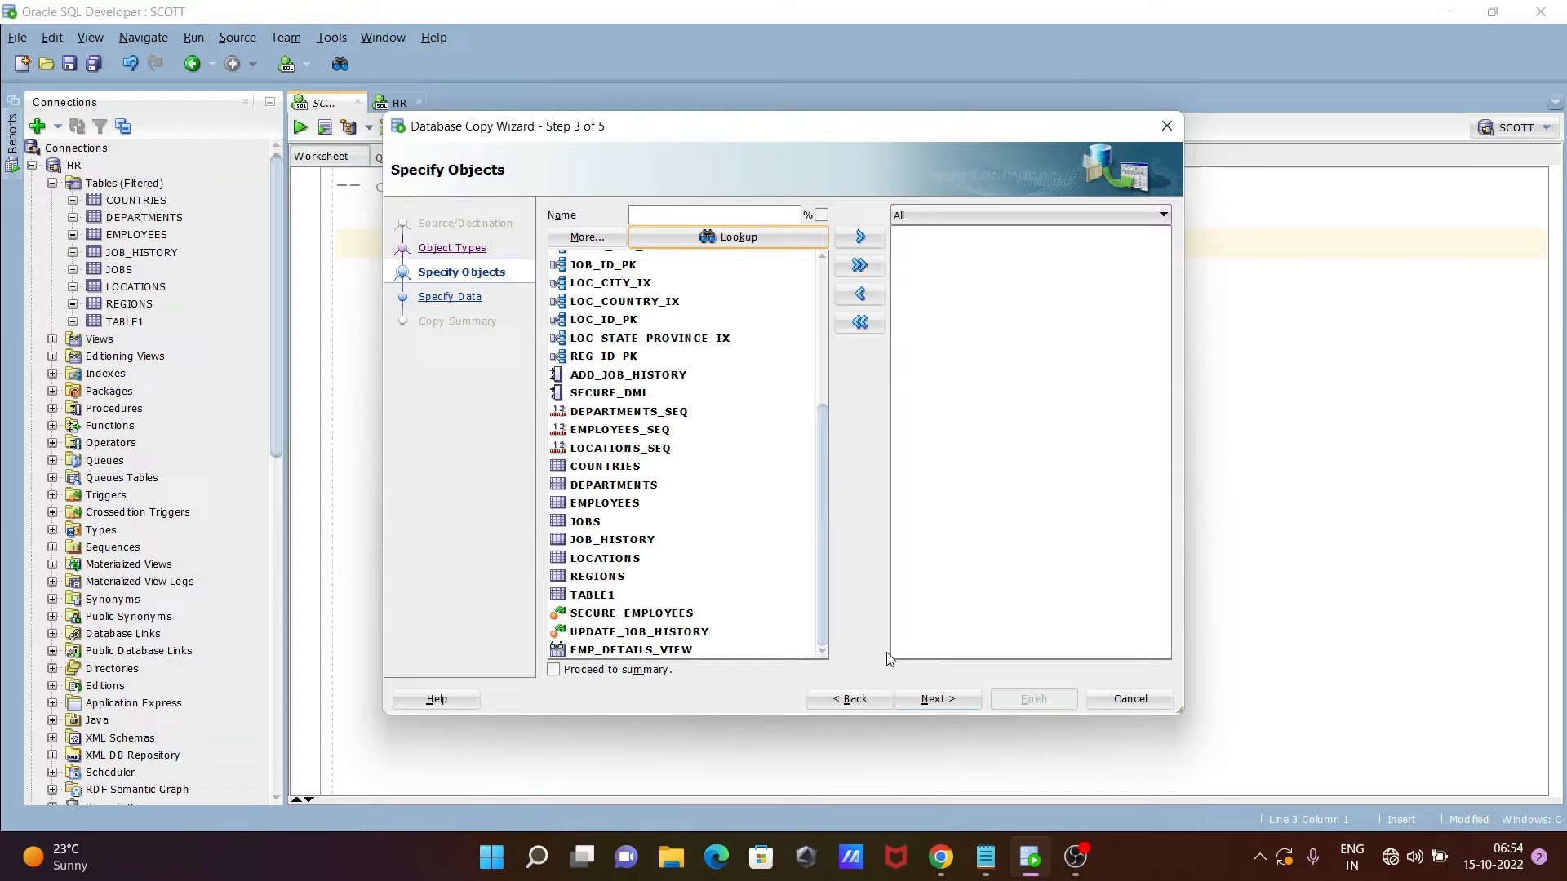
click(938, 699)
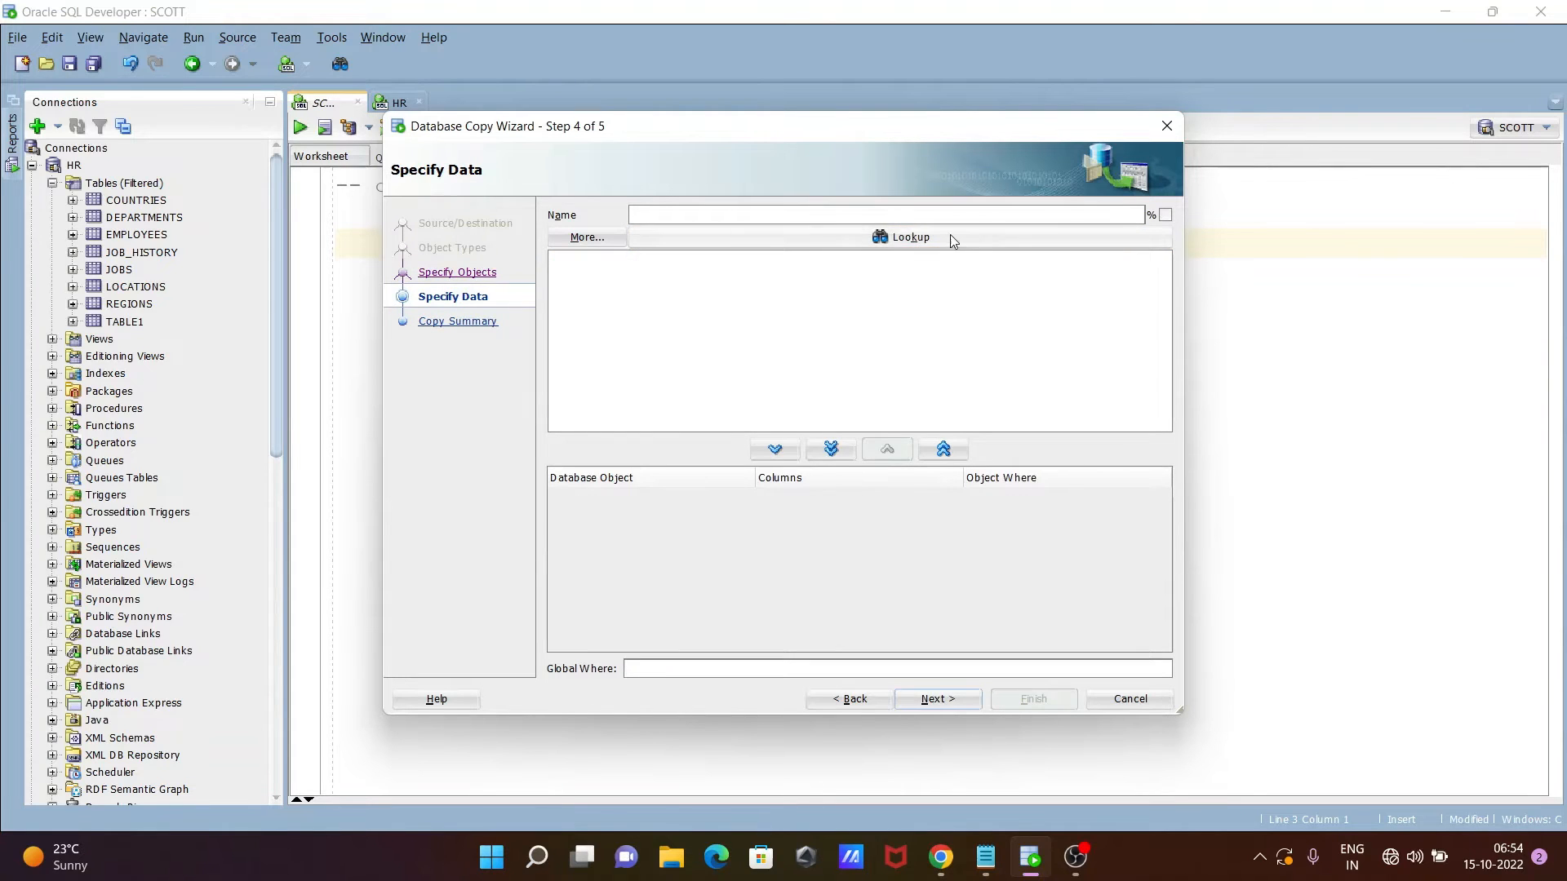
Look up the HR tables for data copying, reach the Copy Summary and finish to start the copy.
click(901, 236)
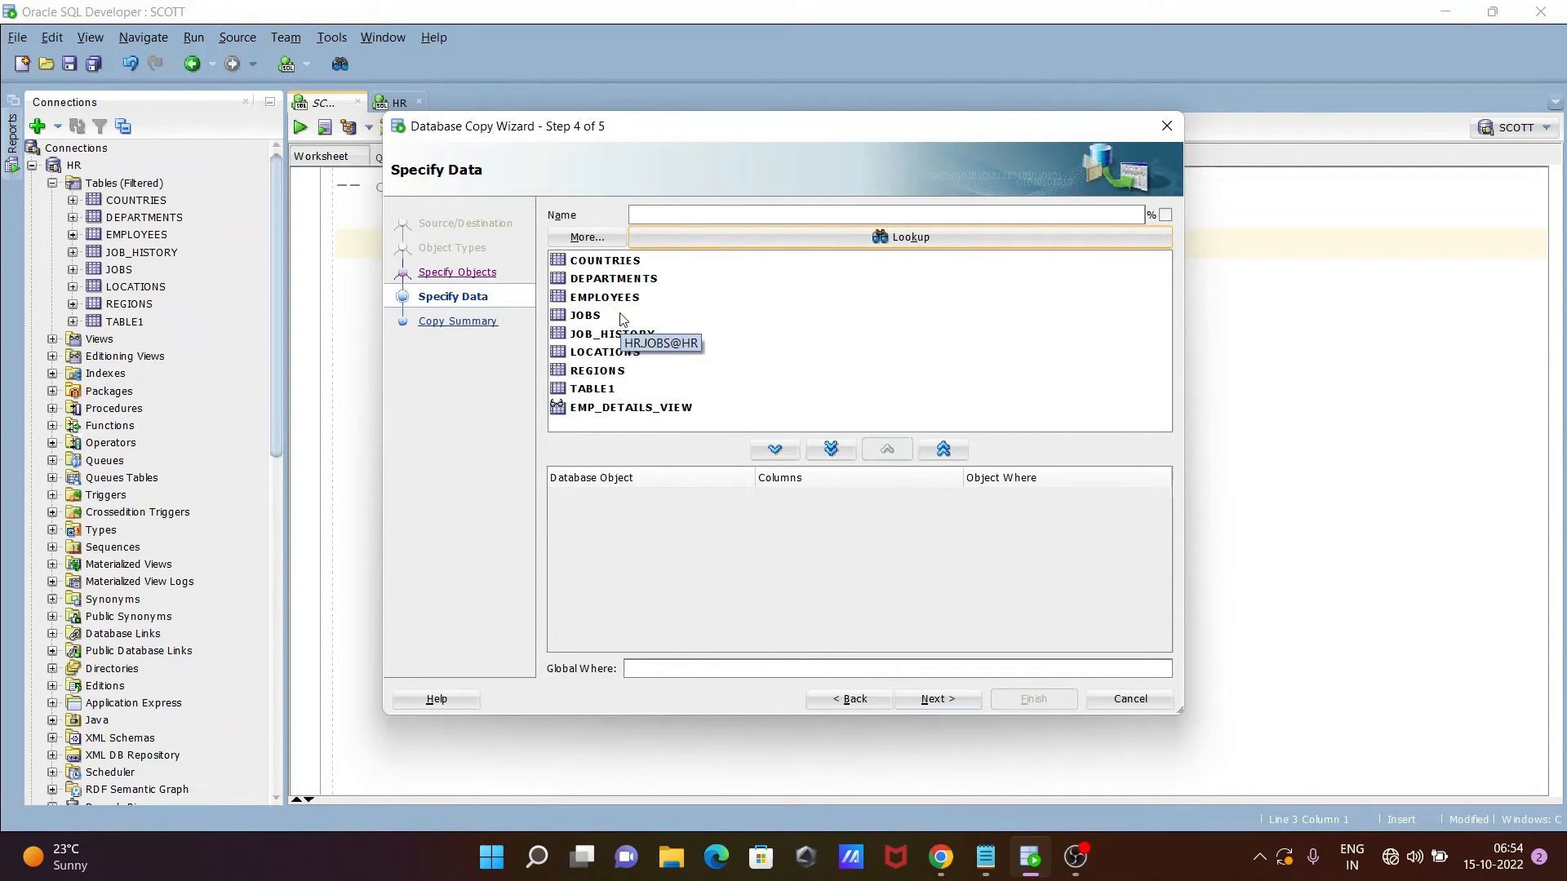
mouse_move(839, 496)
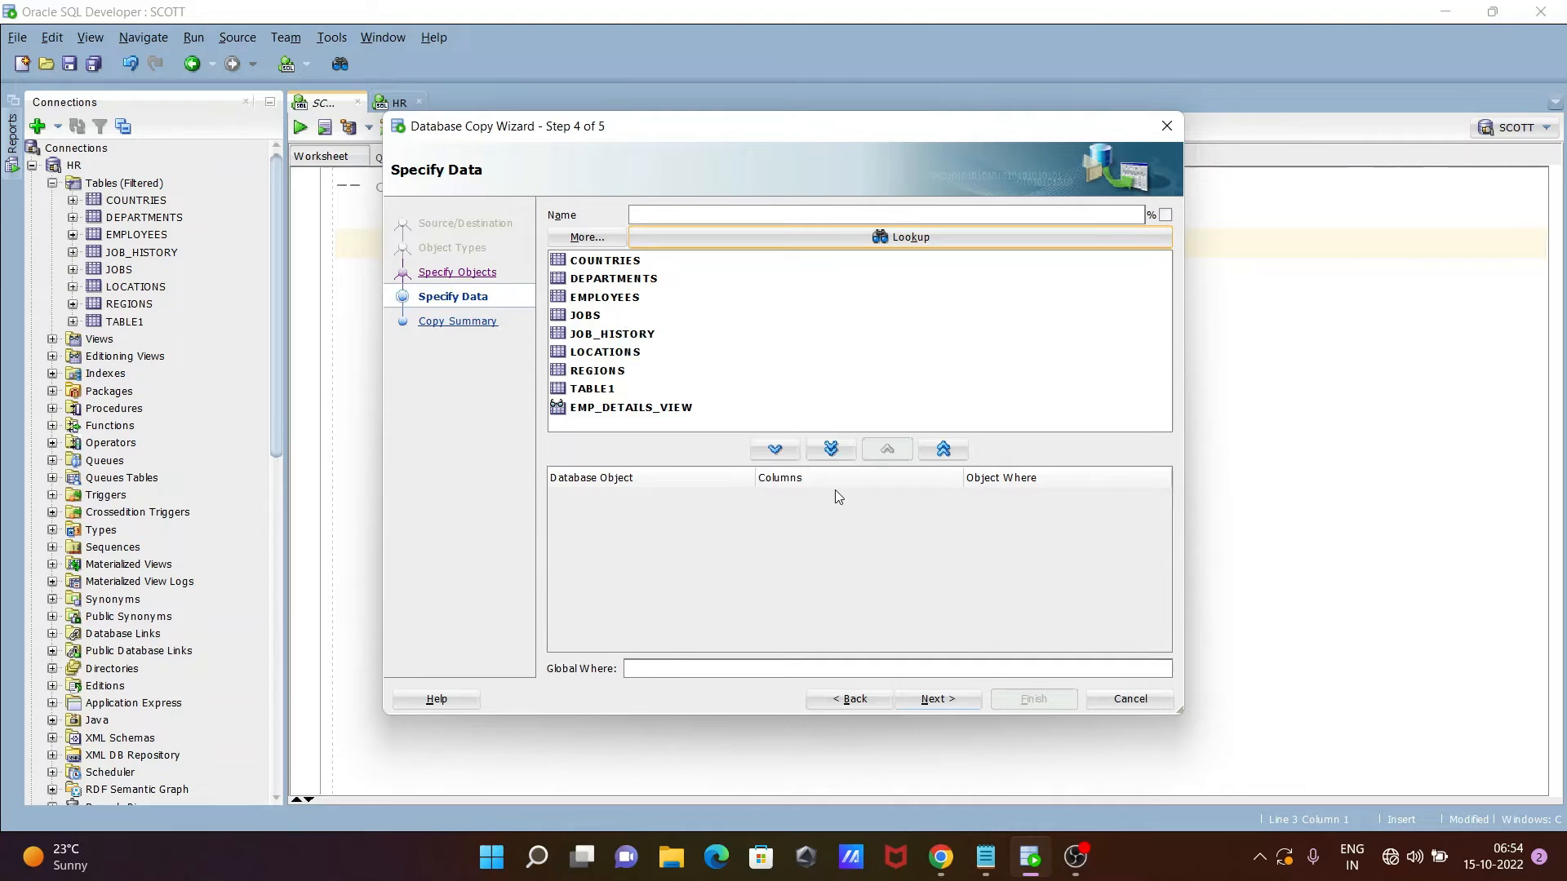
click(939, 698)
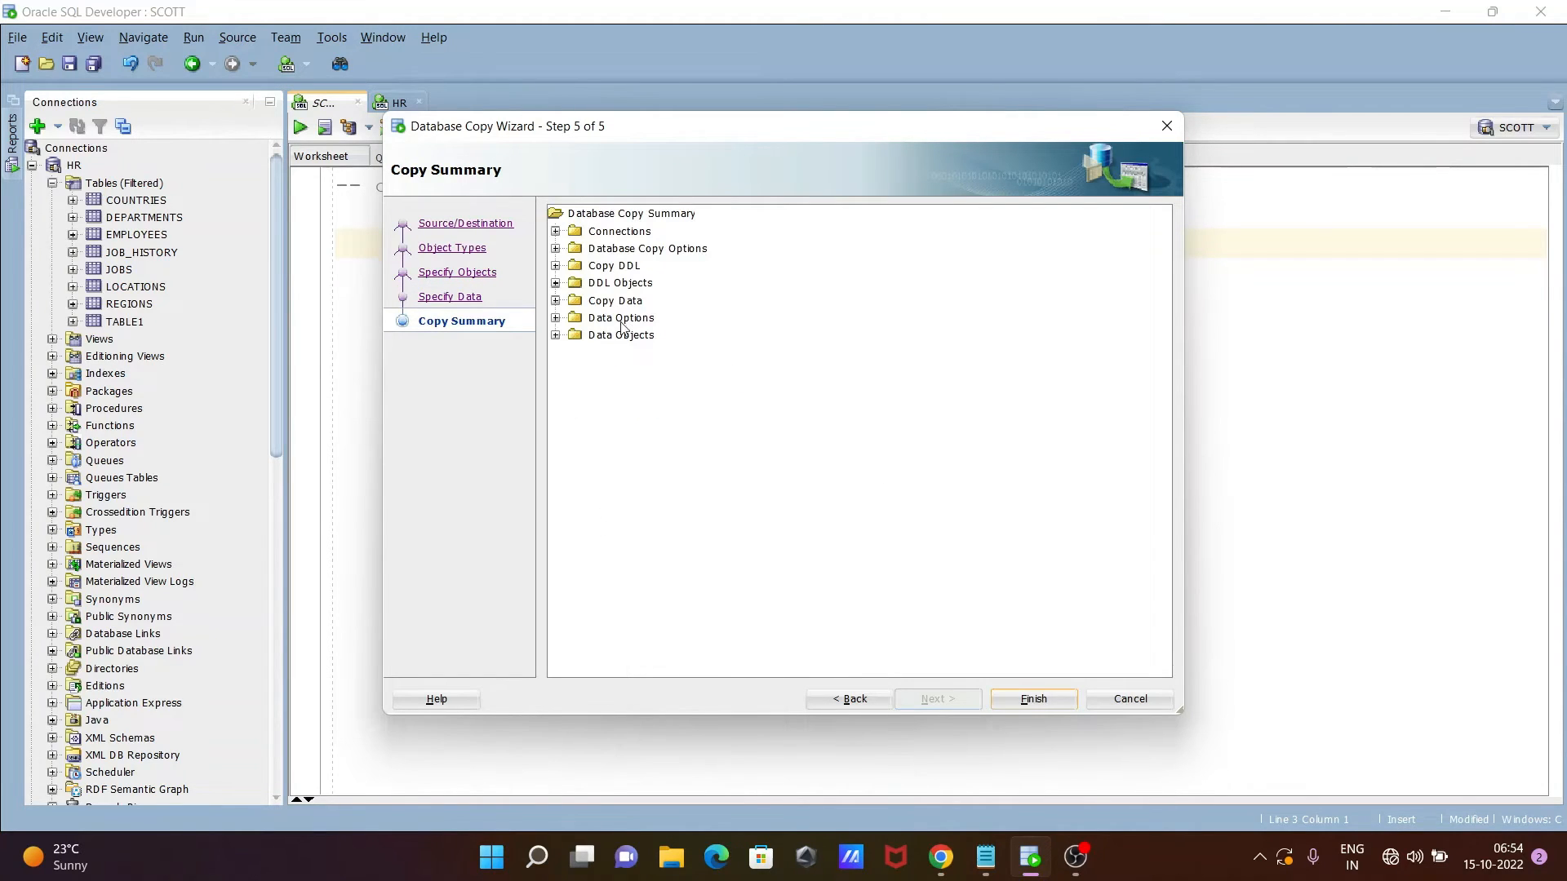
click(1033, 699)
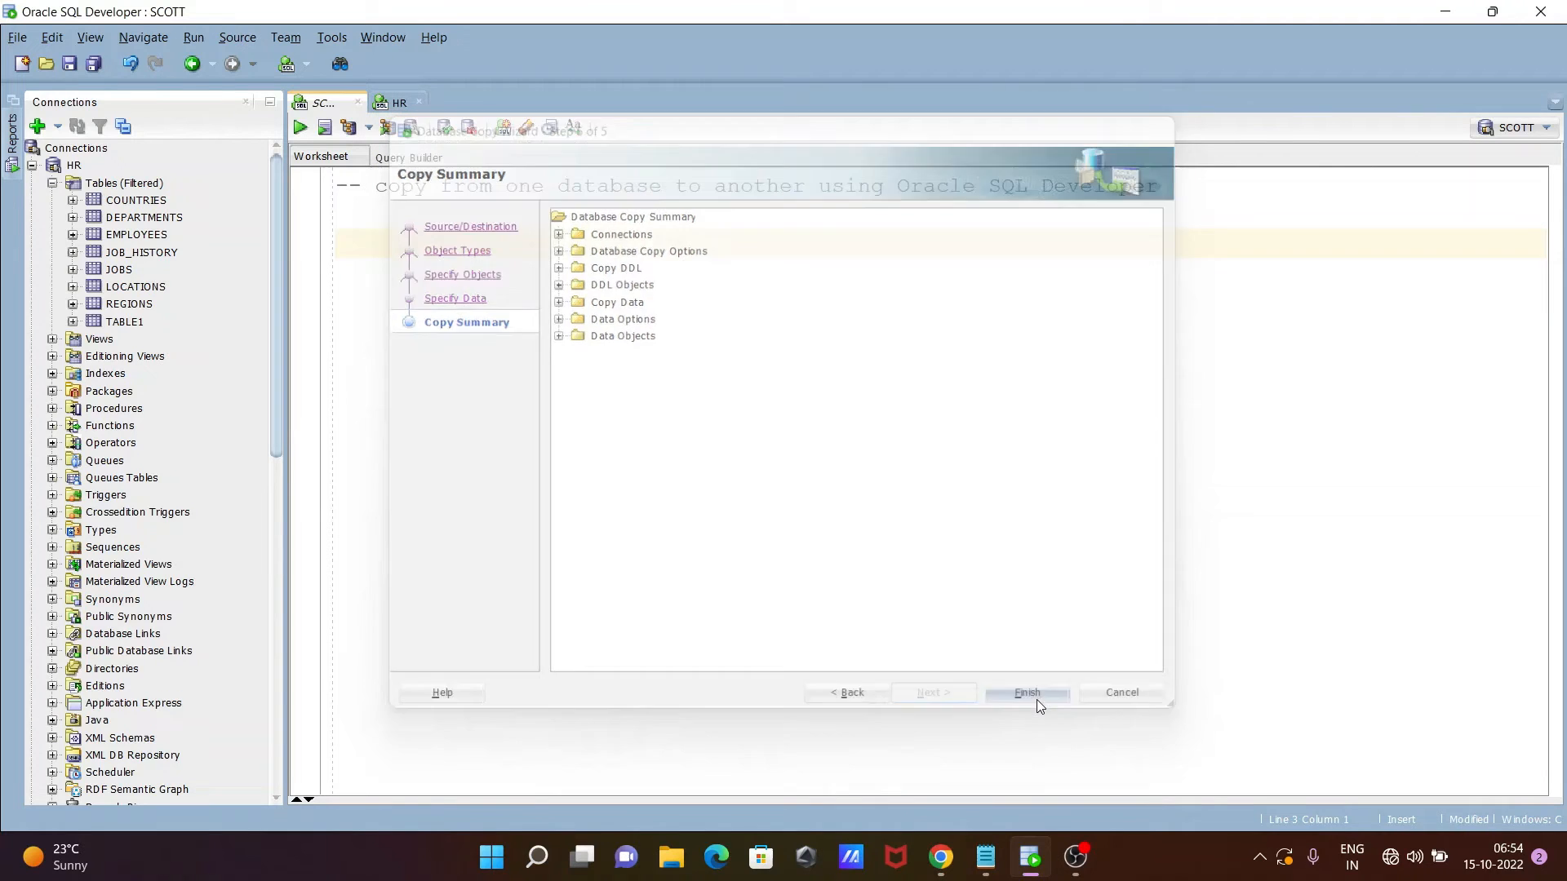
Answer Yes to ignore all copy errors after the COUNTRIES constraint failure.
click(1027, 692)
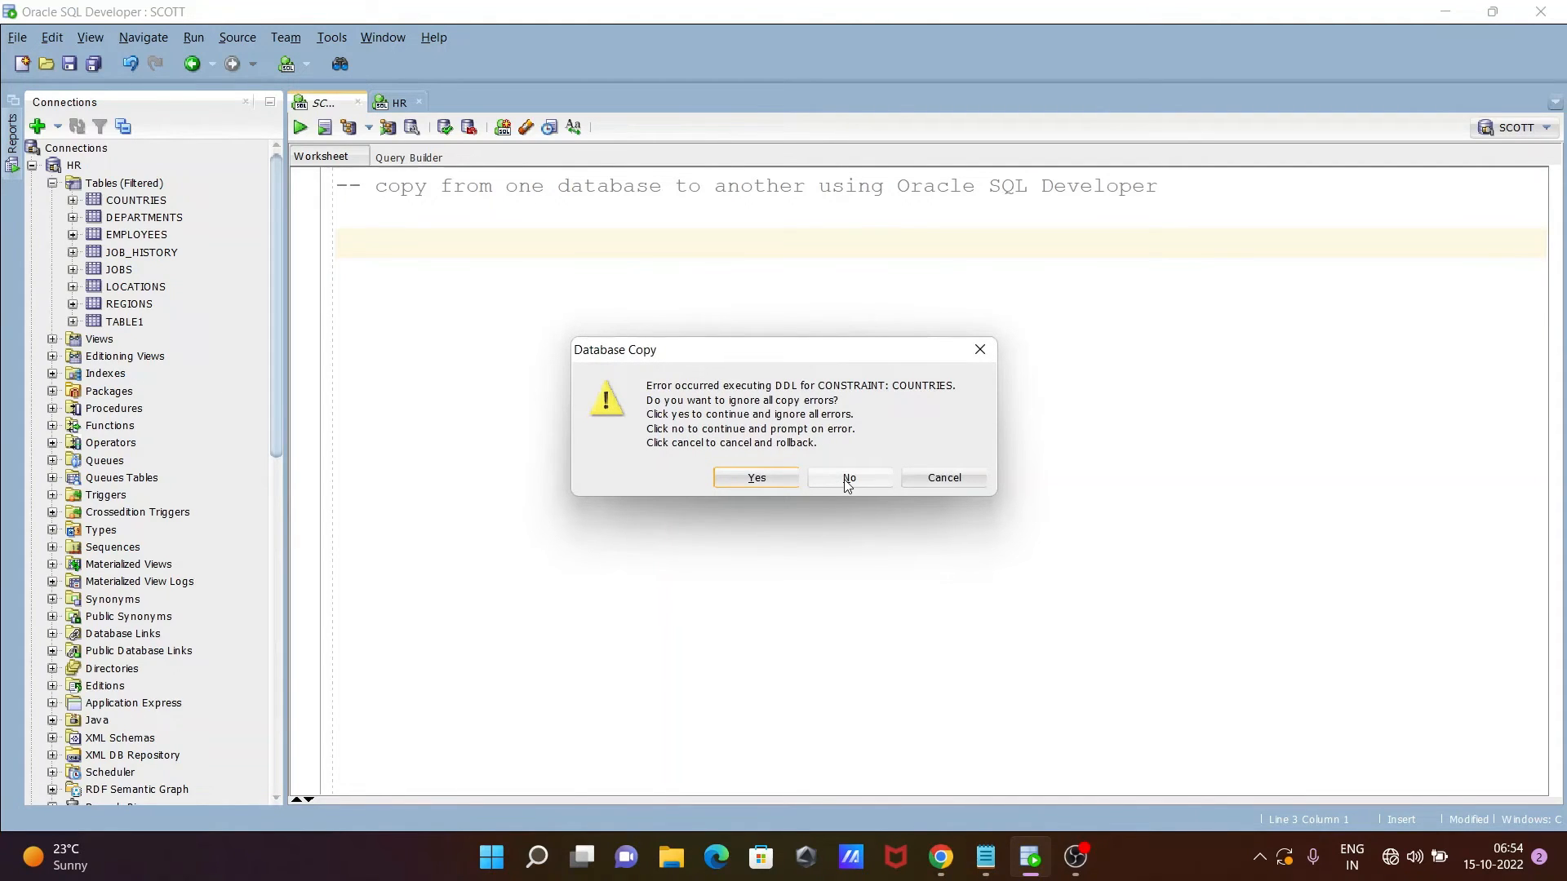
mouse_move(816, 454)
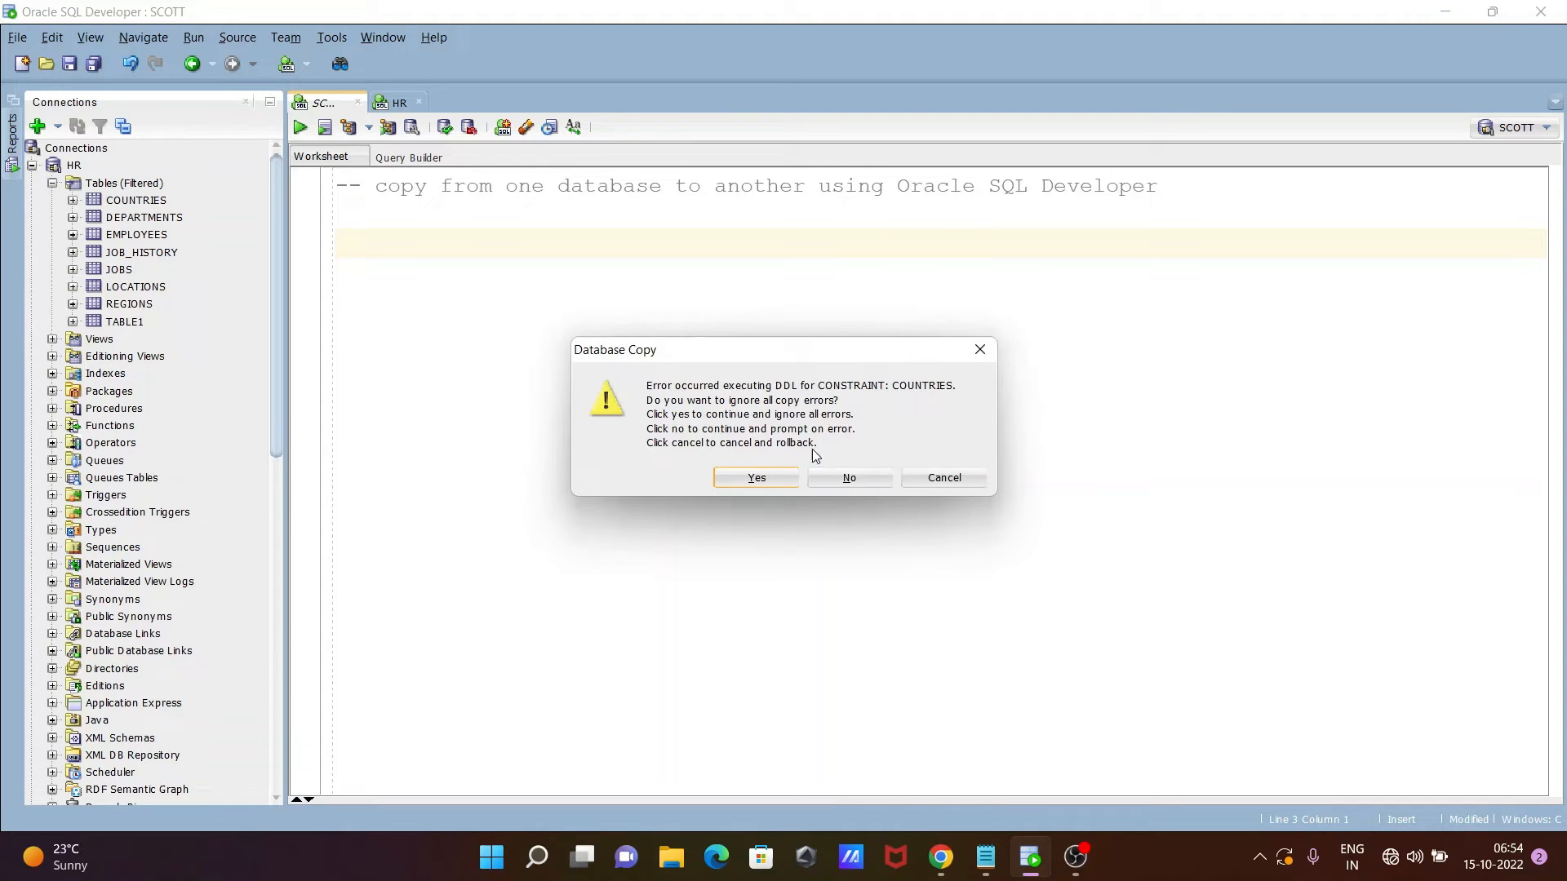
click(756, 476)
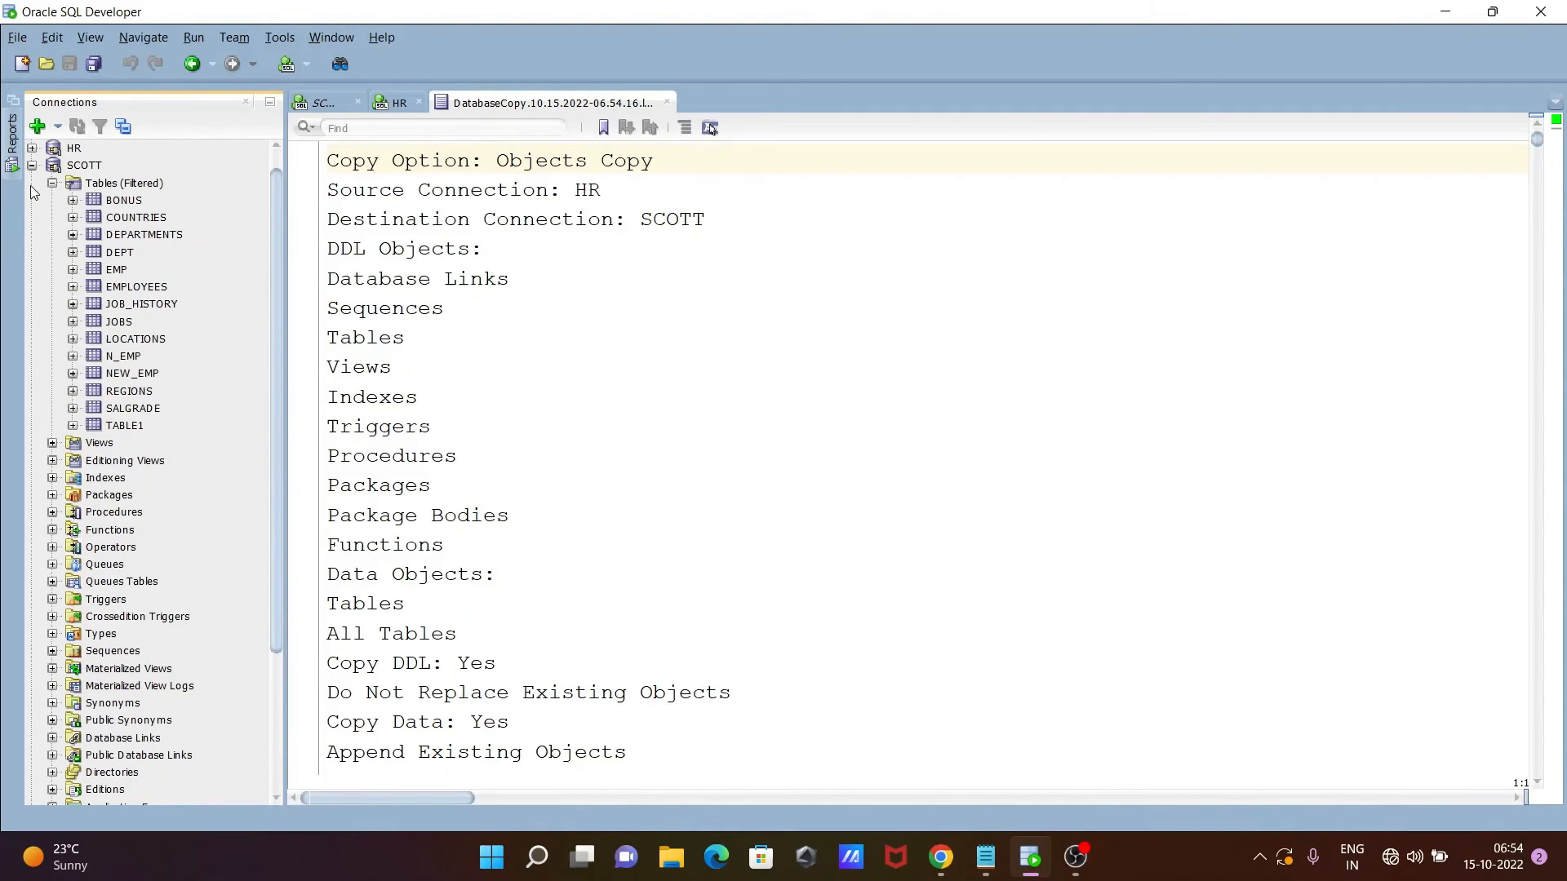
mouse_move(135, 256)
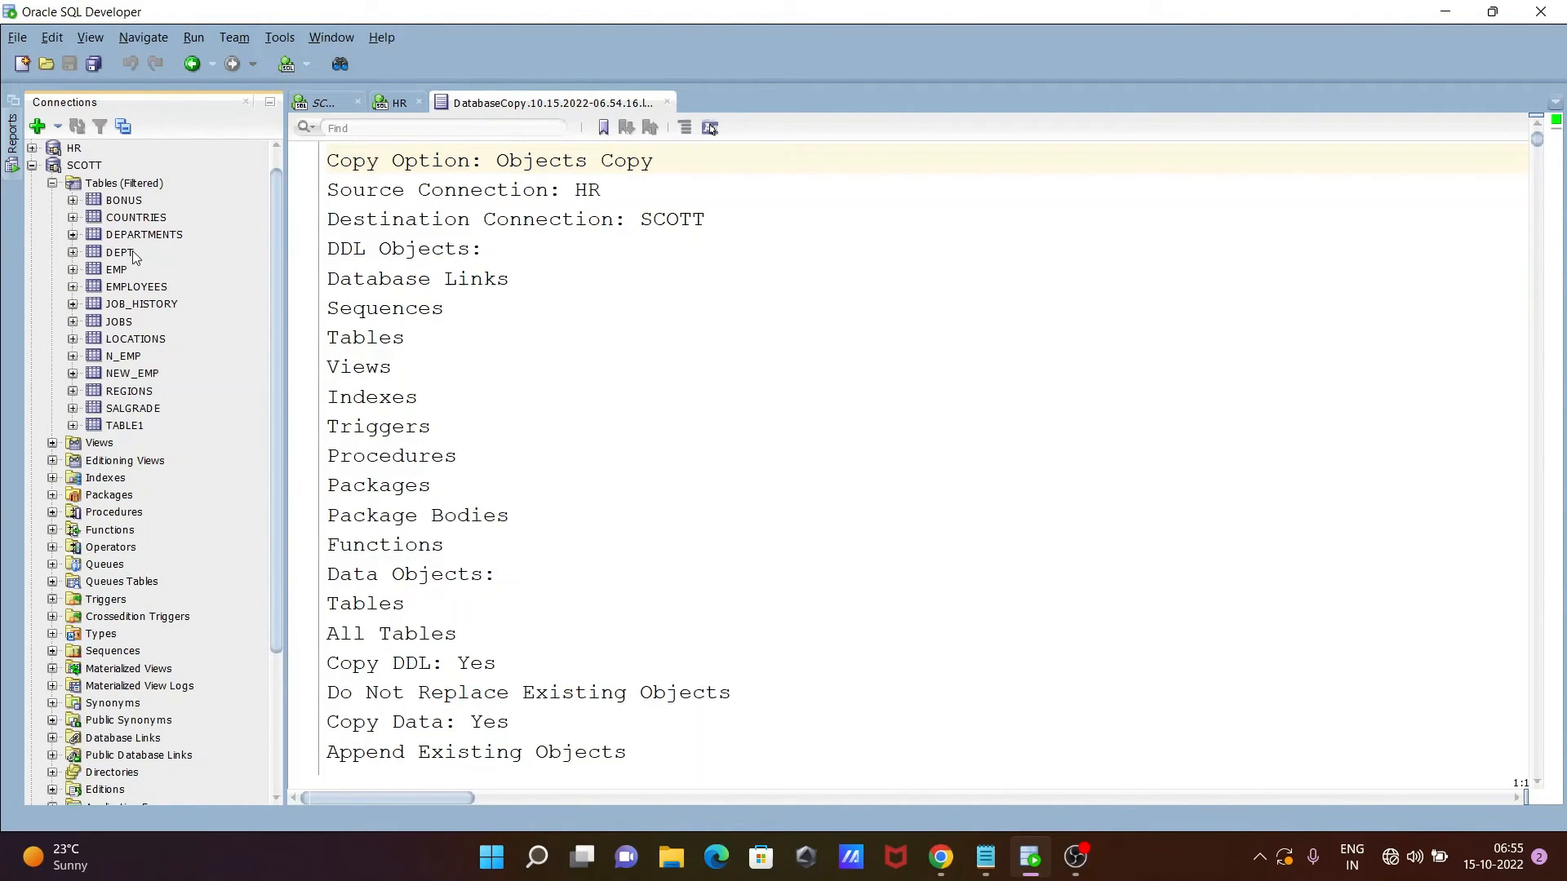
mouse_move(131, 313)
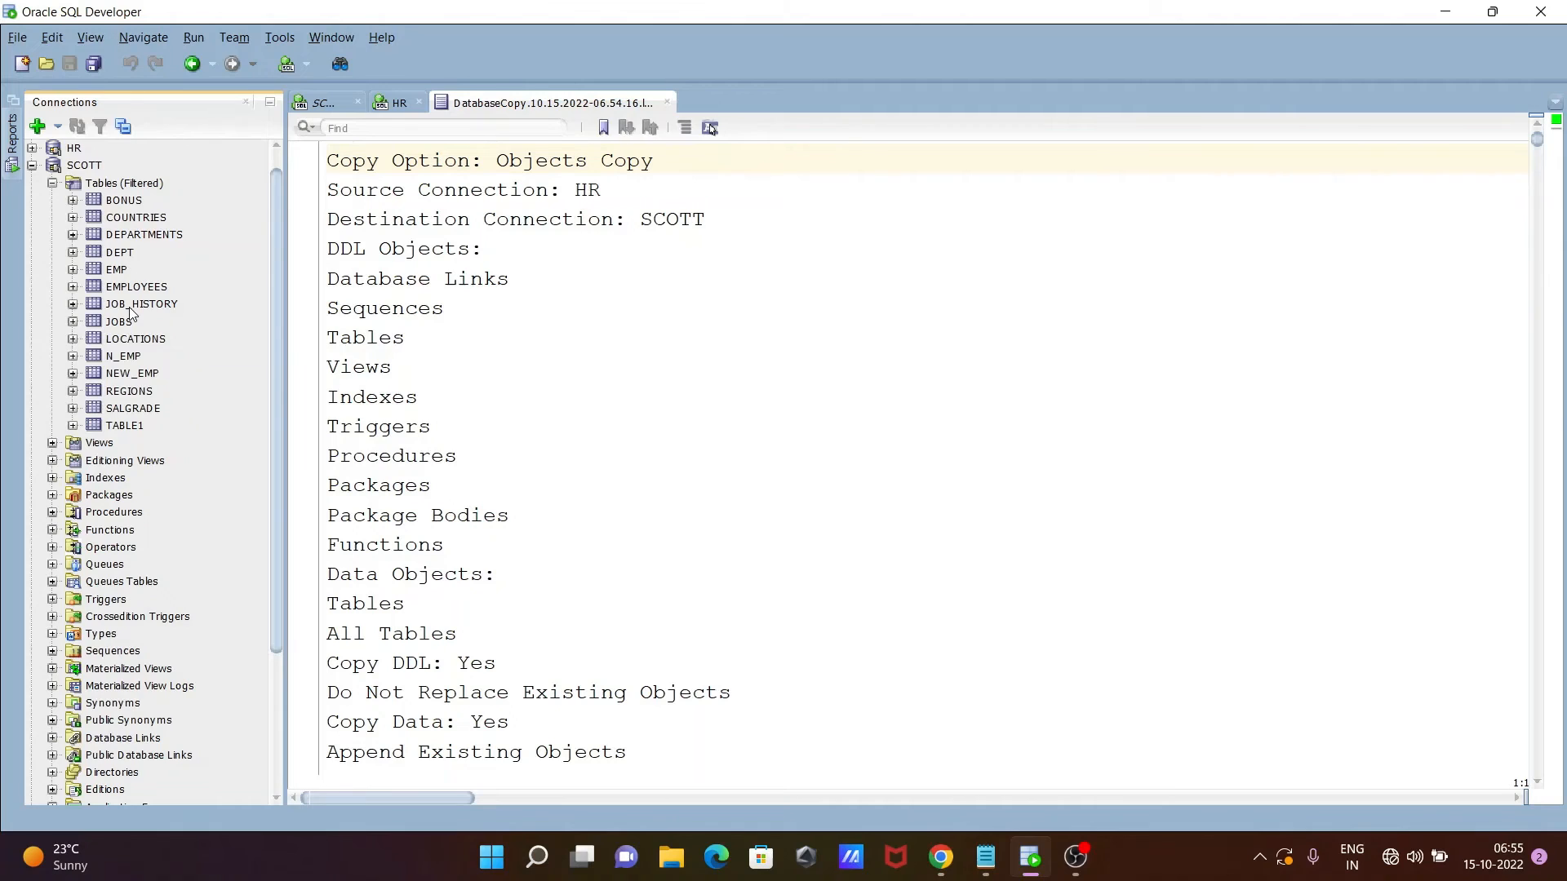
mouse_move(127, 317)
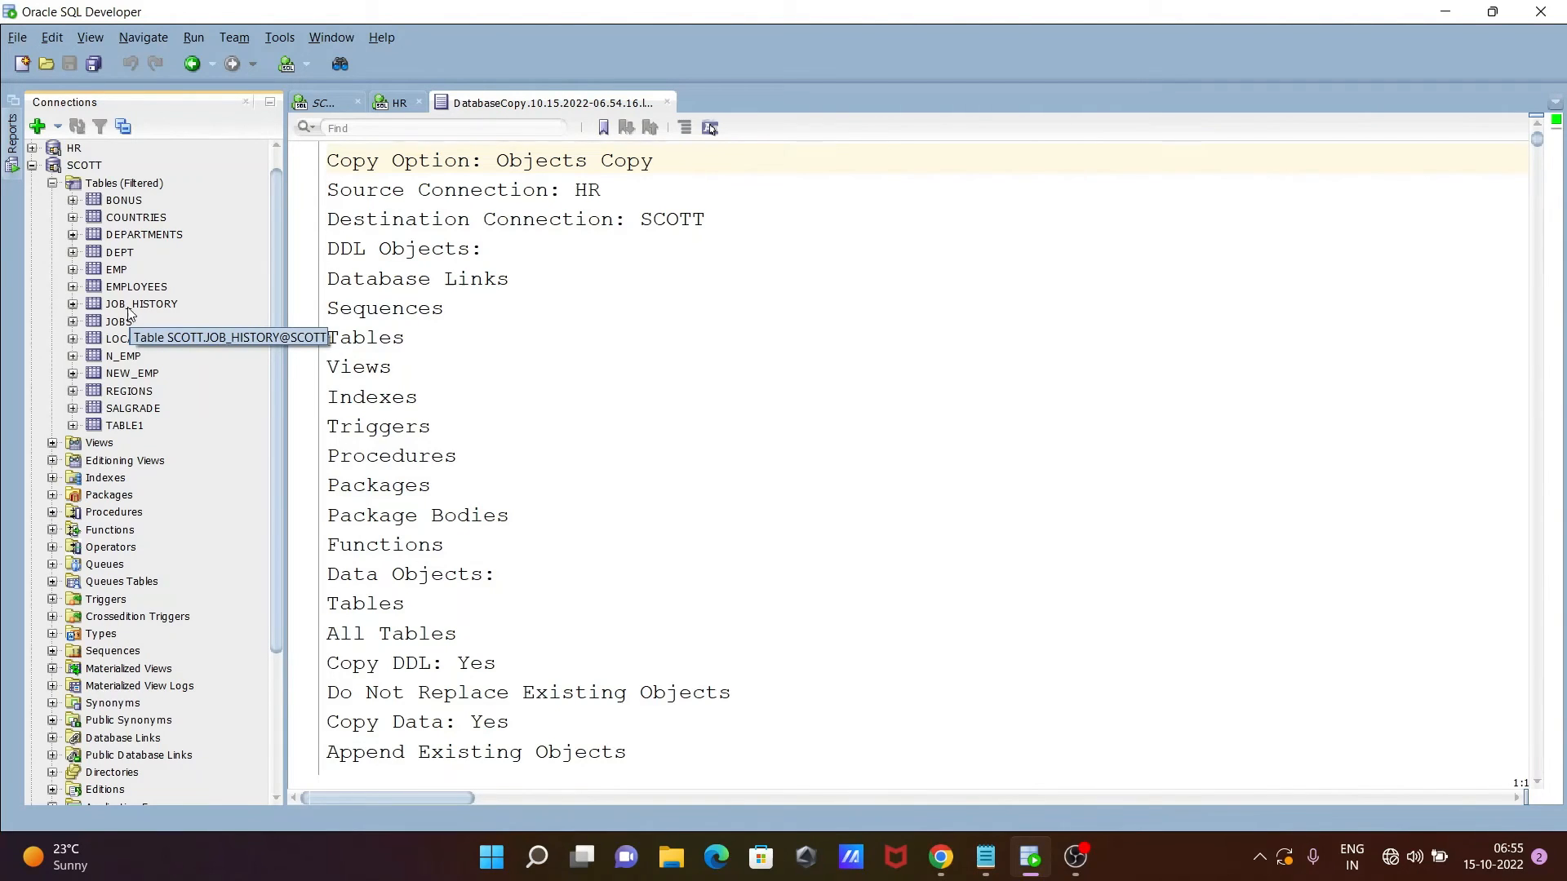
mouse_move(116, 163)
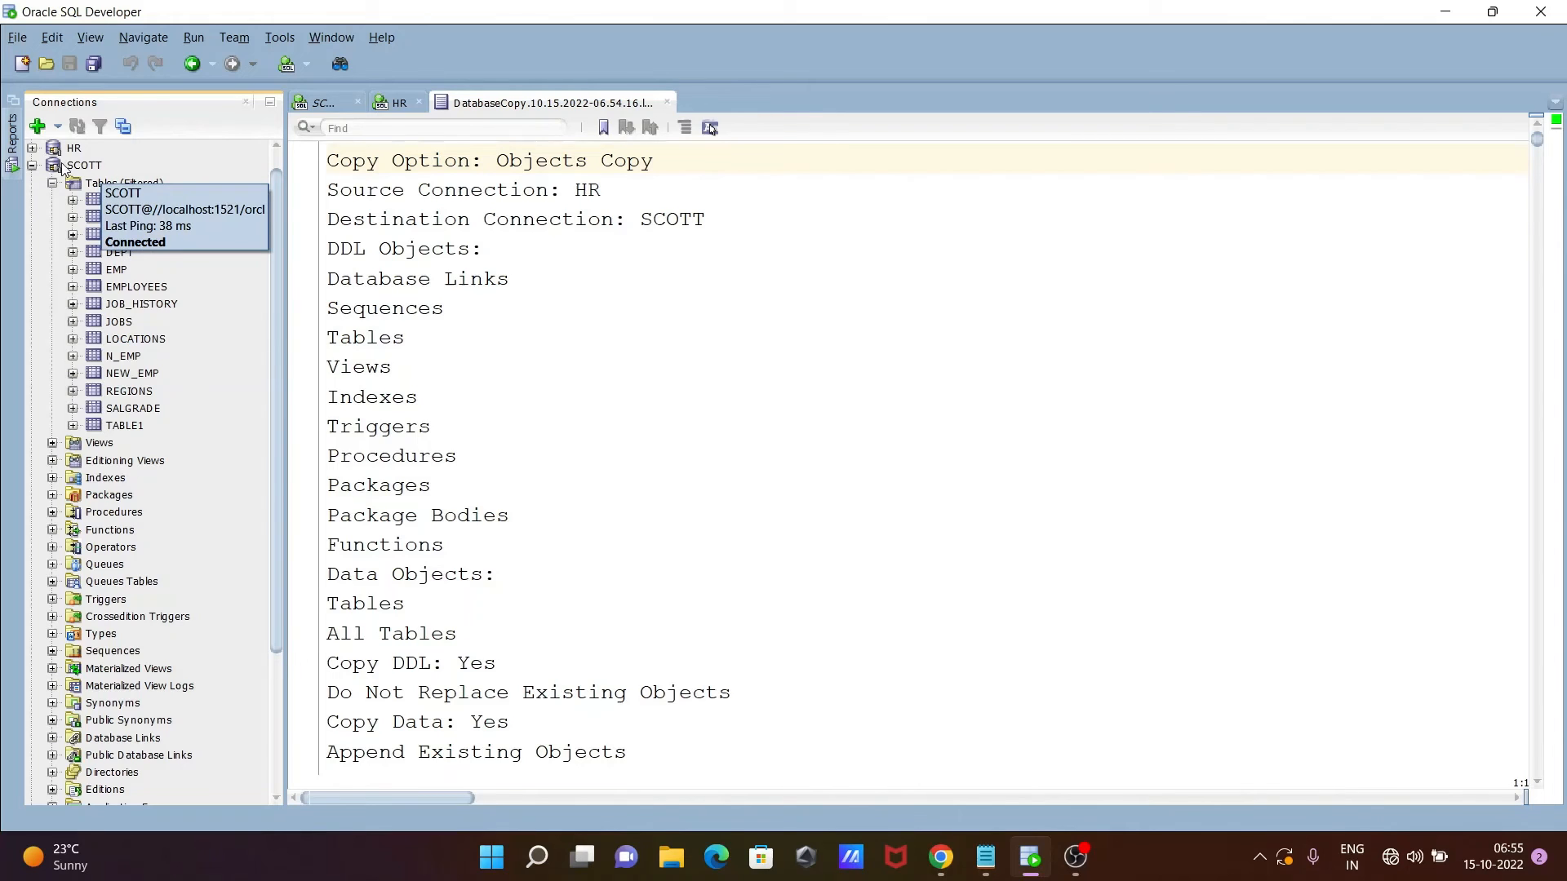
mouse_move(96, 183)
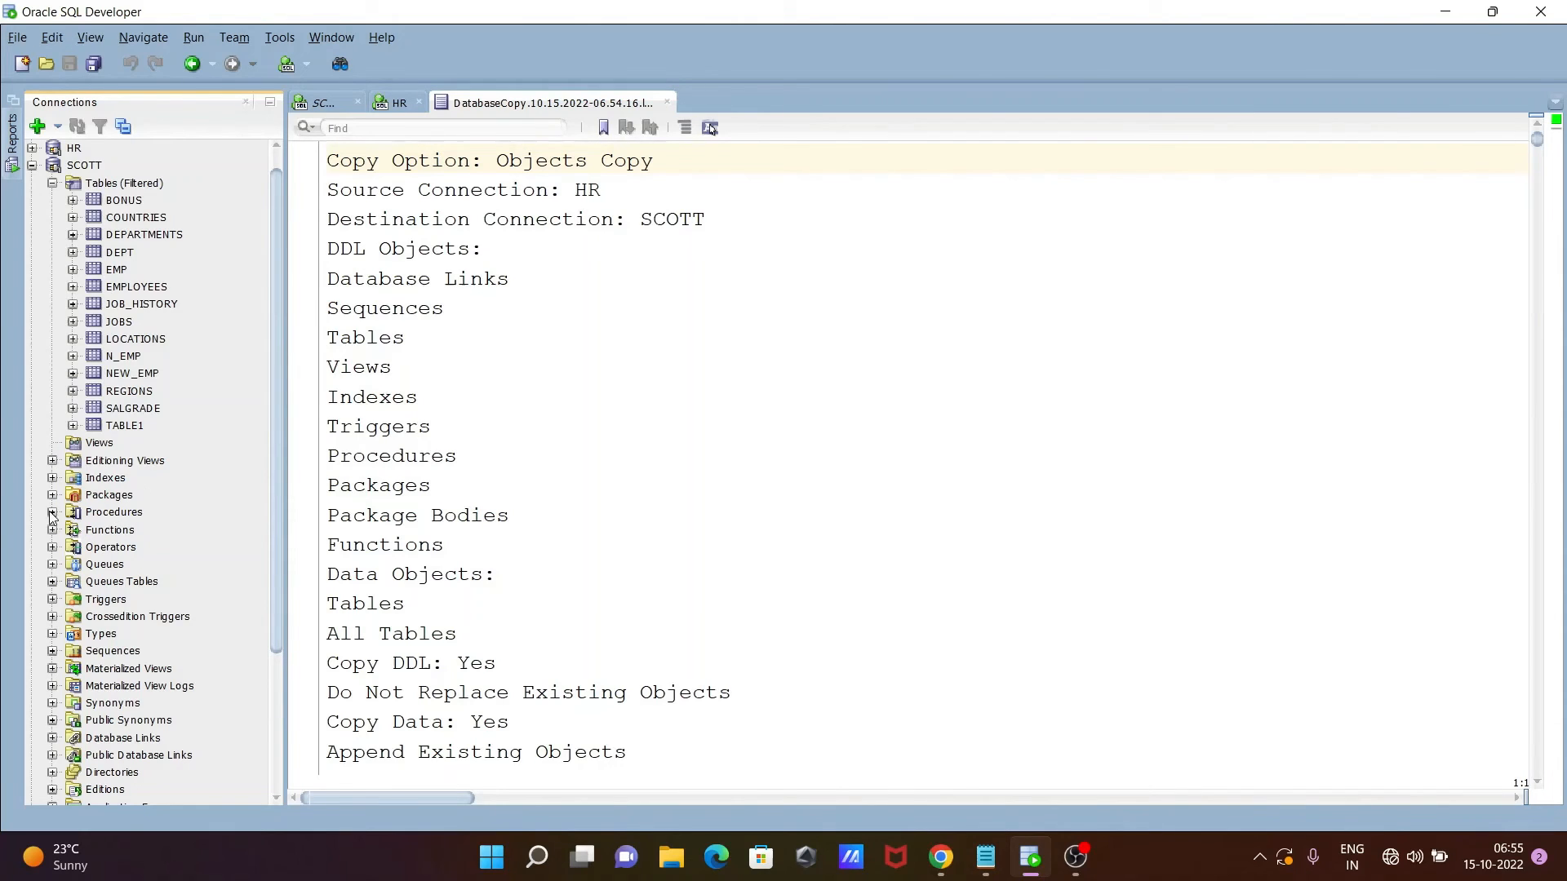
Select the Procedures folder under the SCOTT connection.
click(114, 511)
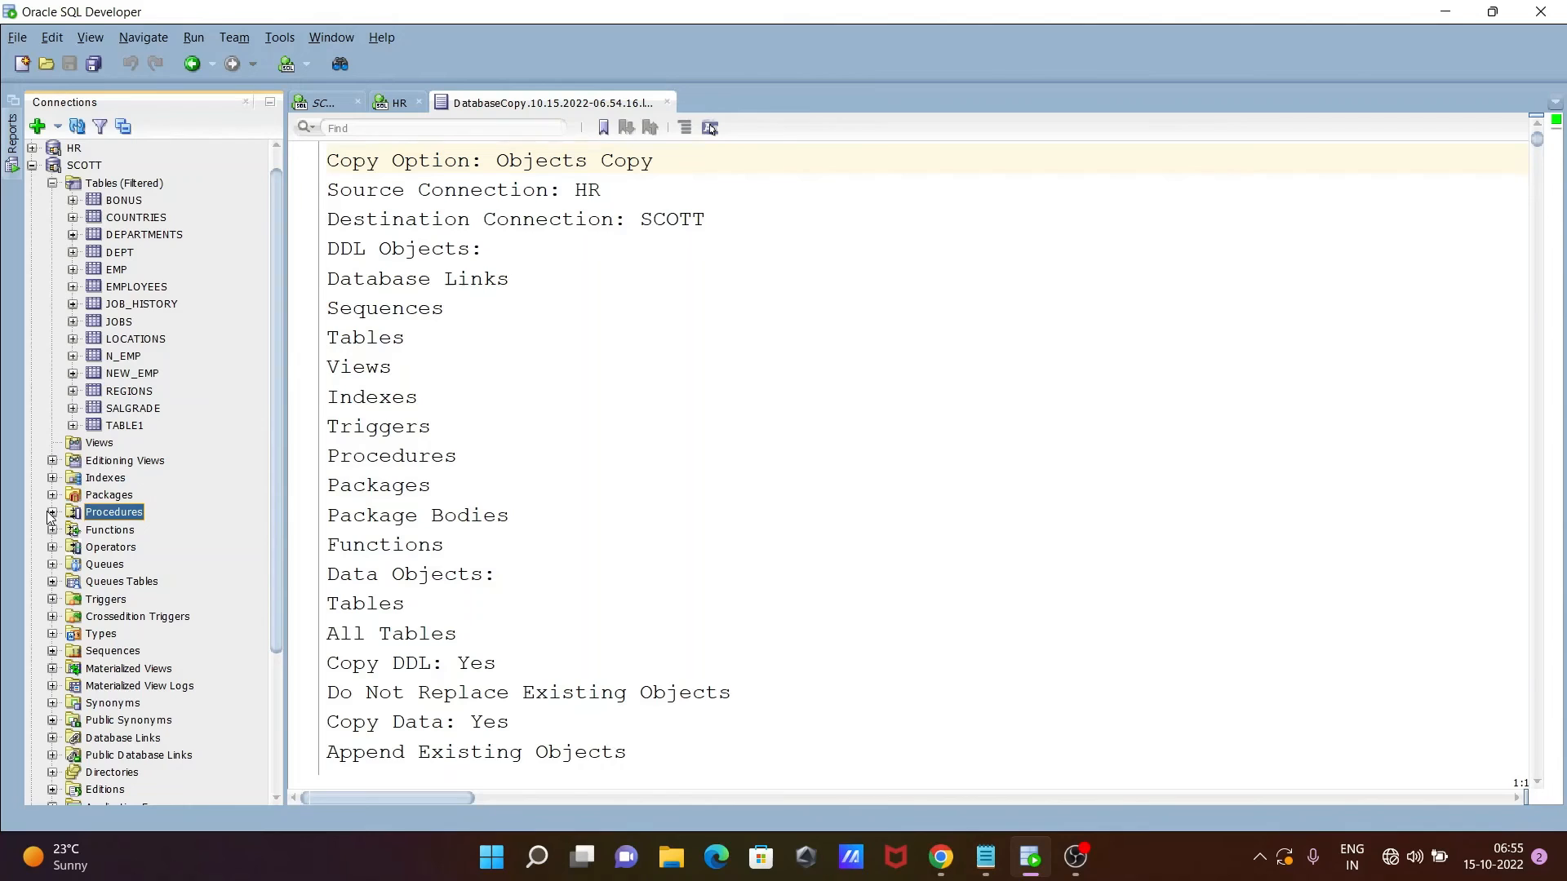
Expand SCOTT's Procedures to reveal ADD_JOB_HISTORY and SECURE_DML, and scroll the copy log.
click(52, 511)
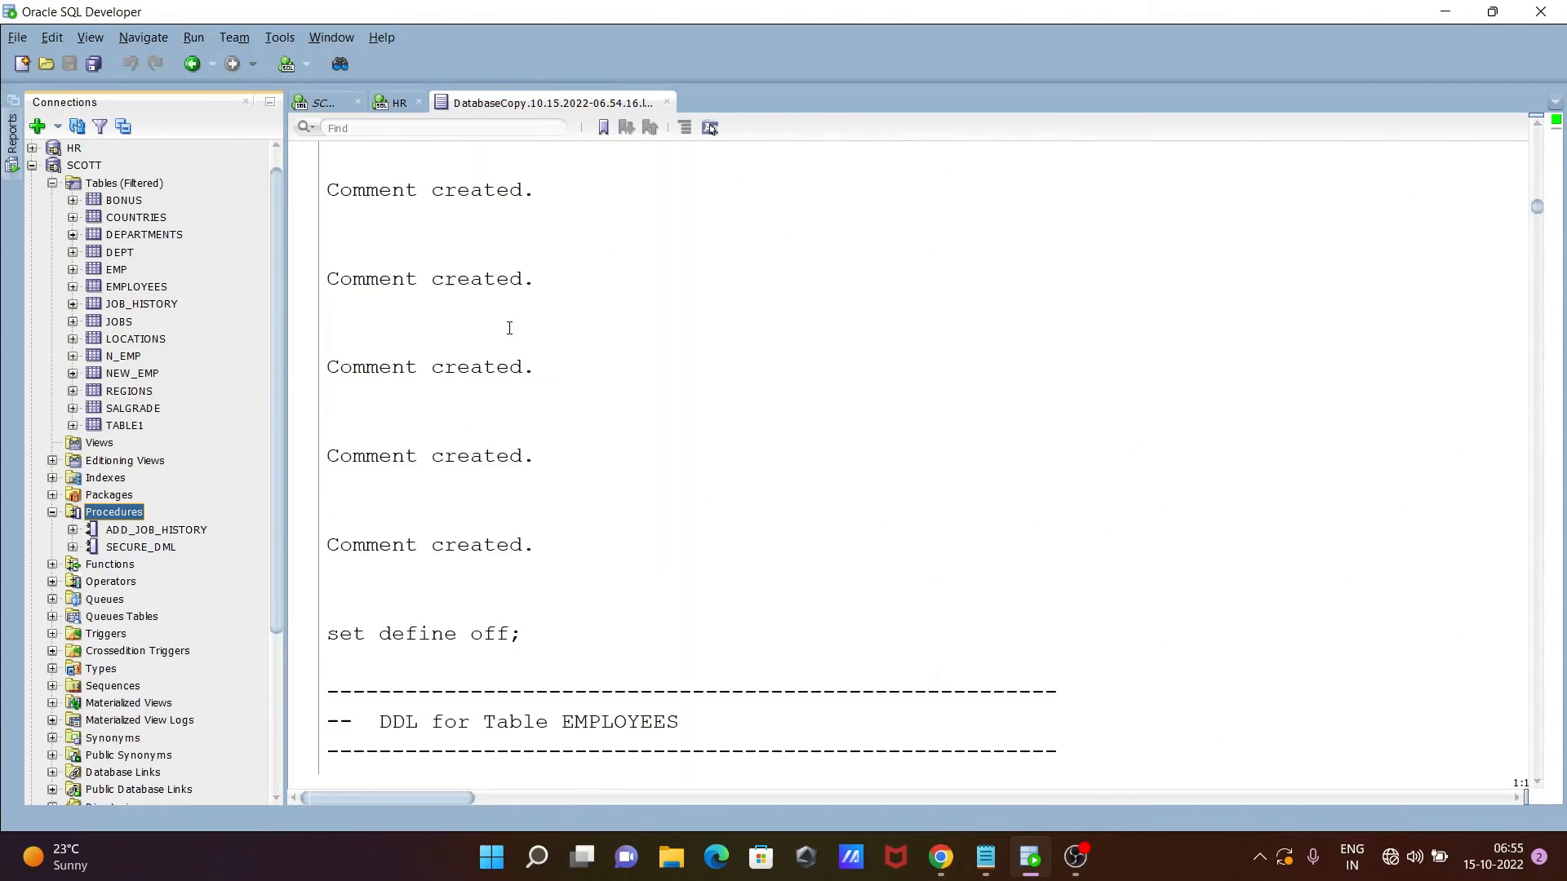
scroll(down, 3)
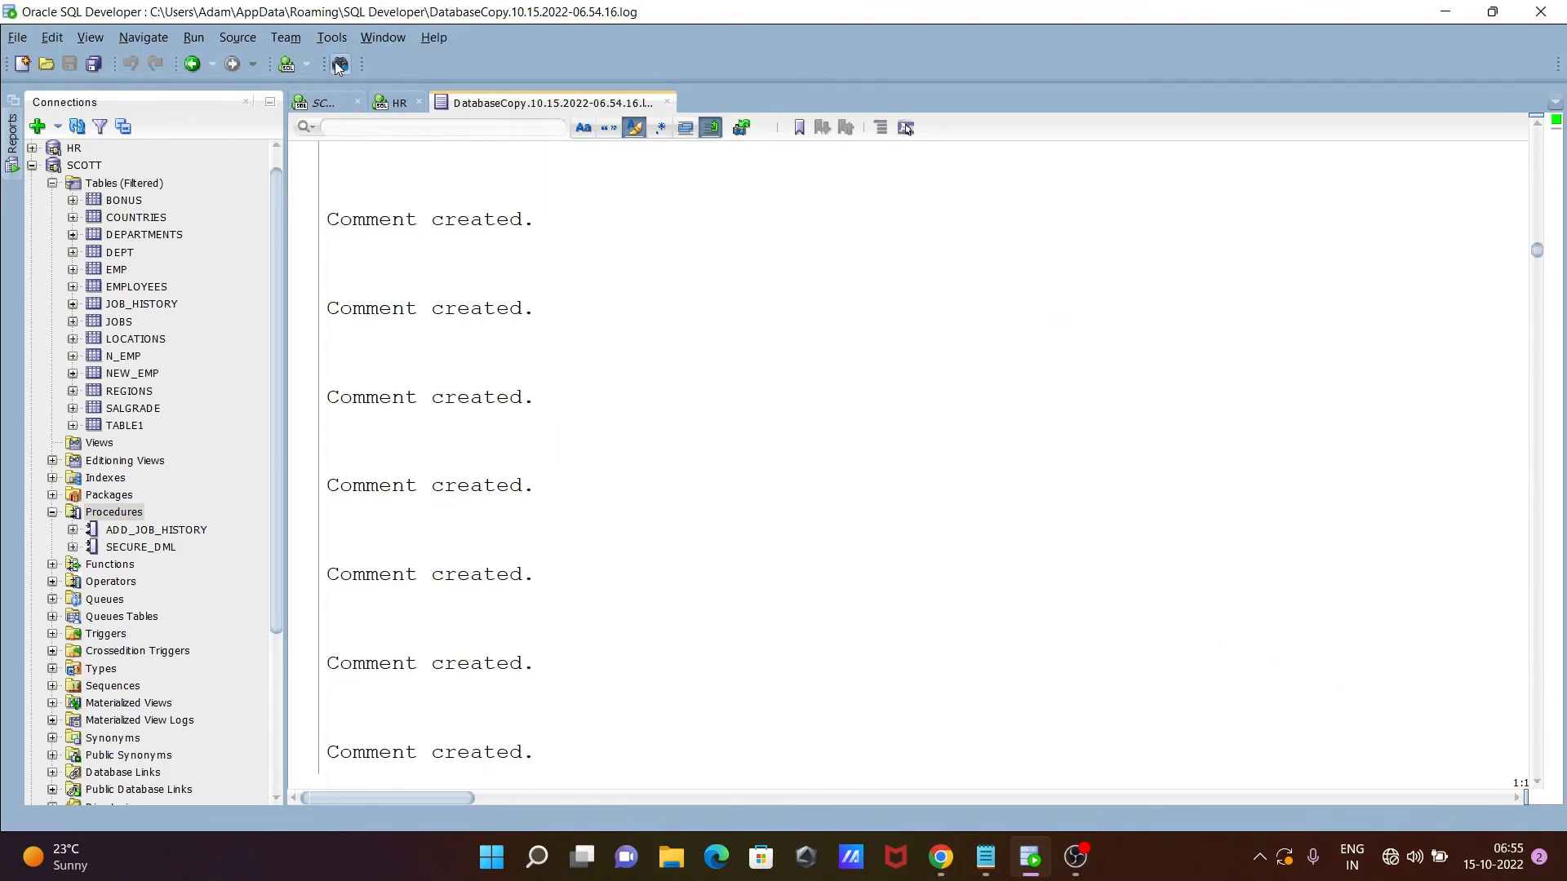
click(329, 36)
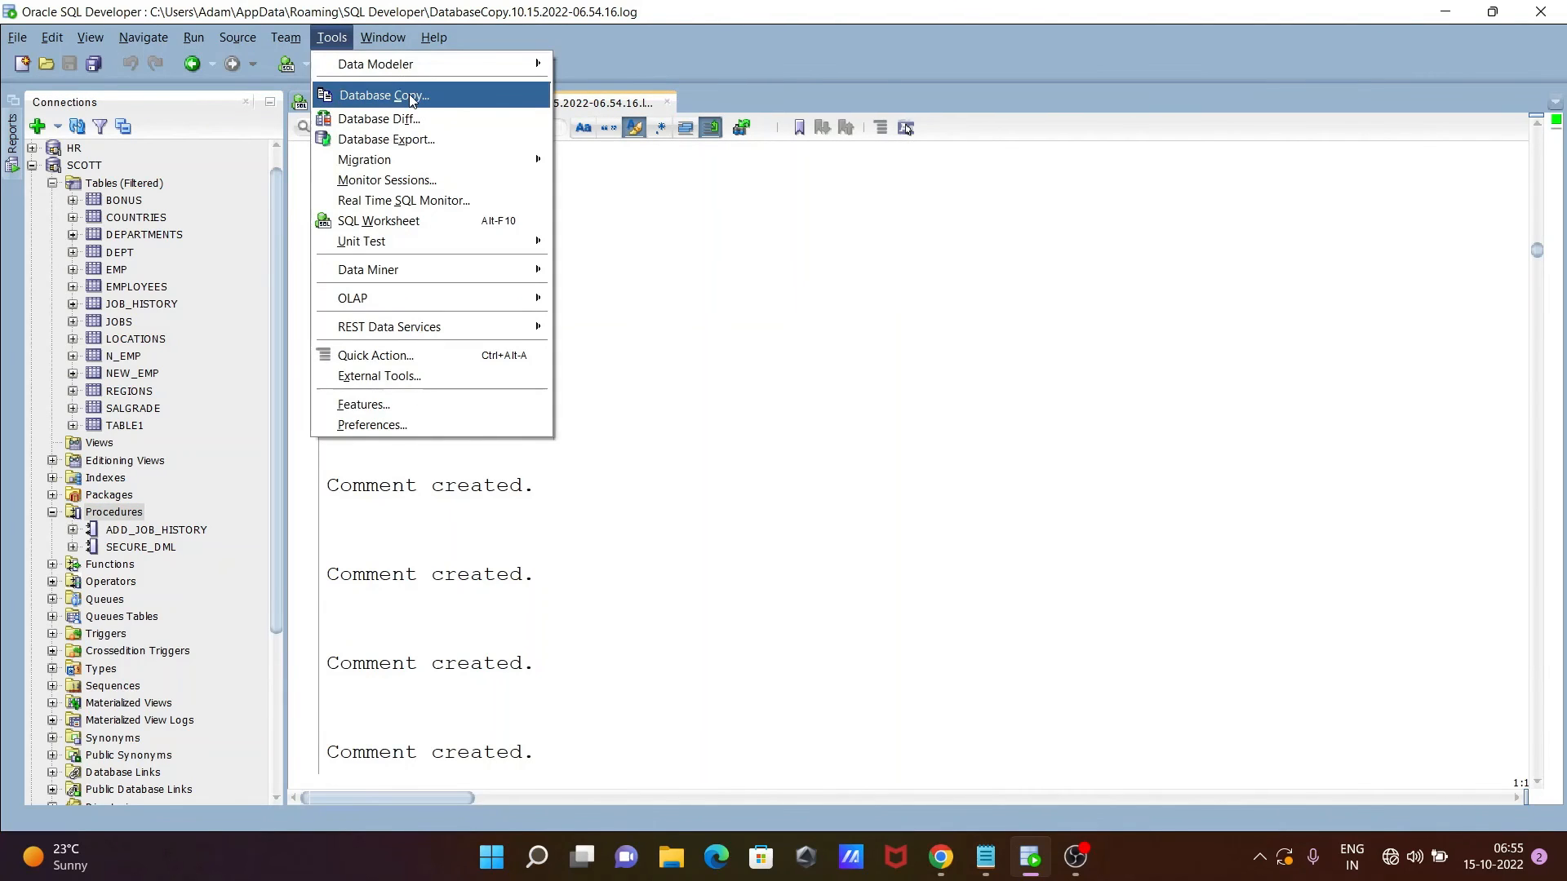
mouse_move(460, 101)
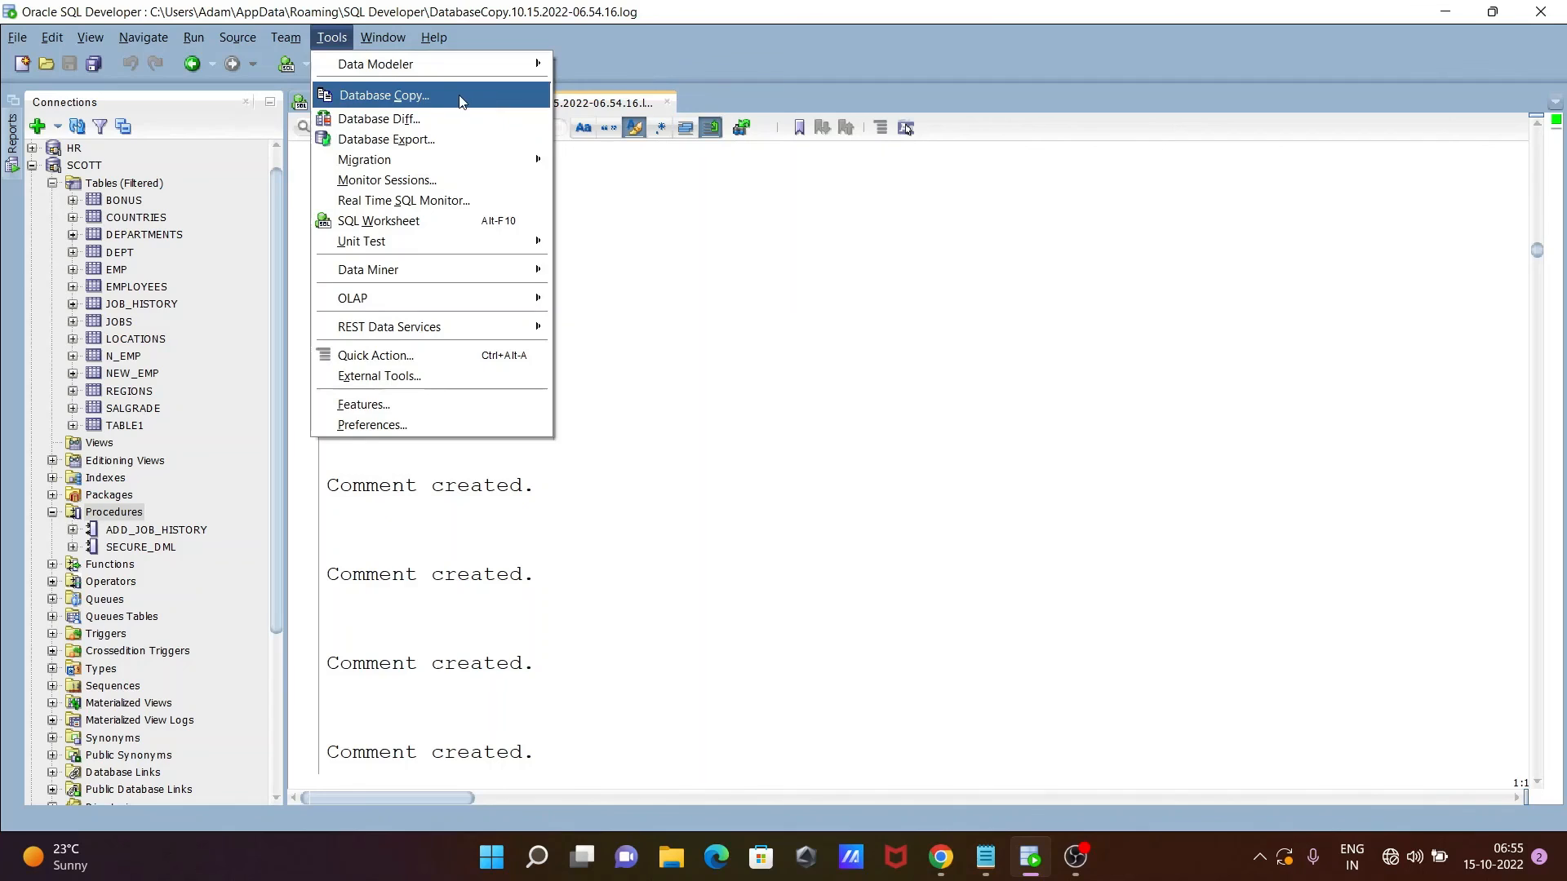
mouse_move(412, 102)
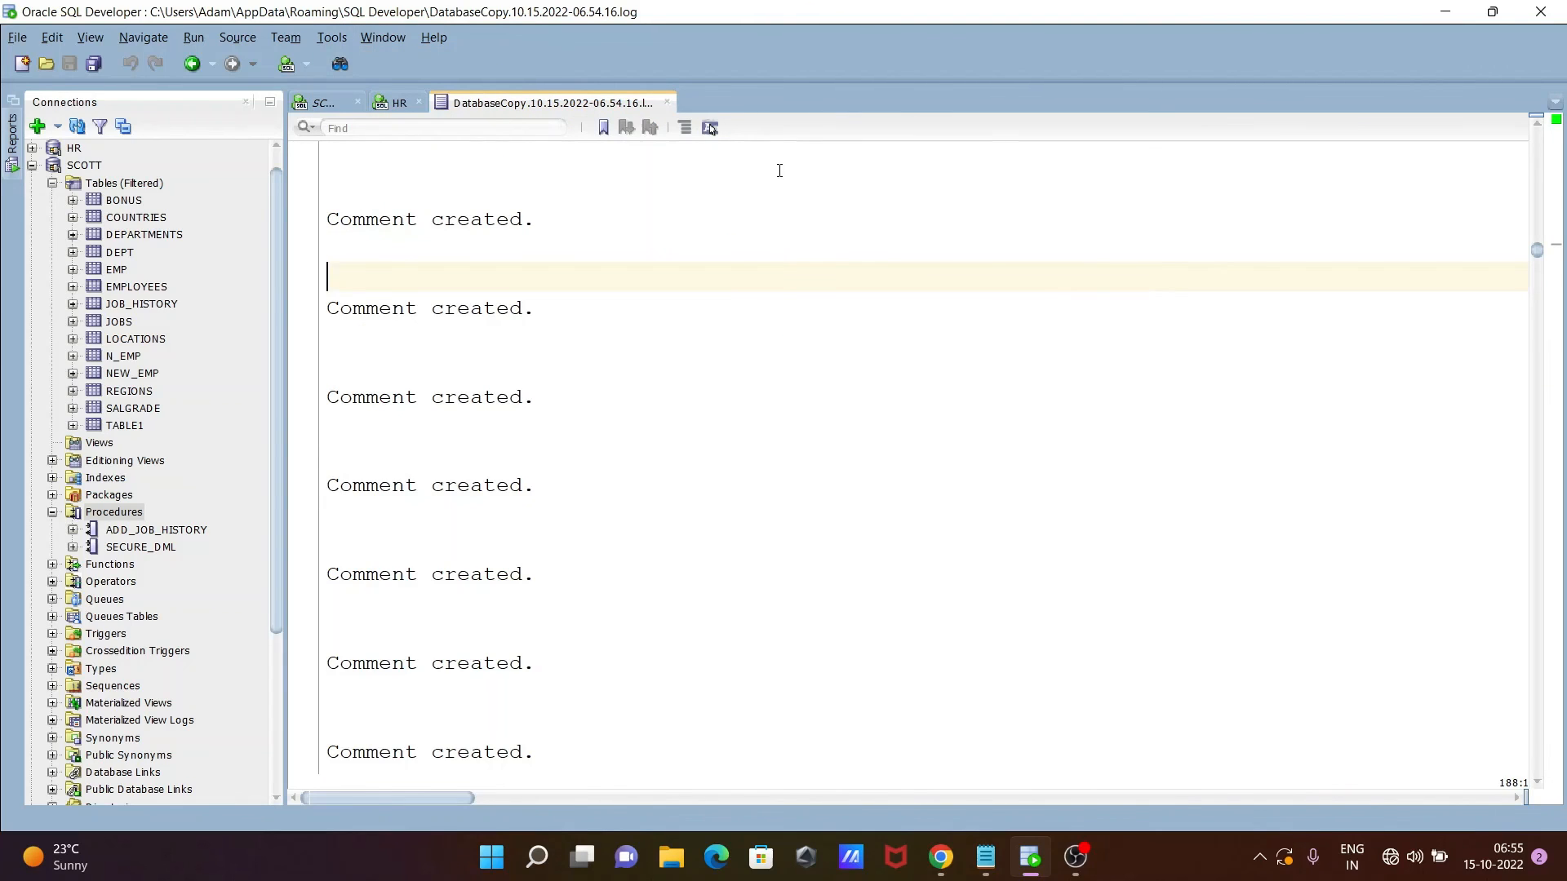
mouse_move(847, 329)
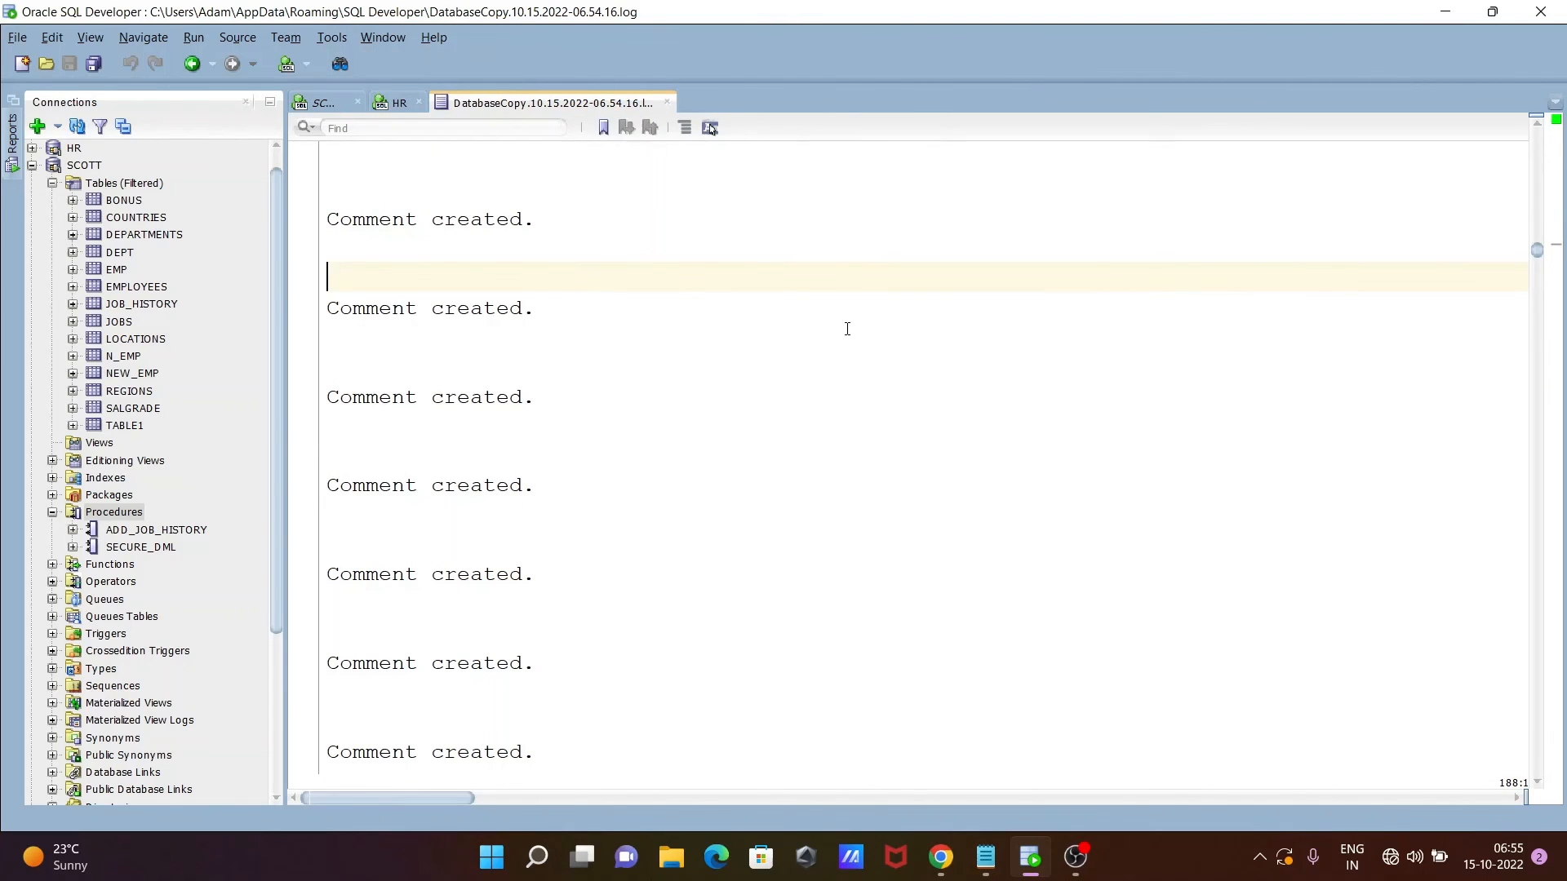
mouse_move(1412, 98)
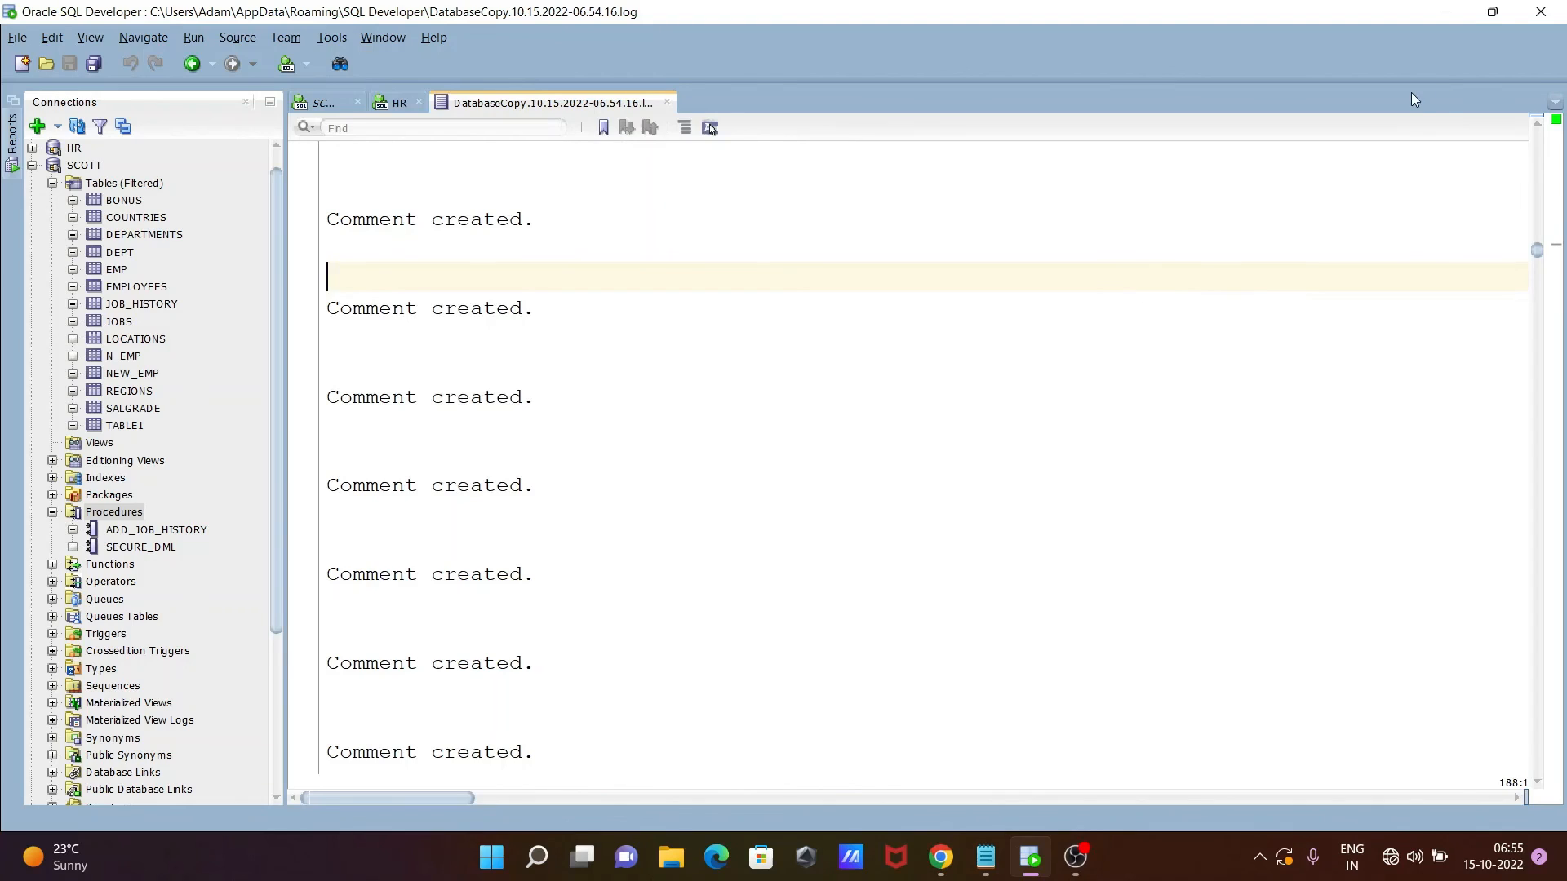